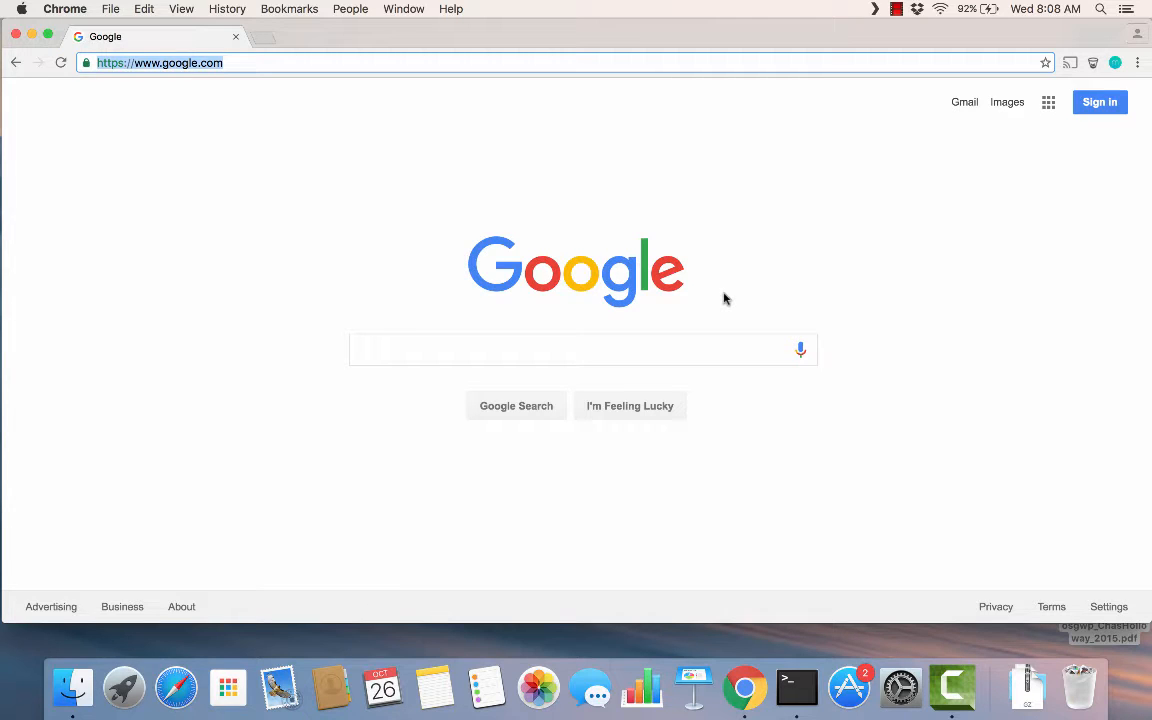
mouse_move(604, 218)
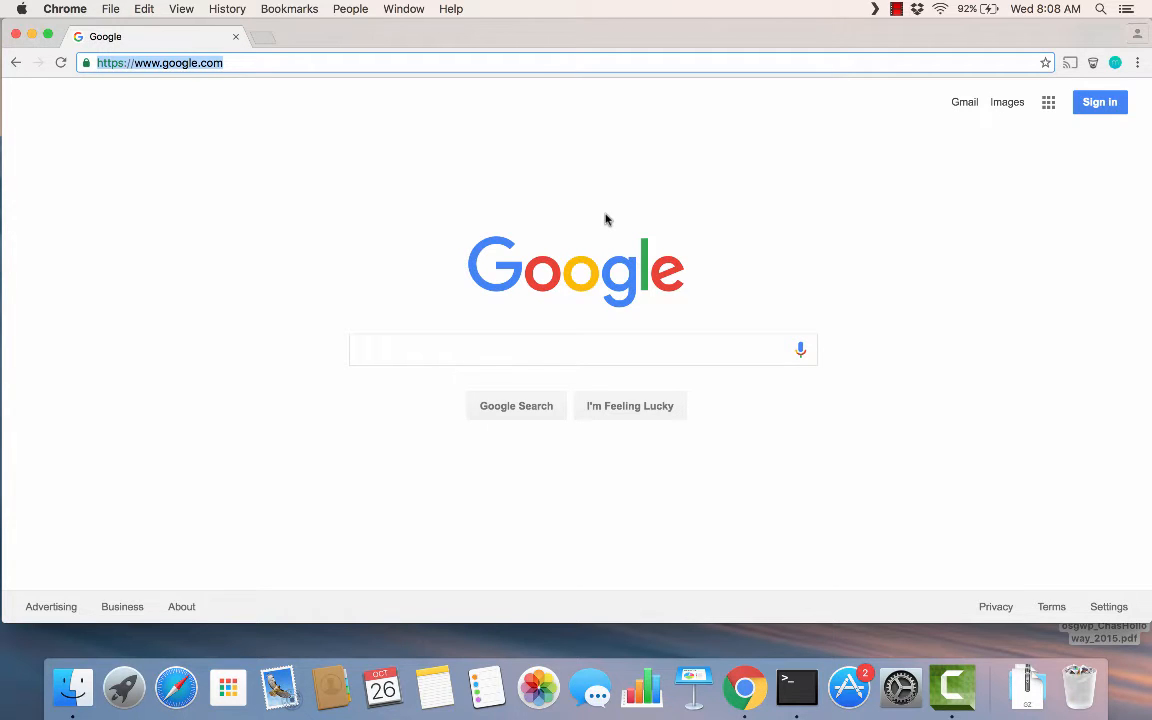
- Search Google for 'ipfs', open the 'IPFS is the Distributed Web' result and go to Docs
type("ipfs")
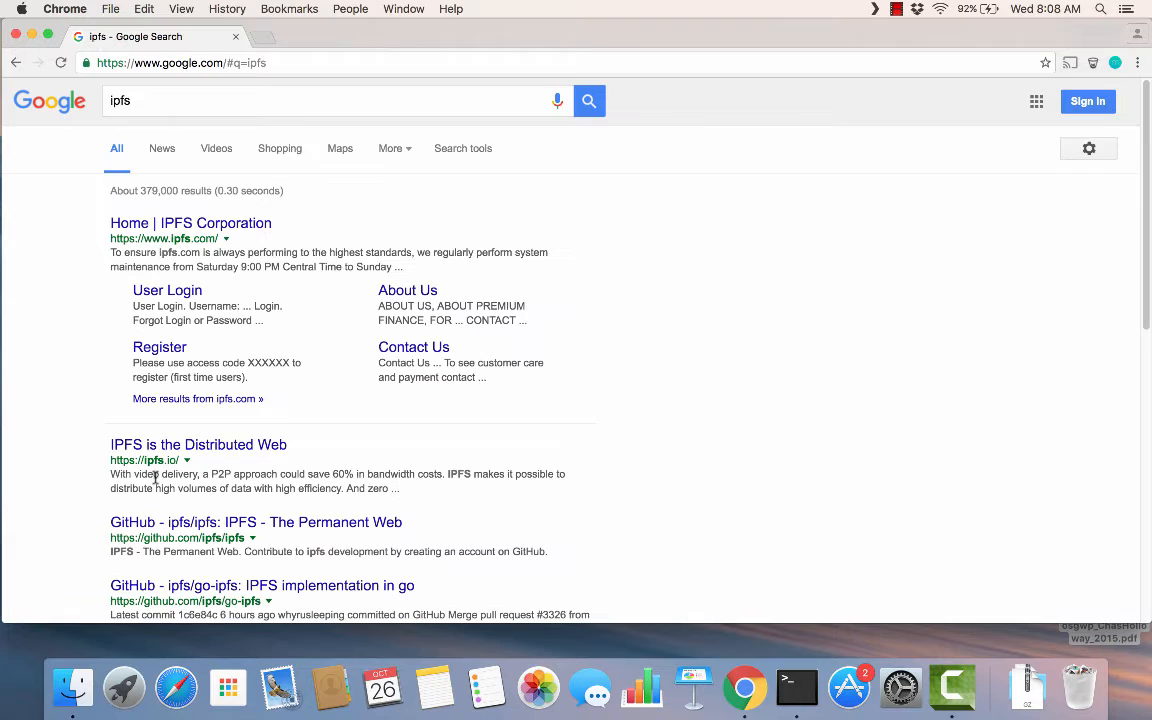
left_click(198, 444)
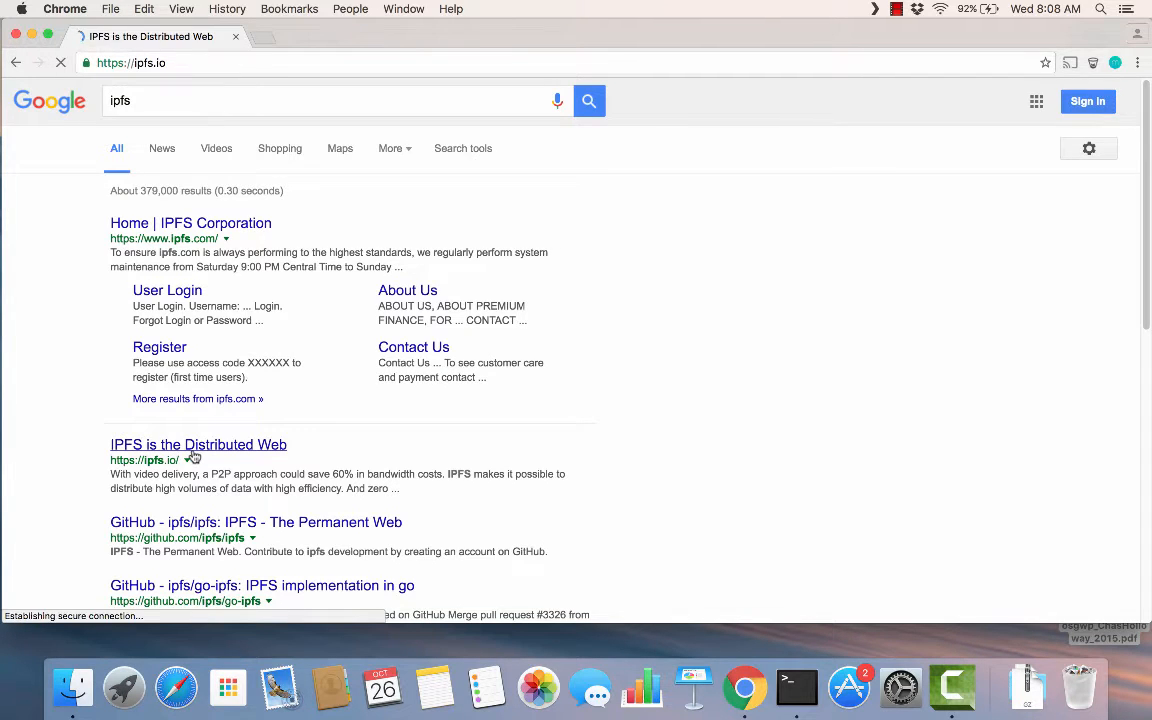
left_click(198, 444)
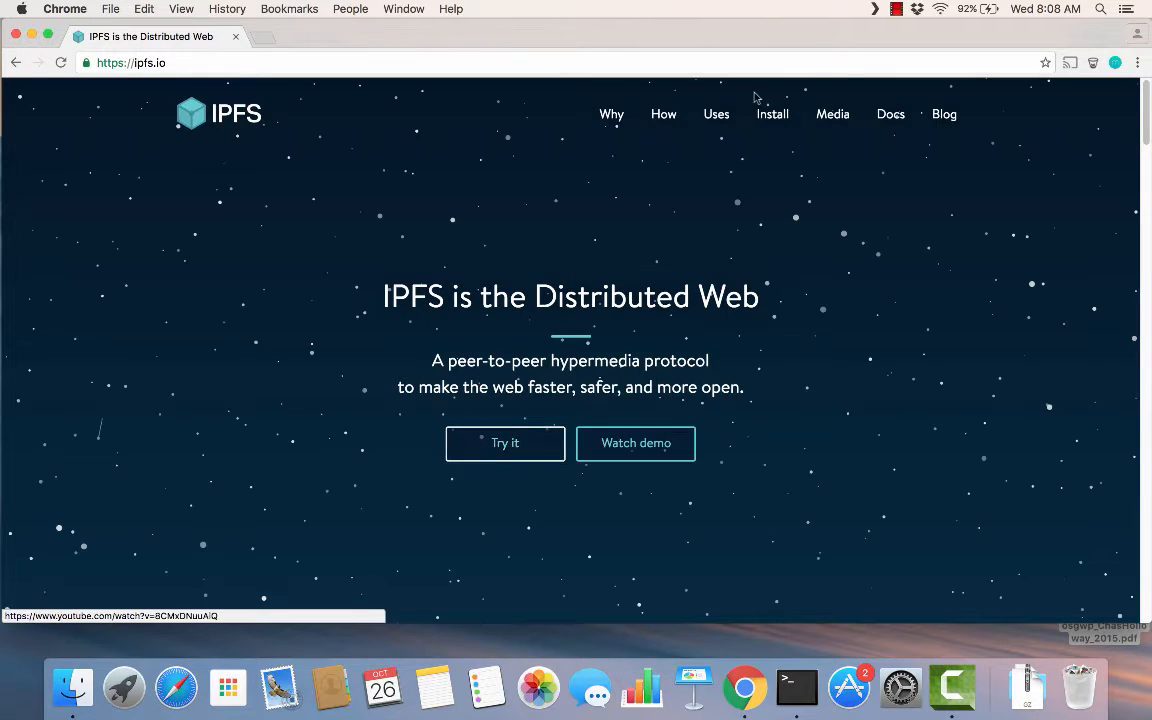
left_click(888, 112)
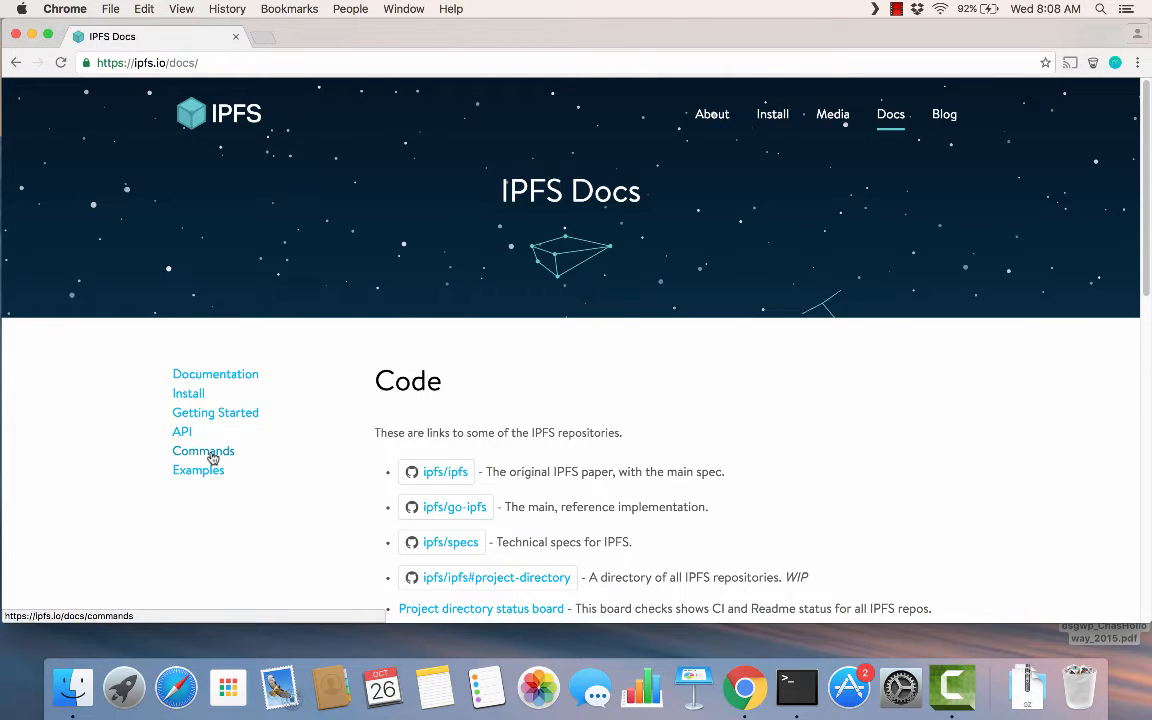
- Open the Commands reference and scroll down to the ipfs pin and ipfs repo entries
left_click(204, 450)
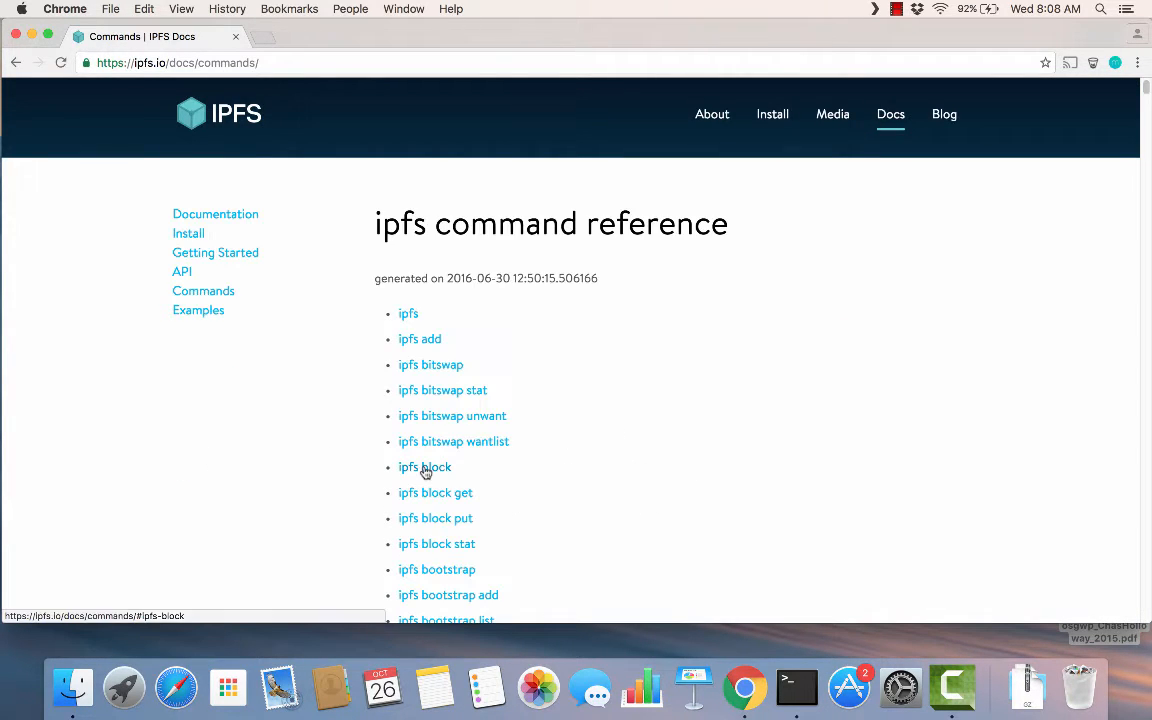
scroll("down", 3)
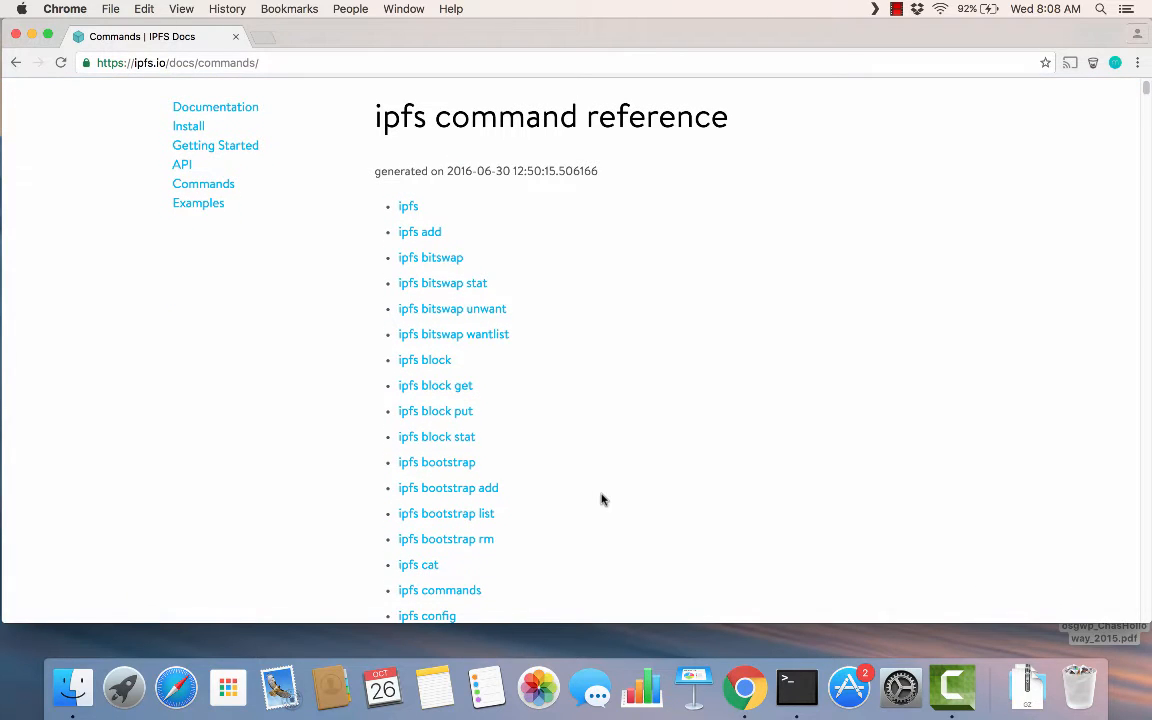
scroll("down", 3)
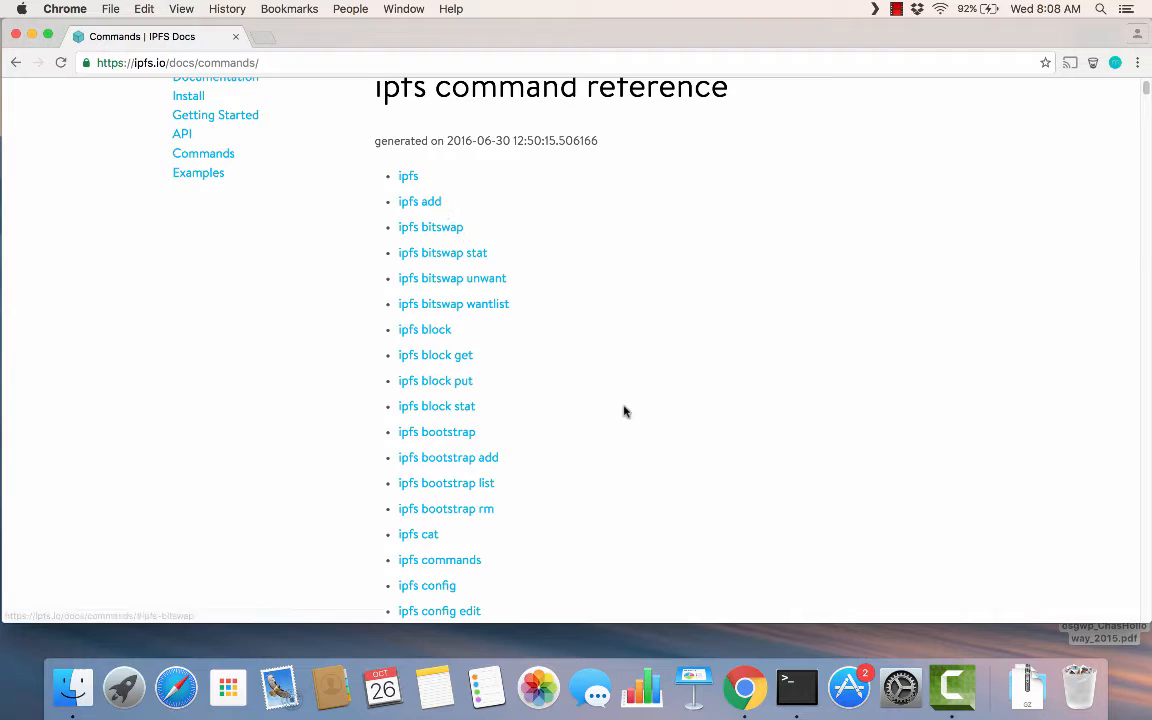
scroll("down", 3)
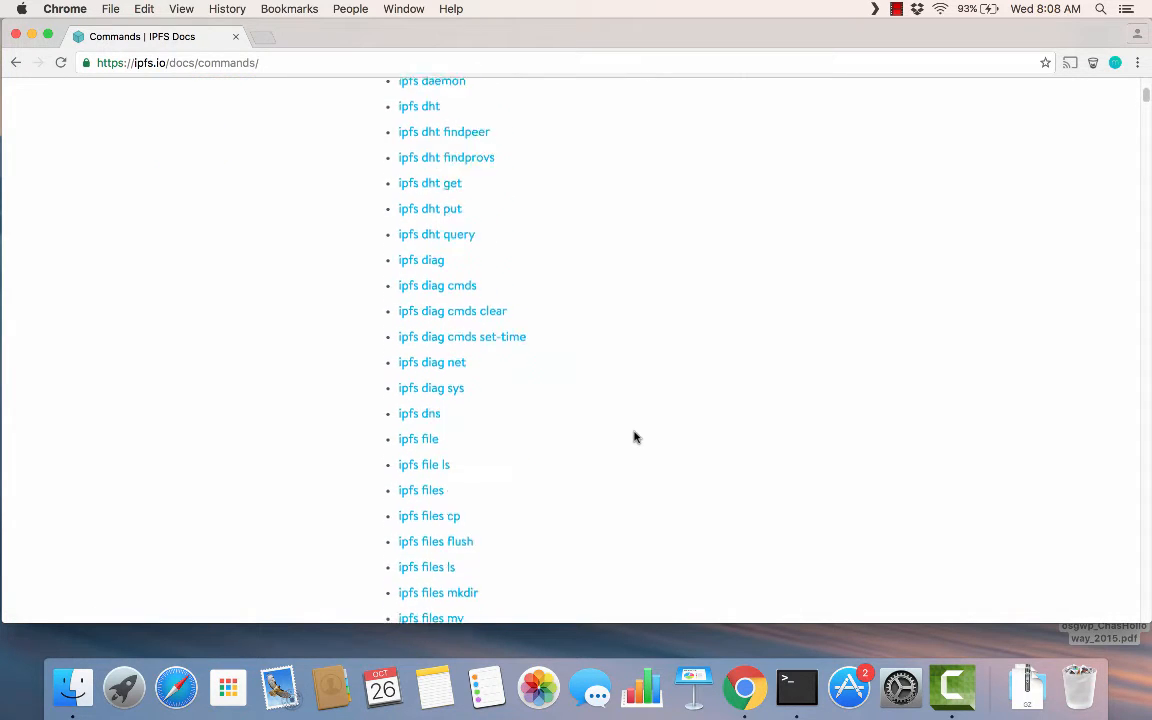
scroll("down", 3)
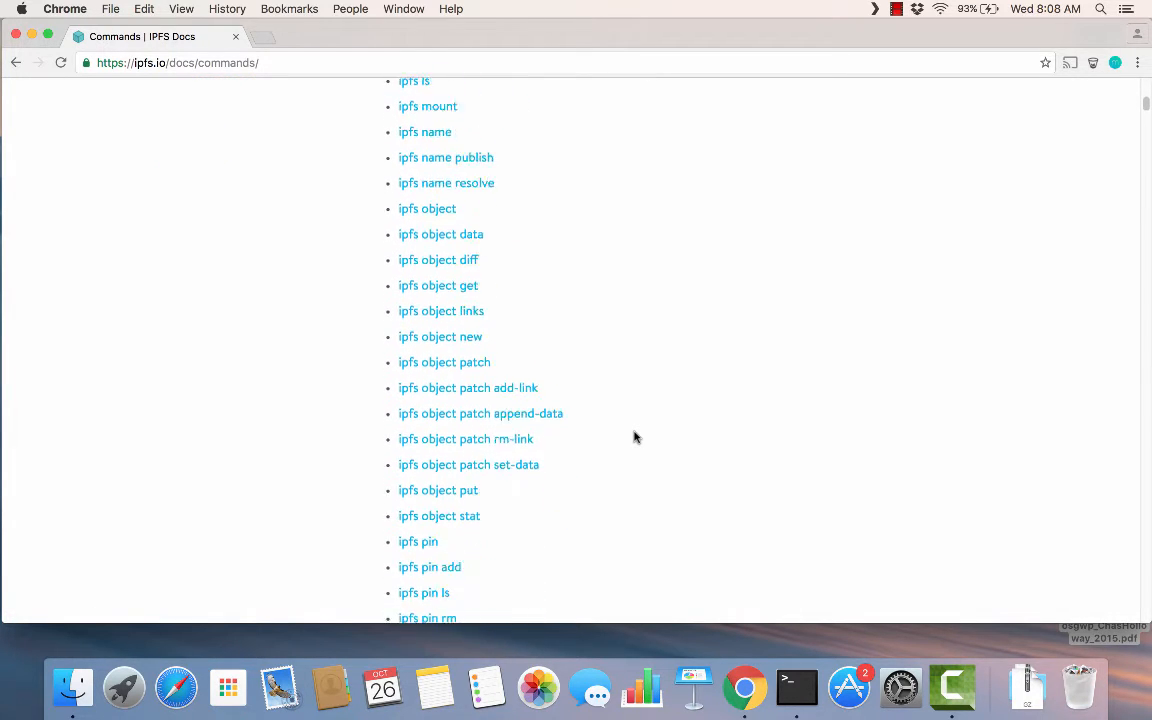
scroll("down", 3)
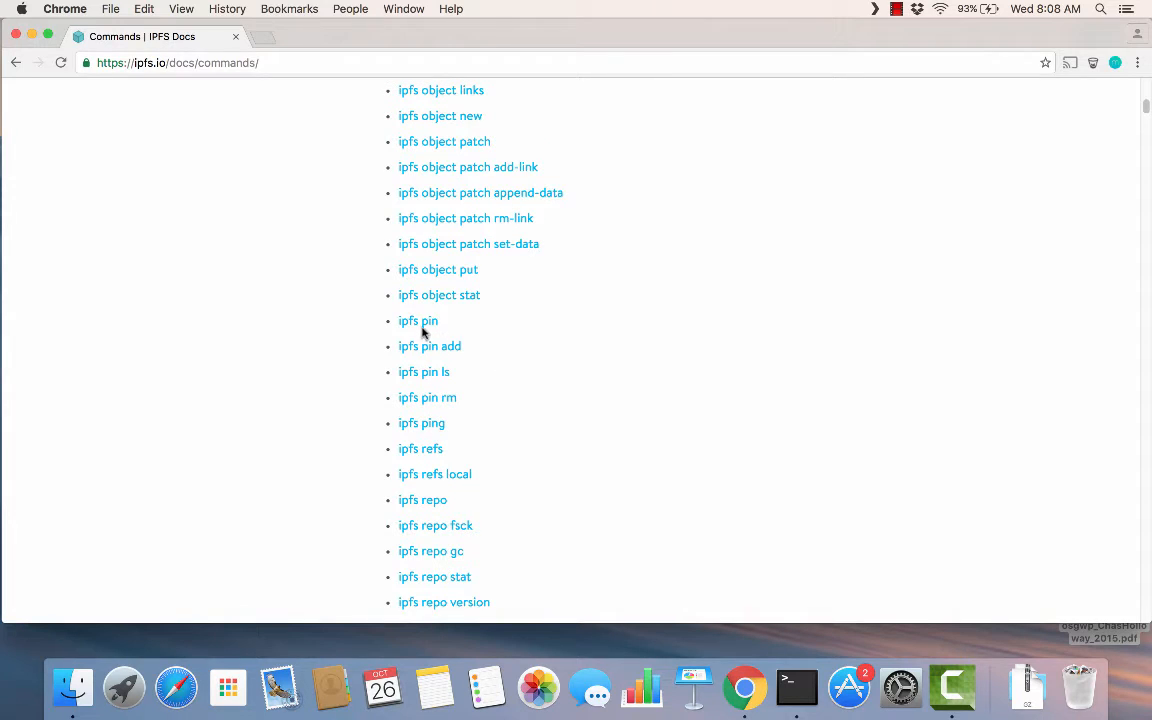
mouse_move(436, 404)
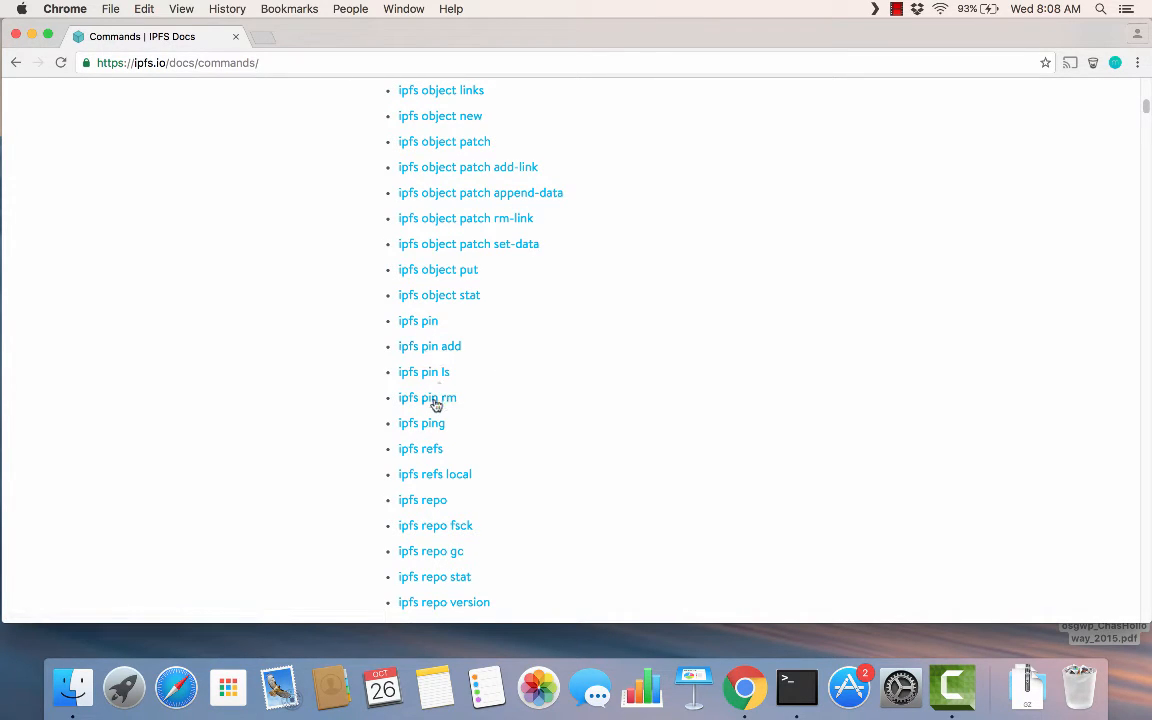
mouse_move(464, 352)
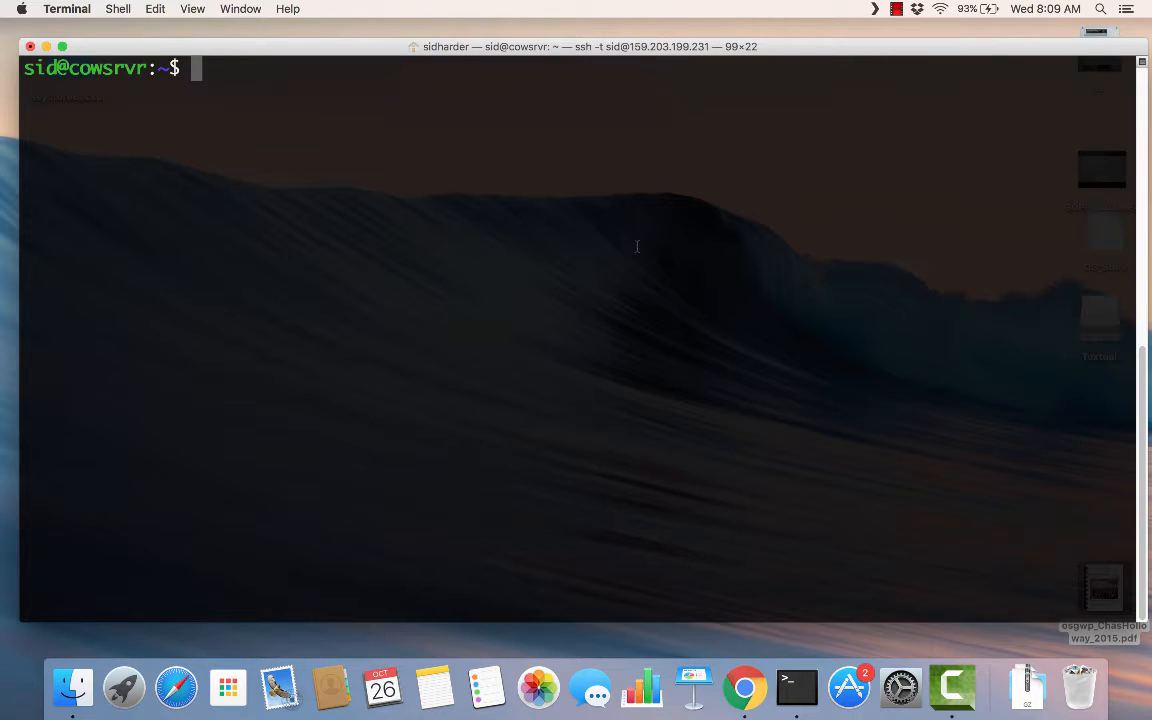
mouse_move(648, 248)
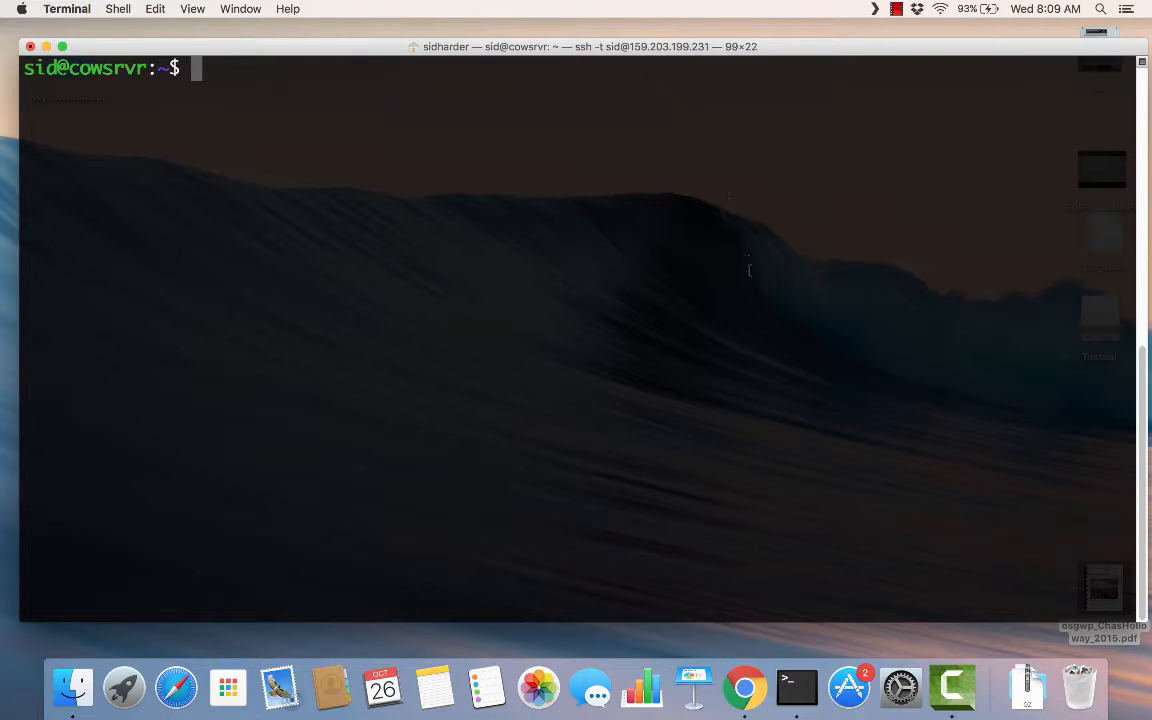
mouse_move(764, 302)
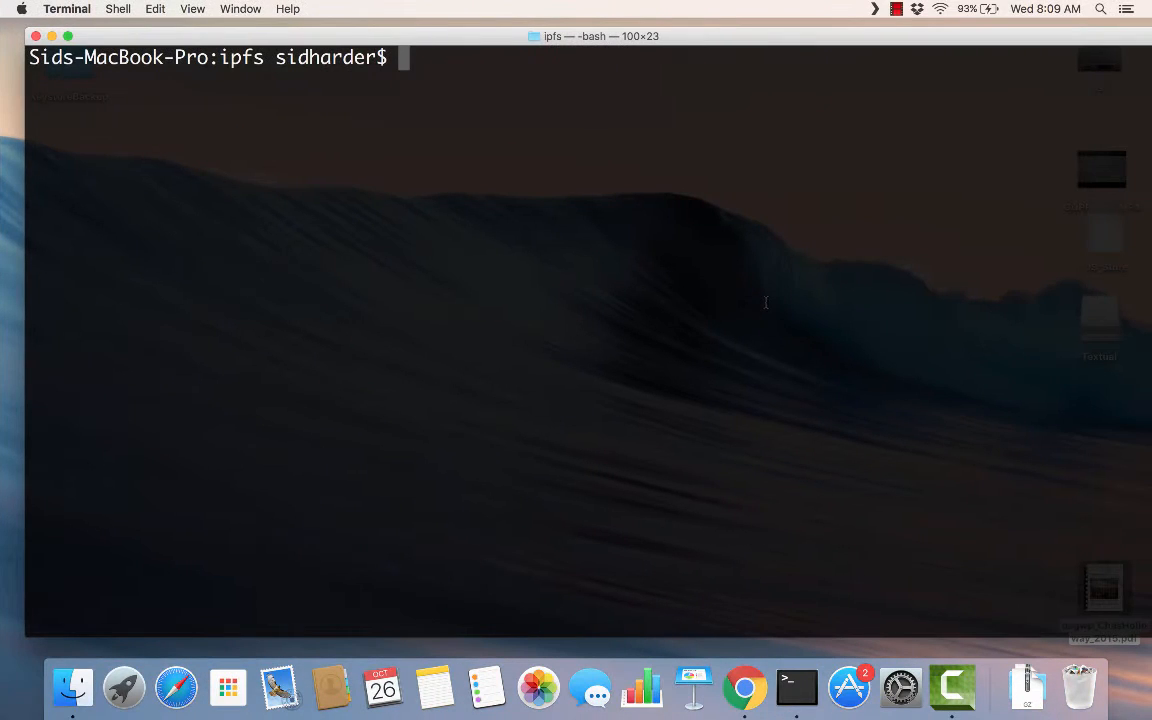
mouse_move(688, 232)
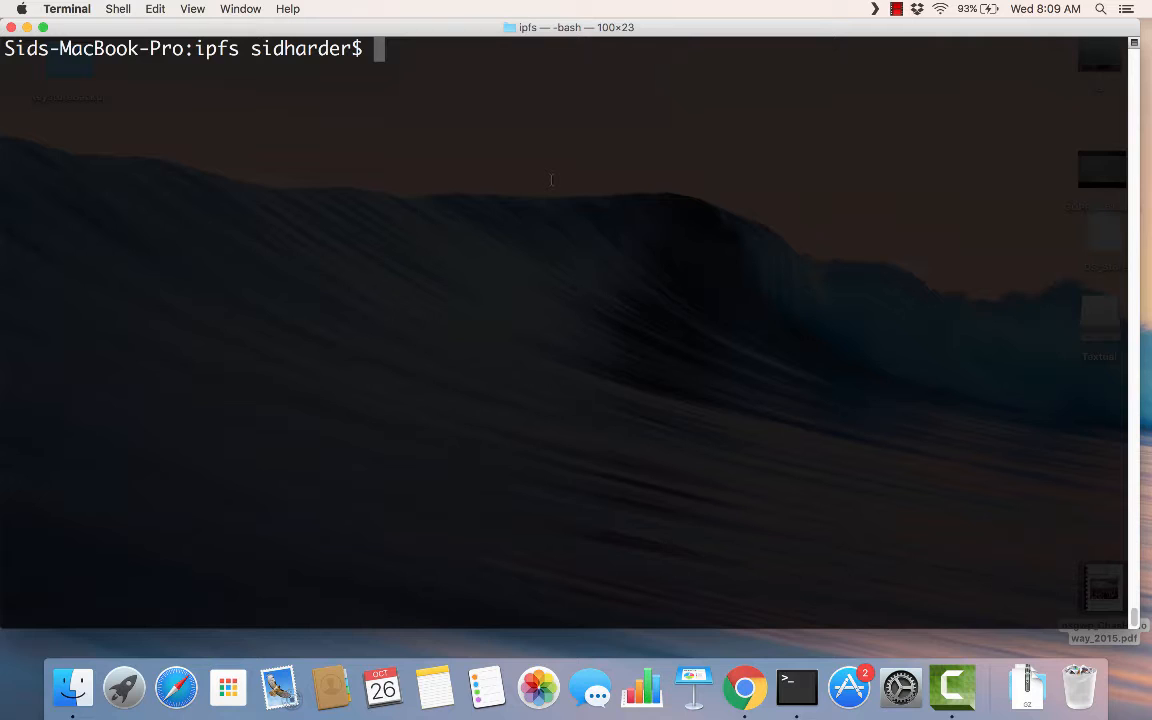
- Run 'ipfs init' on the VPS and the Mac, then begin starting 'ipfs daemon' on each
type("ip")
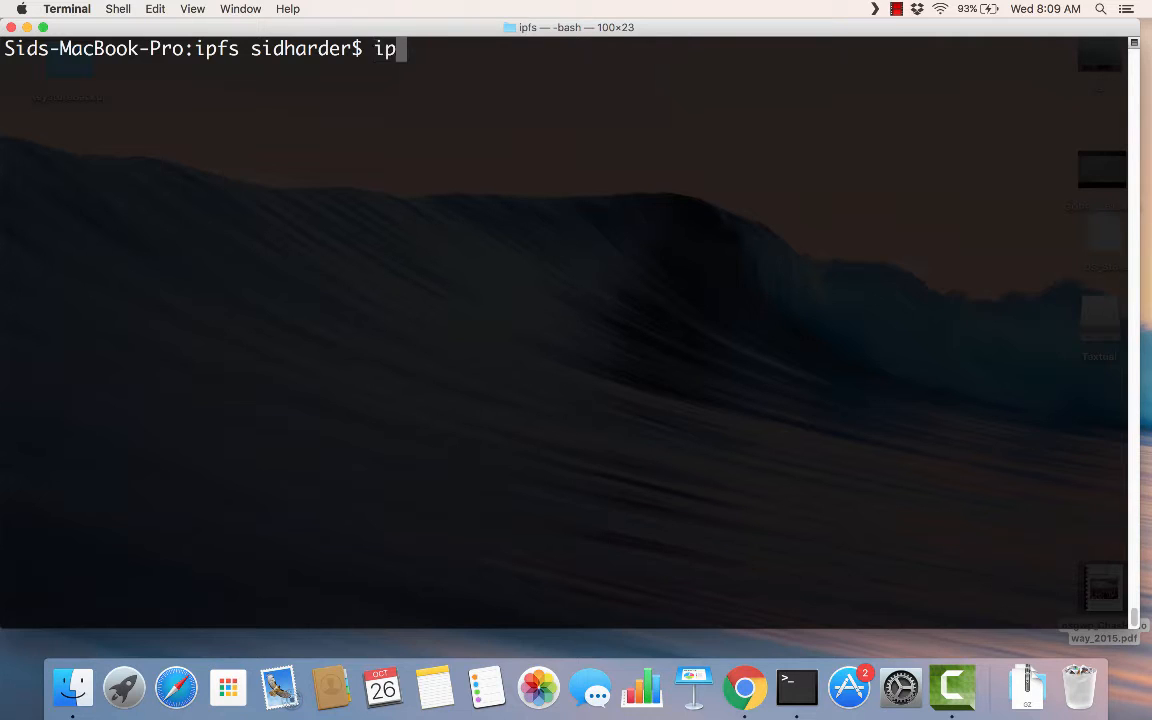
type("fs init")
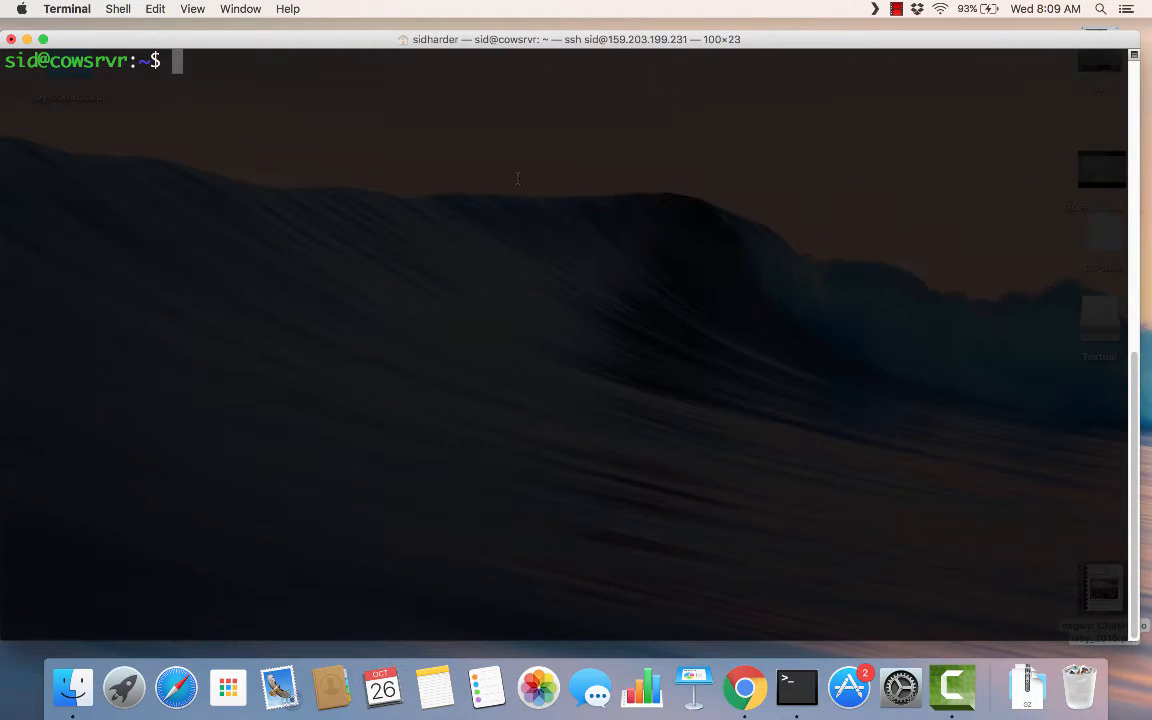
type("ipfs init")
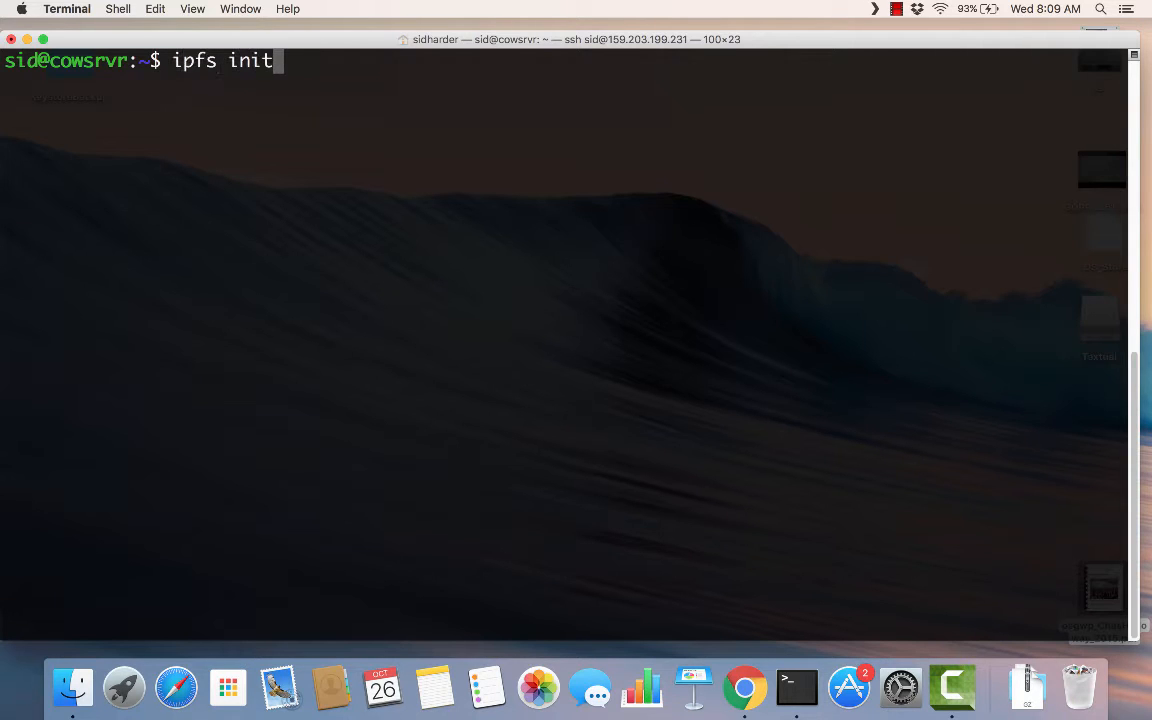
key("Return")
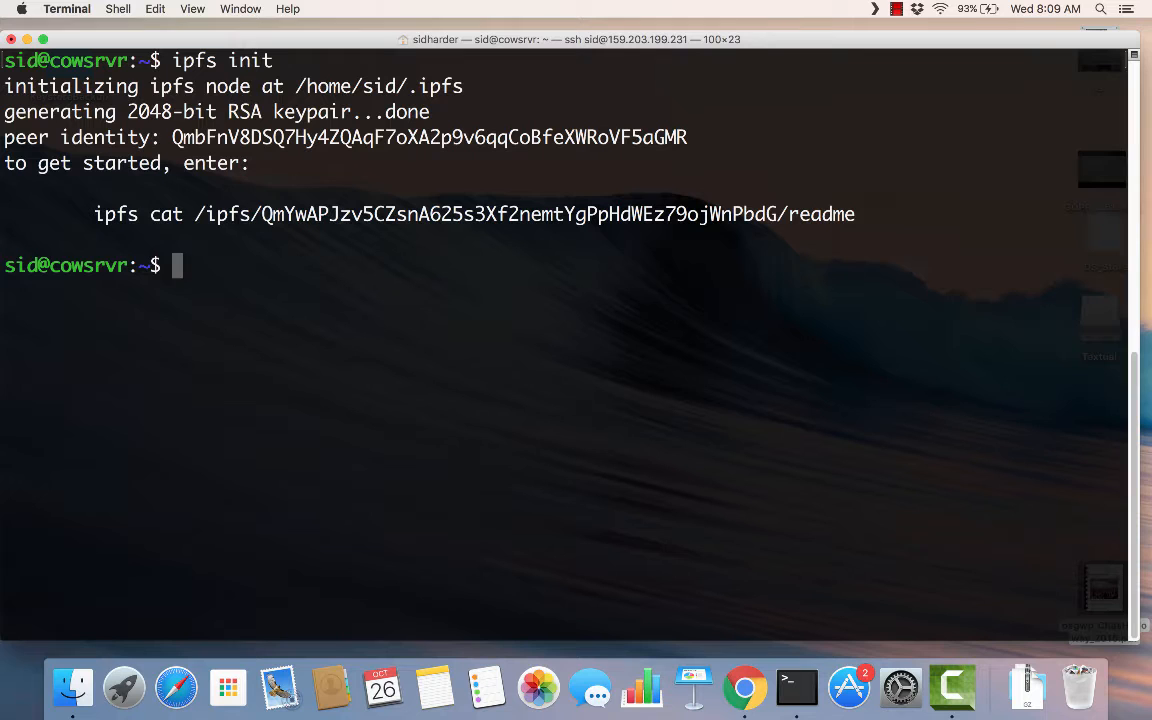
type("ipfs da")
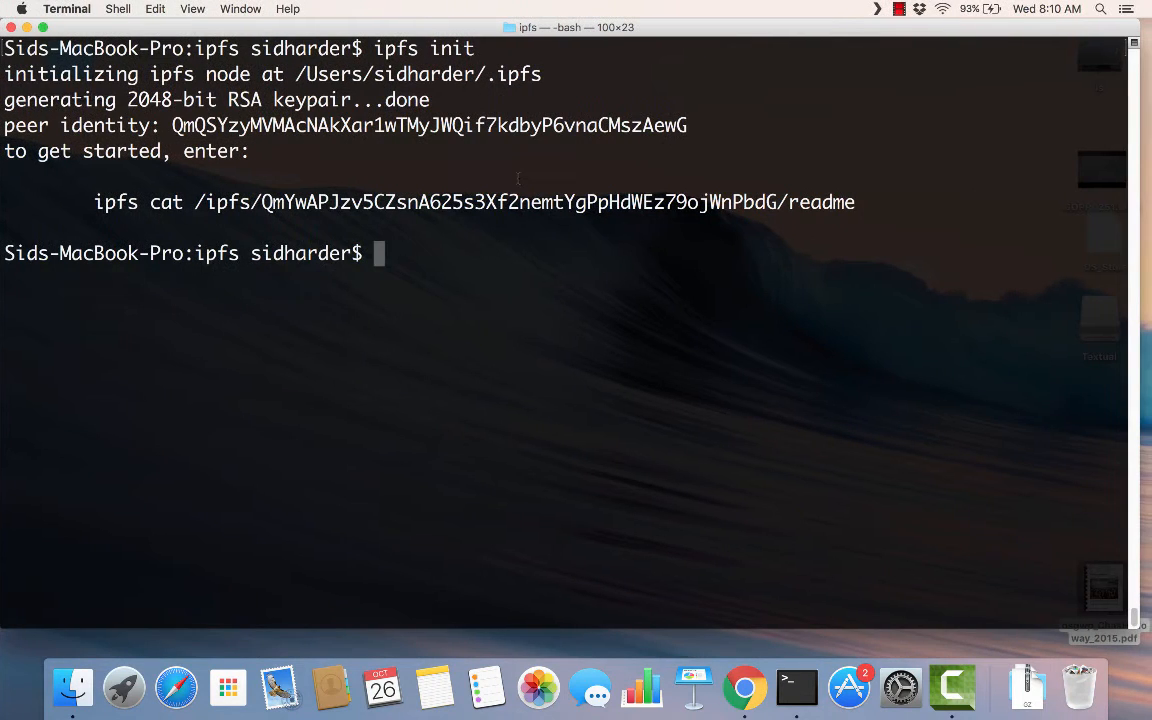
type("ipfs da")
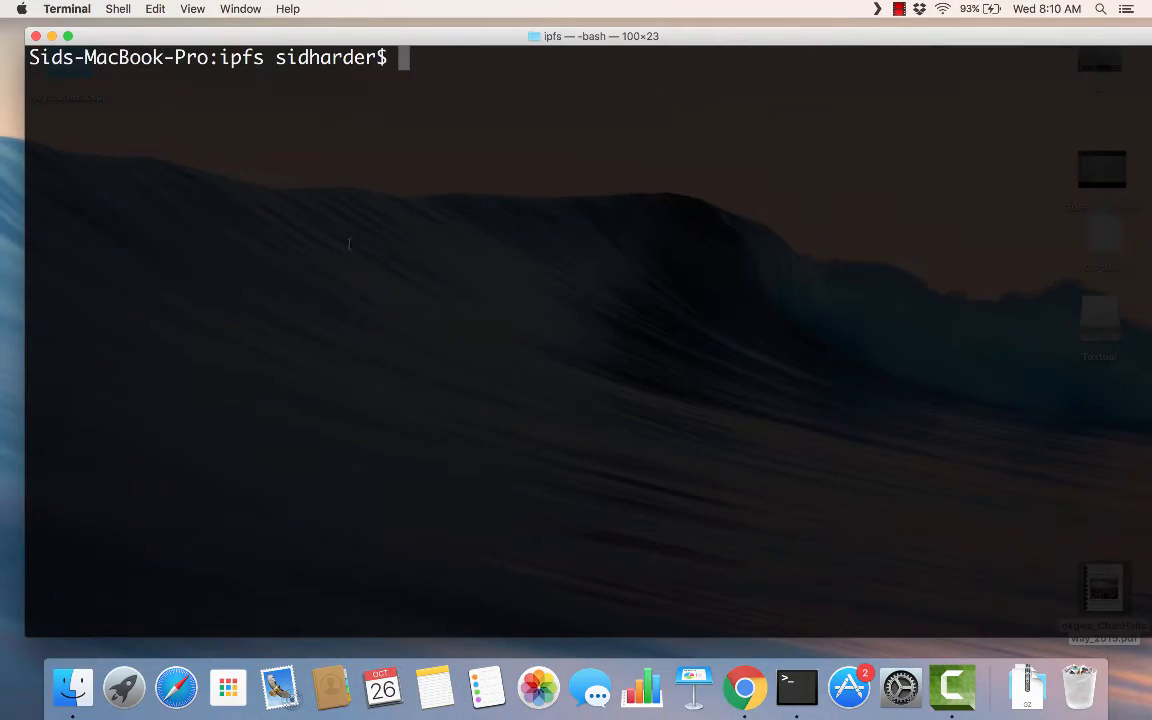
mouse_move(684, 40)
type("ls")
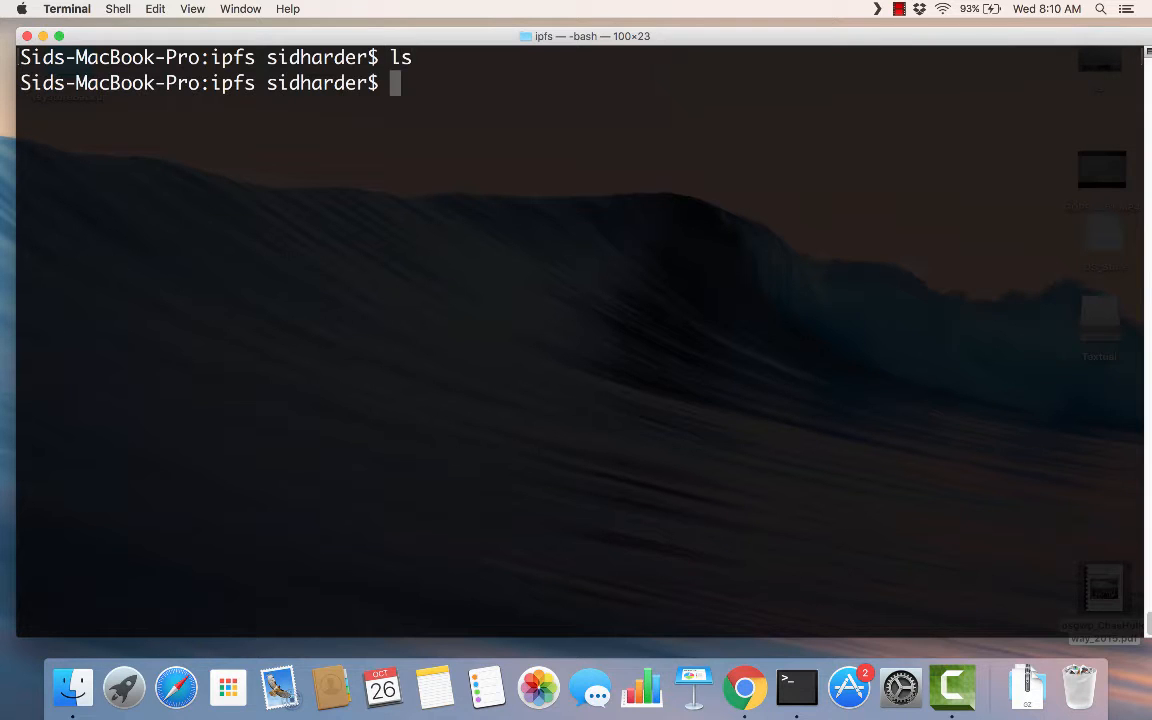
- Create hello.txt with 'echo hello > hello.txt', add it to IPFS and mark its hash QmZULk…LFLiXEN
type("ec")
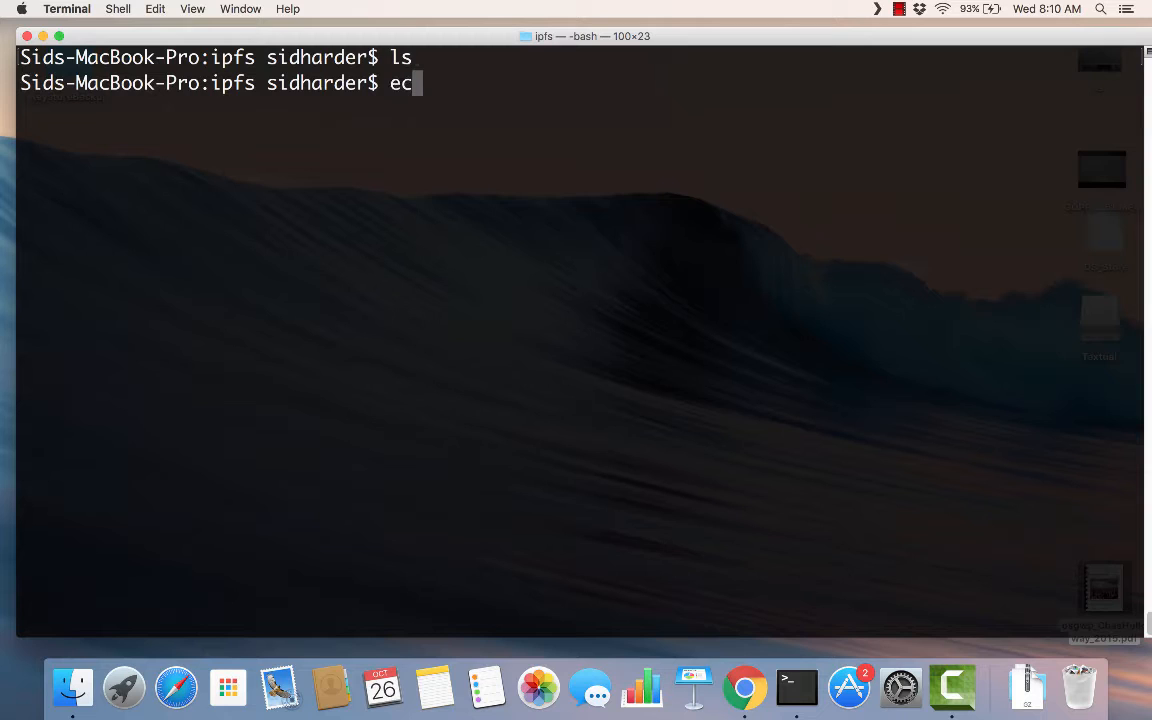
type("ho")
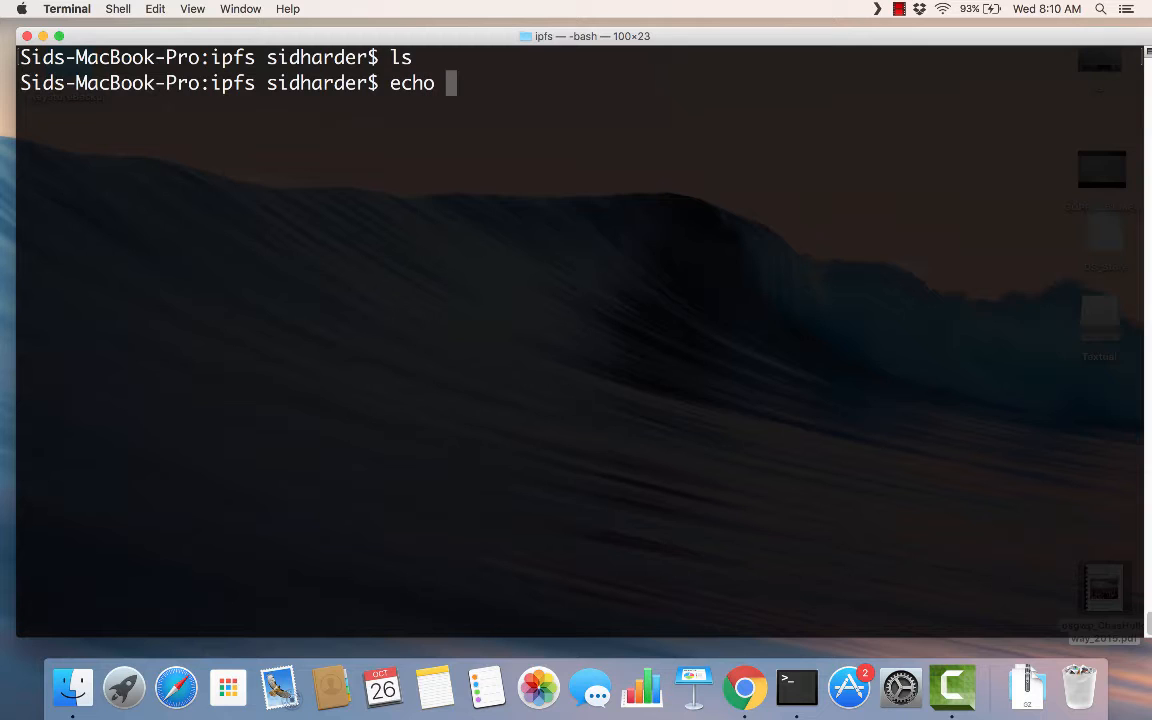
type("hello >")
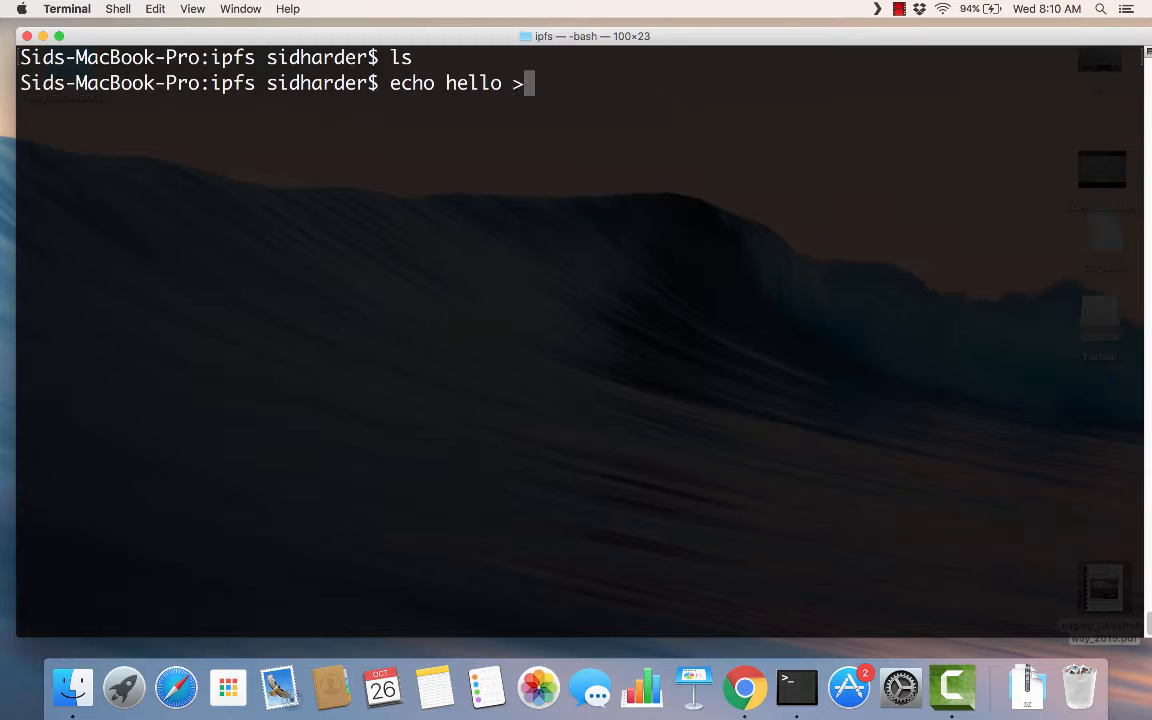
type("hello.txt")
type("ls")
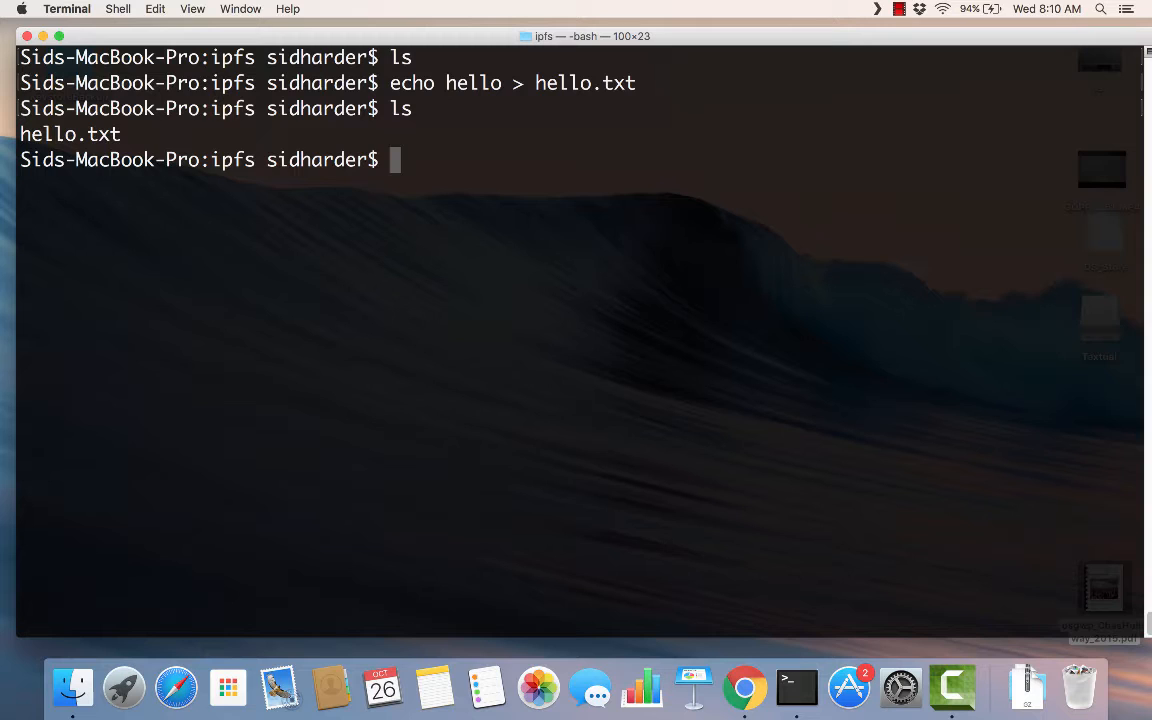
type("ipfs add hello.txt")
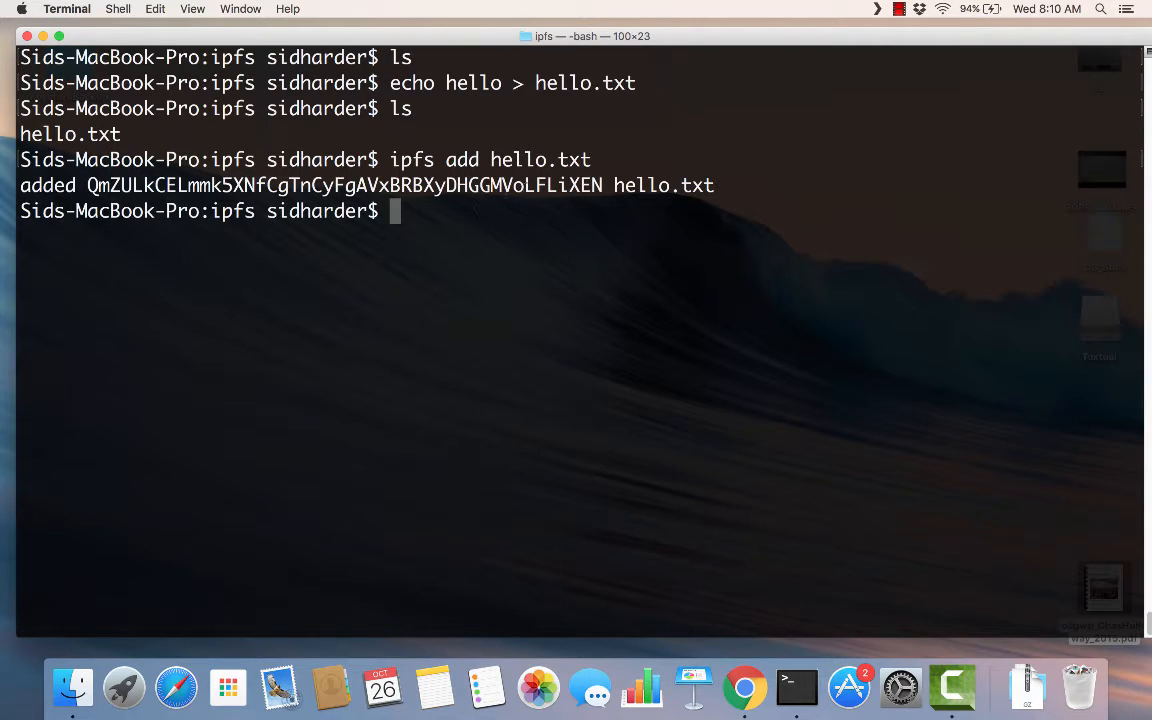
double_click(552, 184)
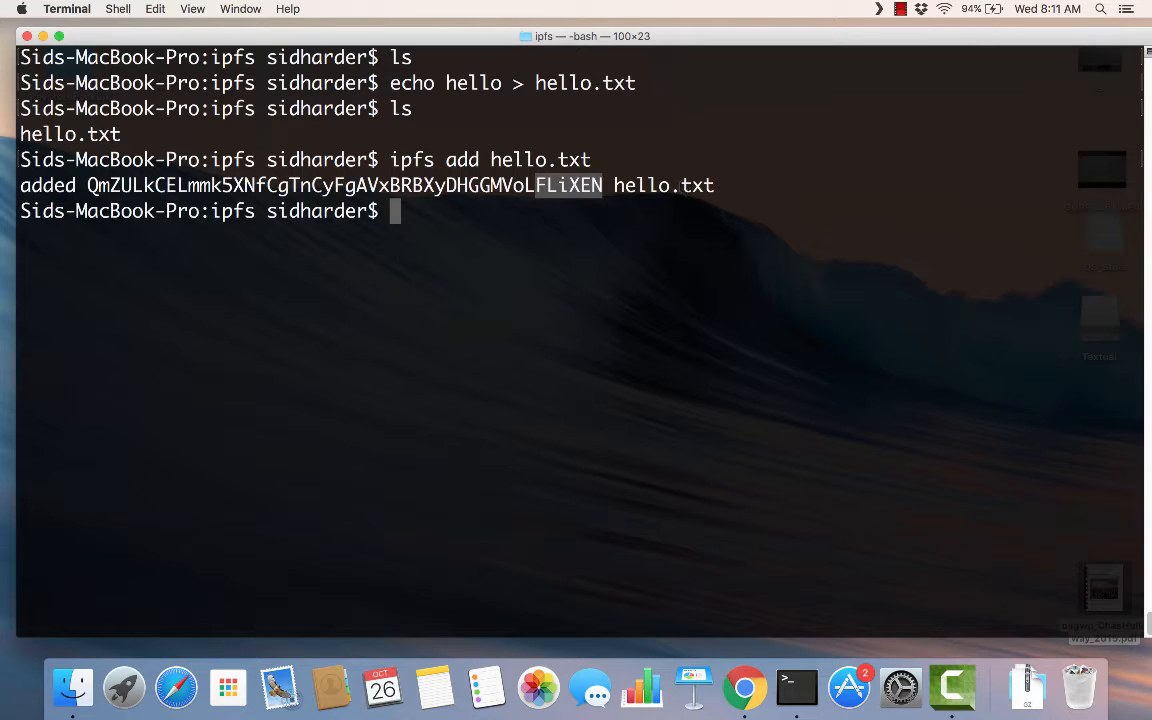
mouse_move(584, 210)
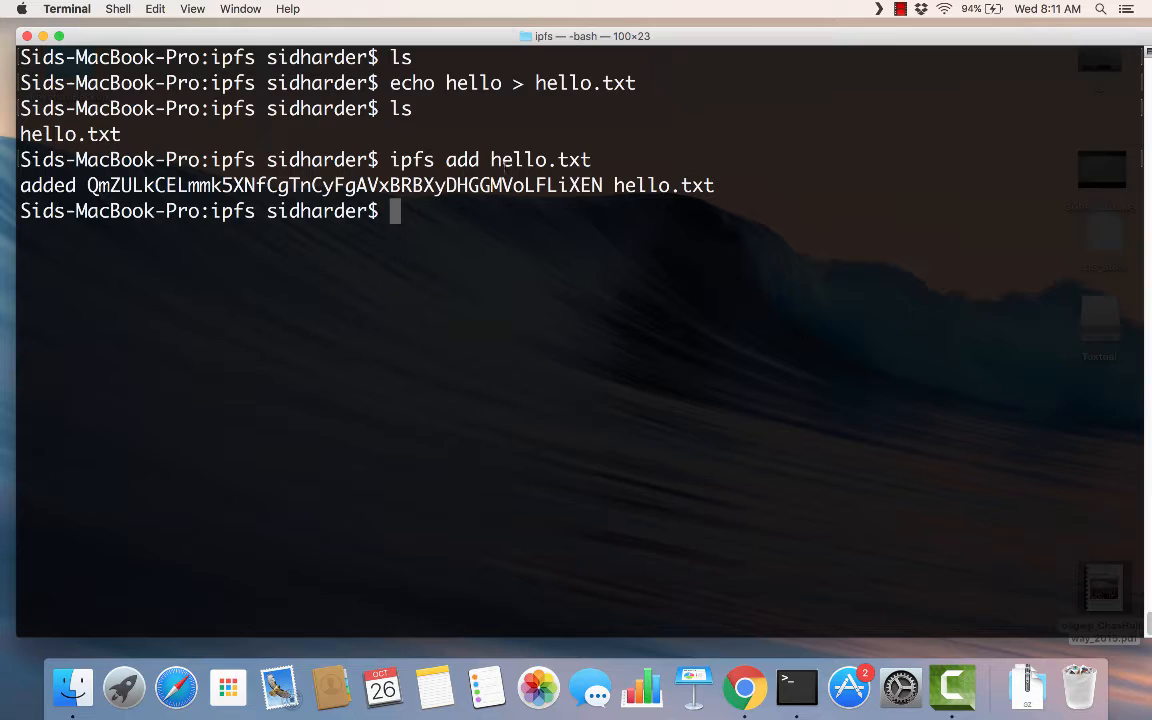
- List the Mac's pins with 'ipfs pin ls', showing the hello.txt hash pinned recursively
type("ipfs p")
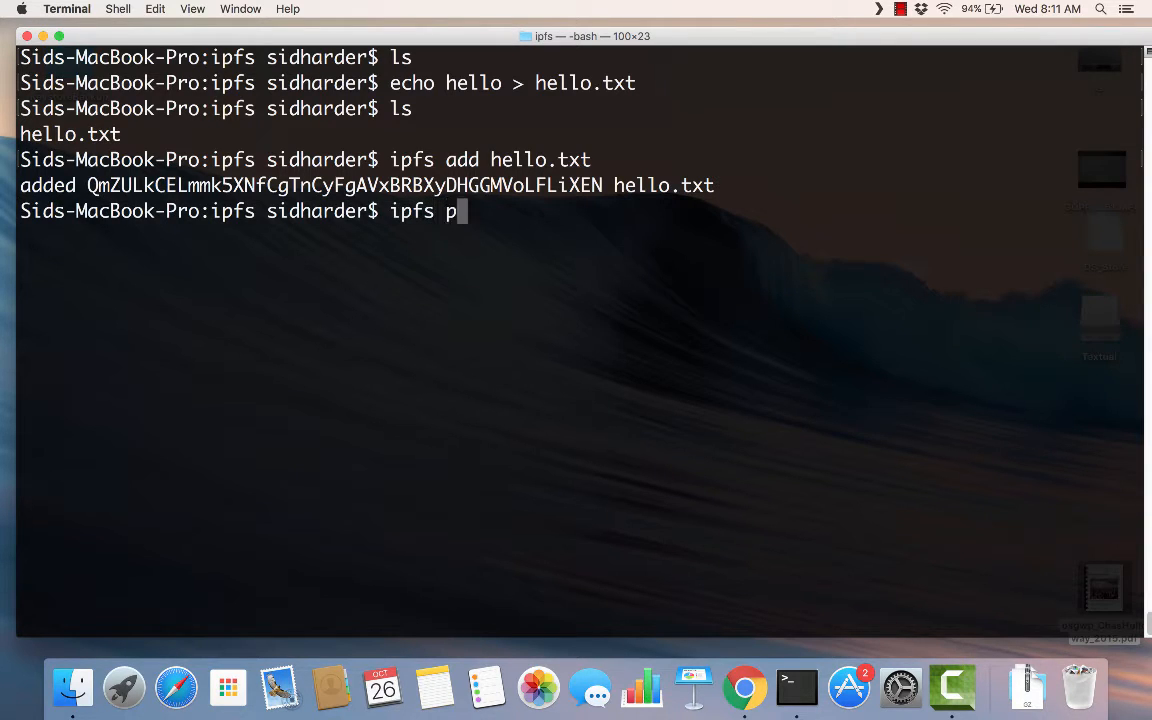
type("in")
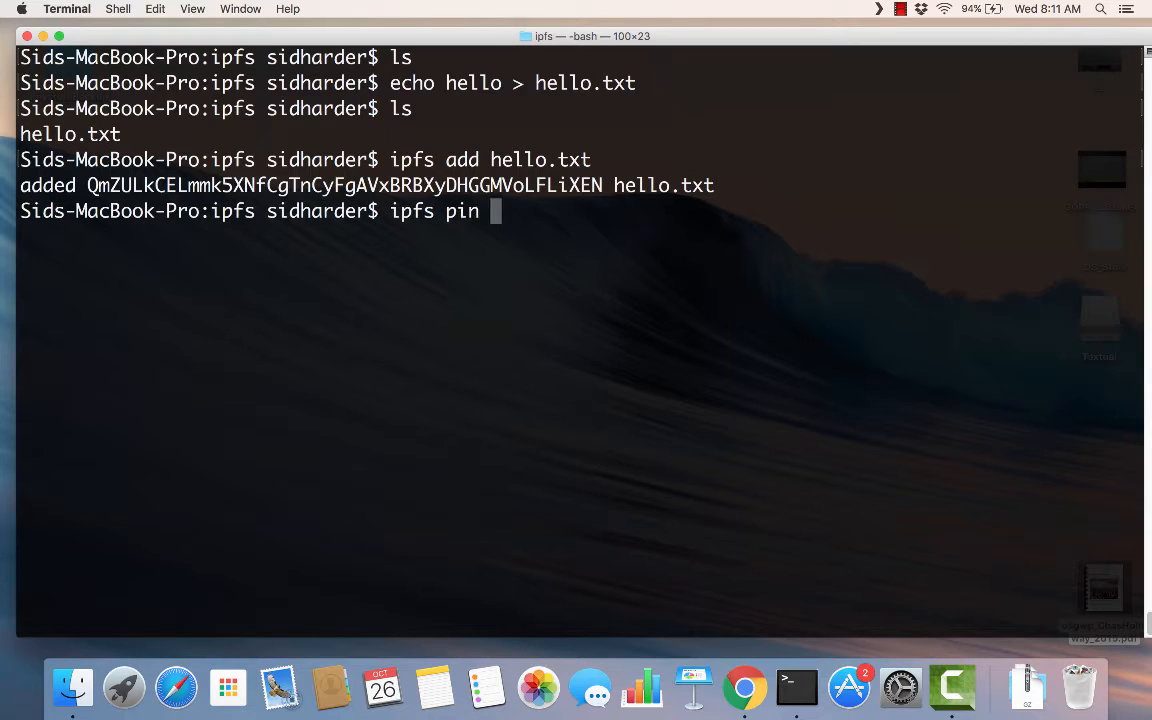
type("ls")
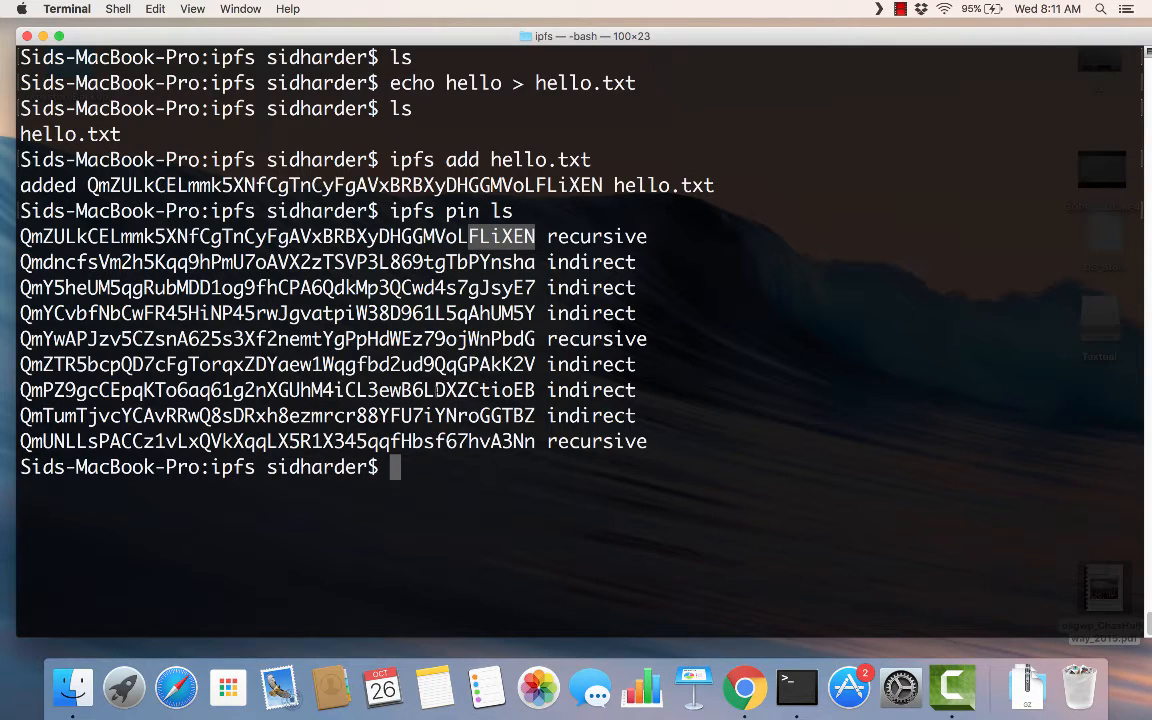
type("ipfs")
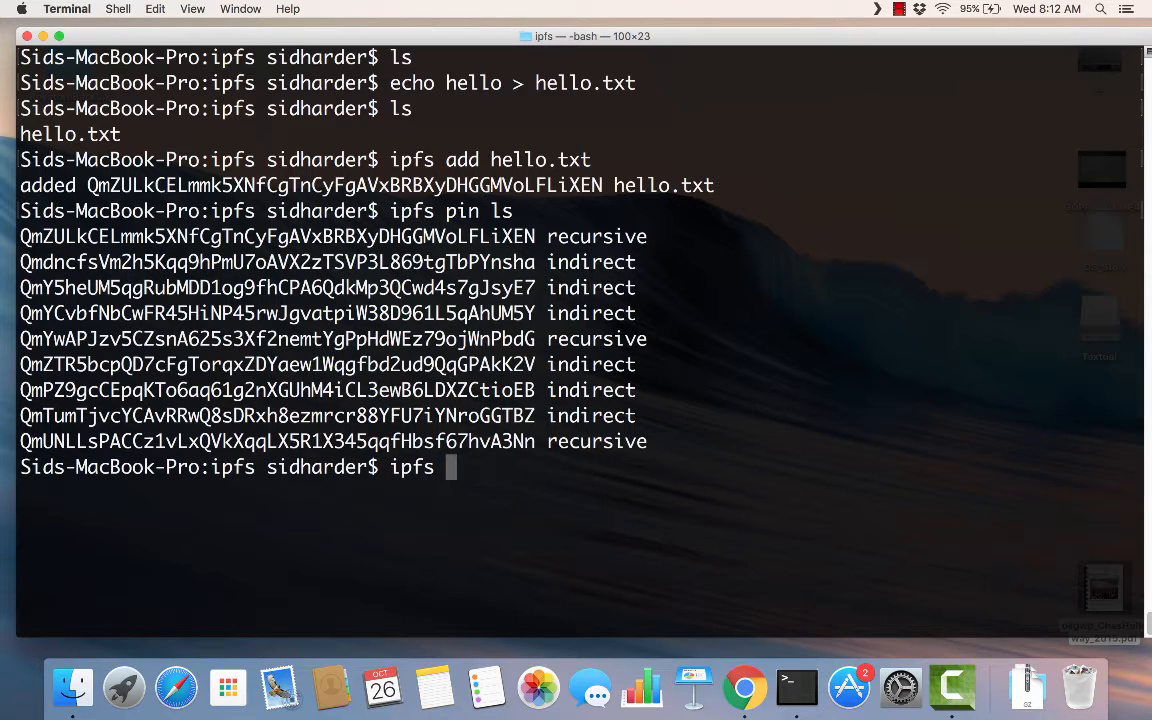
- List local blocks with 'ipfs refs local' and point out the hello.txt hash among them
type("refs local")
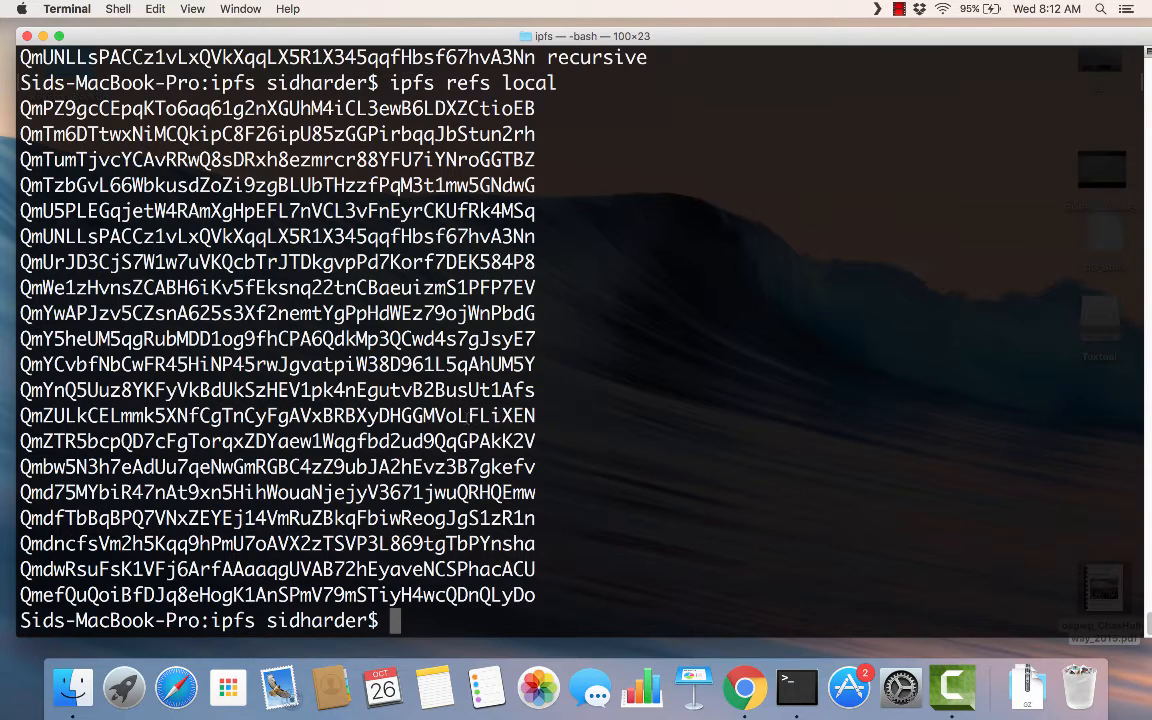
double_click(502, 416)
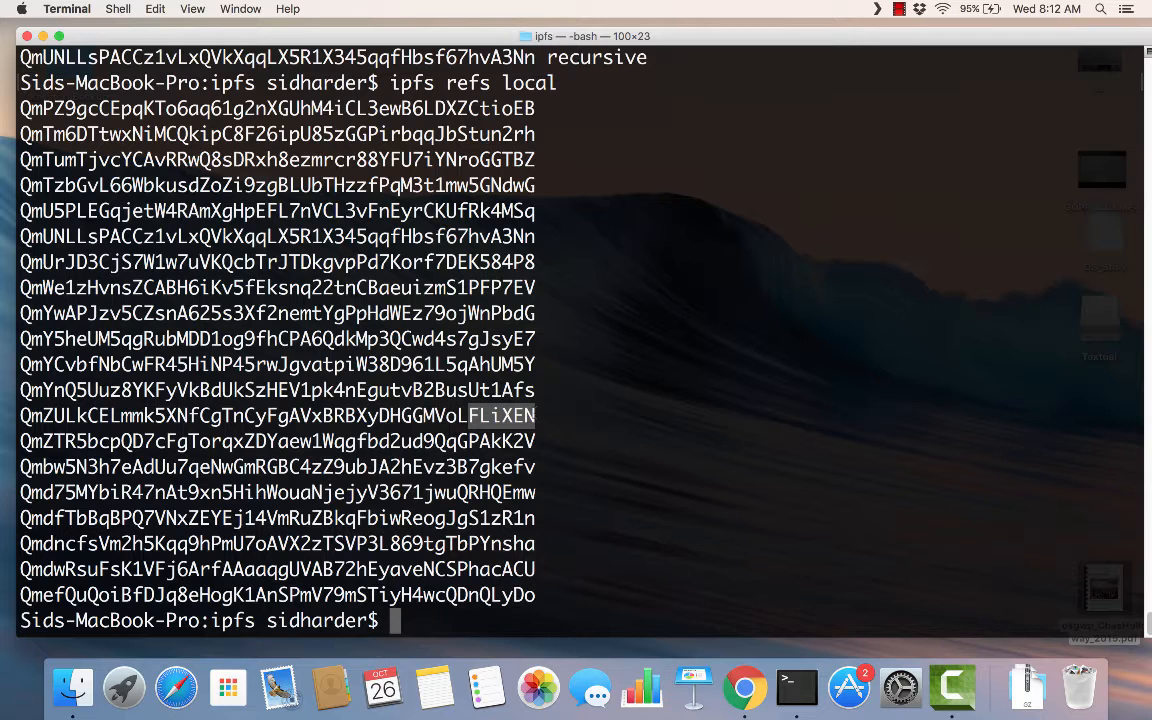
type("ipf")
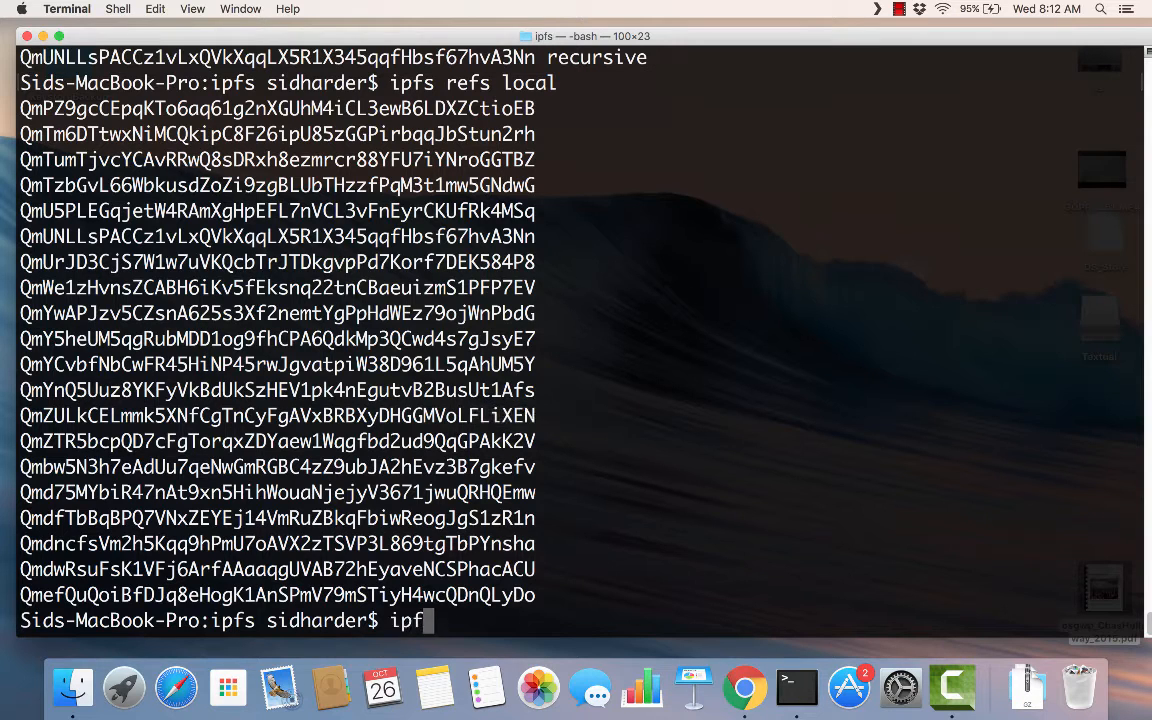
type("add")
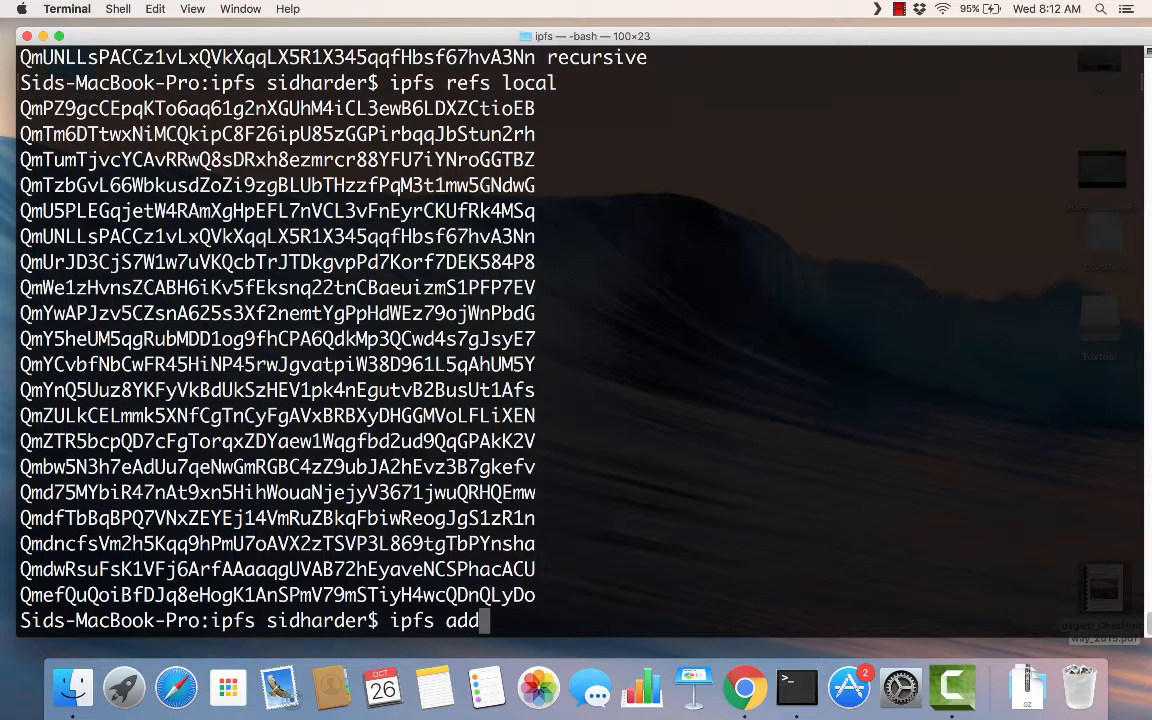
key("Backspace")
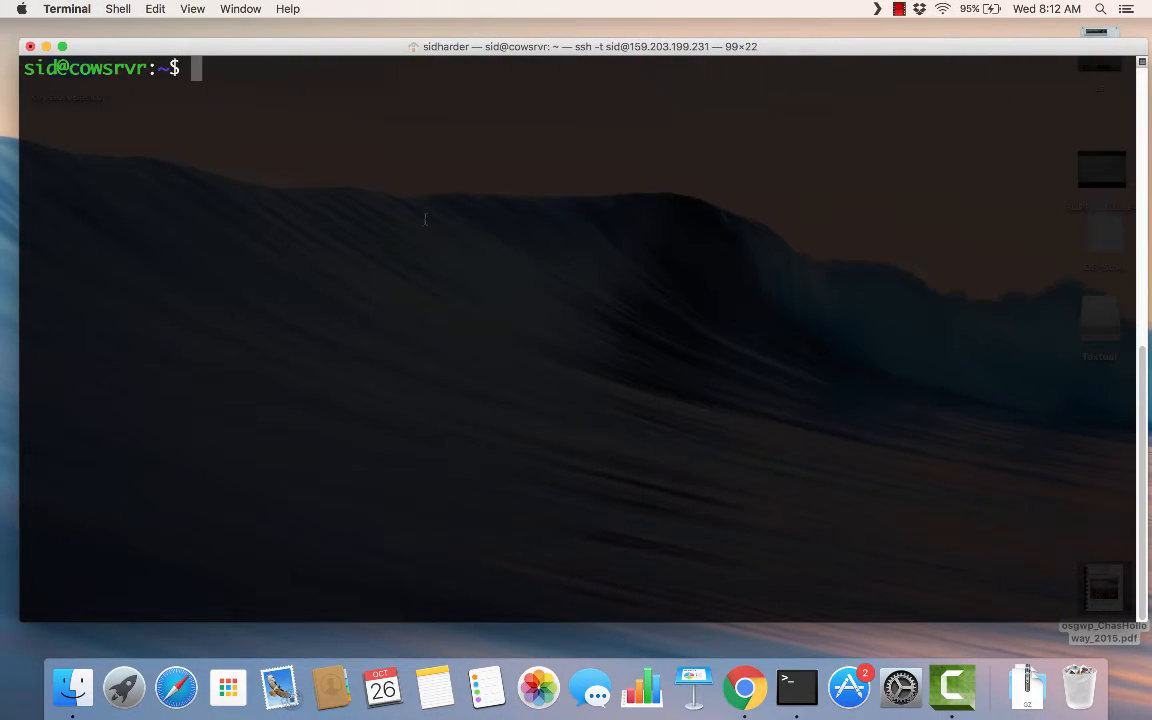
- On the server run 'ipfs pin ls' and 'ipfs refs local', neither listing the hello.txt hash
type("ipfs pinls")
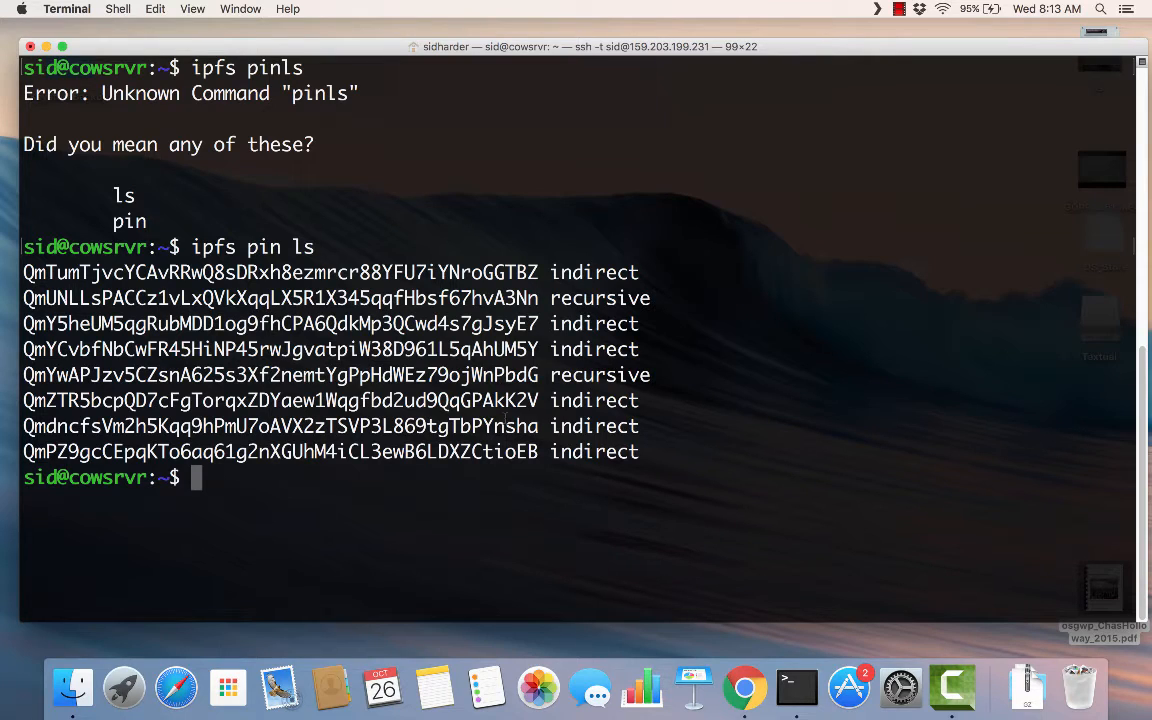
type("ipfs")
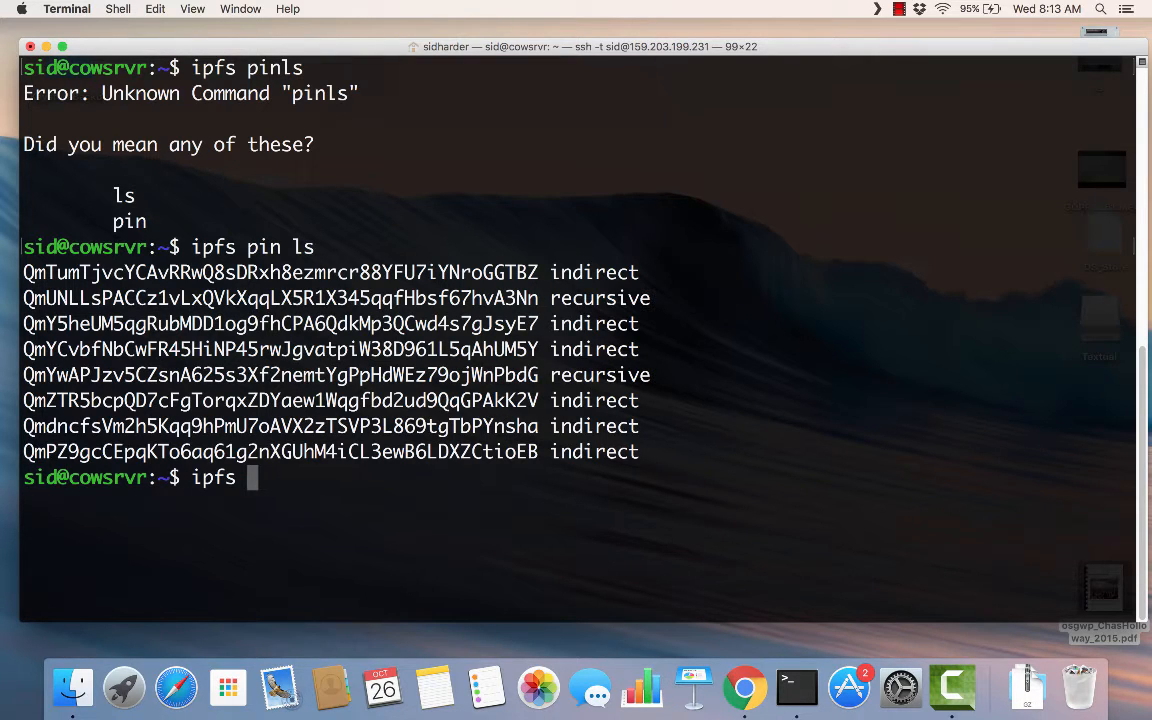
type("refs local")
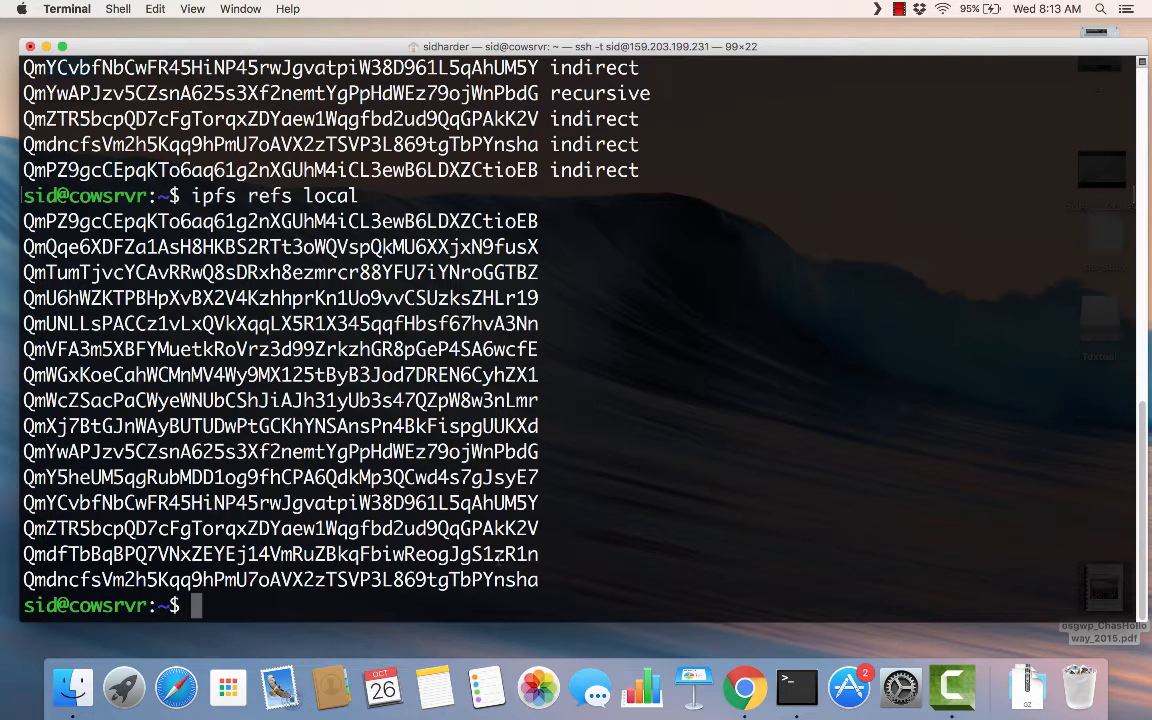
mouse_move(500, 560)
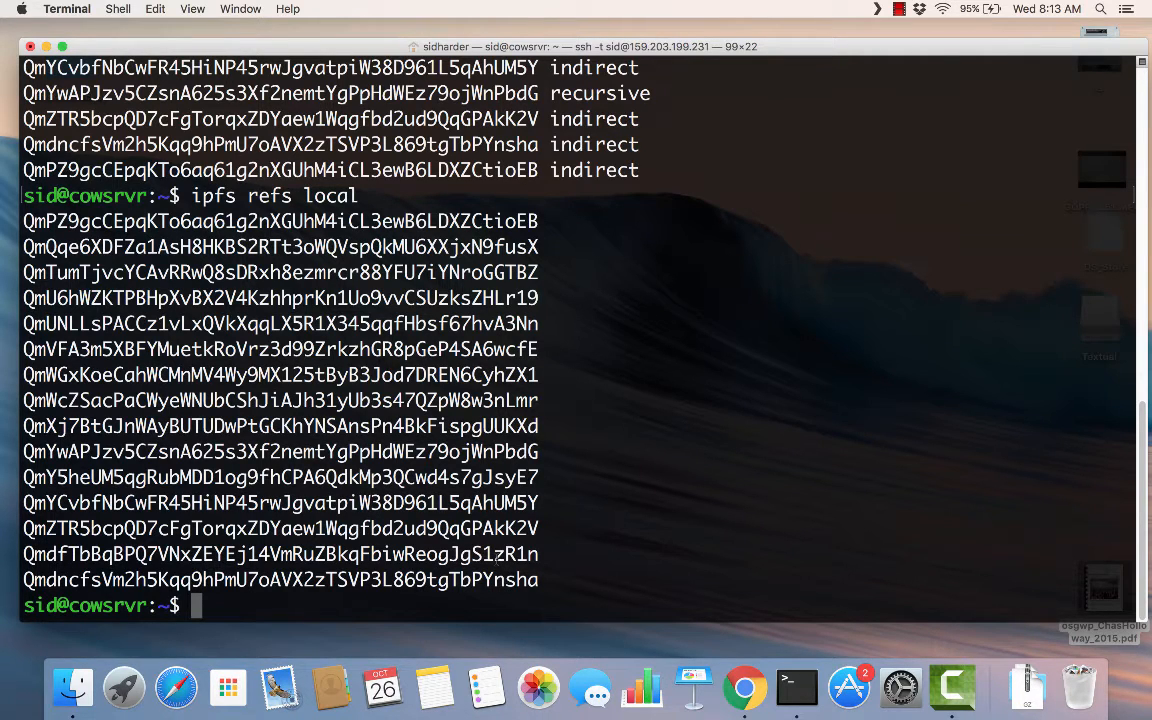
- On the server cat hash QmZULk…LFLiXEN to print hello, then find it in pin ls and refs local
type("i")
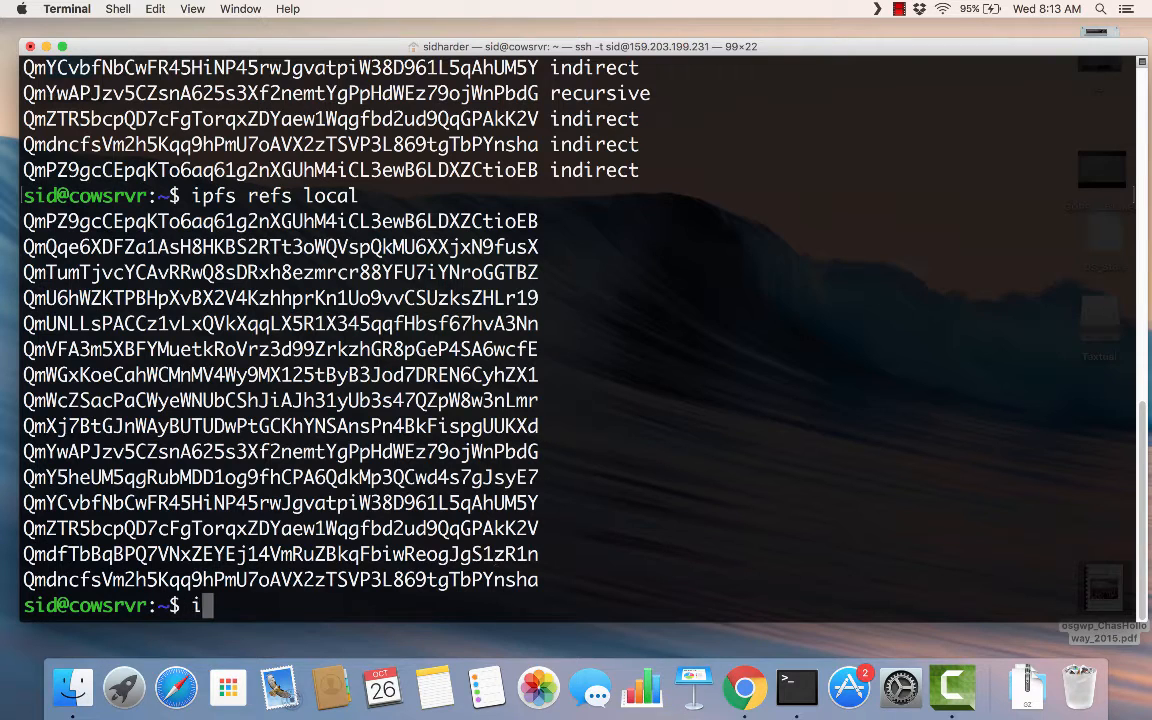
type("pfs cat QmZULkCELmmk5XNfCgTnCyFgAVxBRBXyDHGGMVoLFLiXEN")
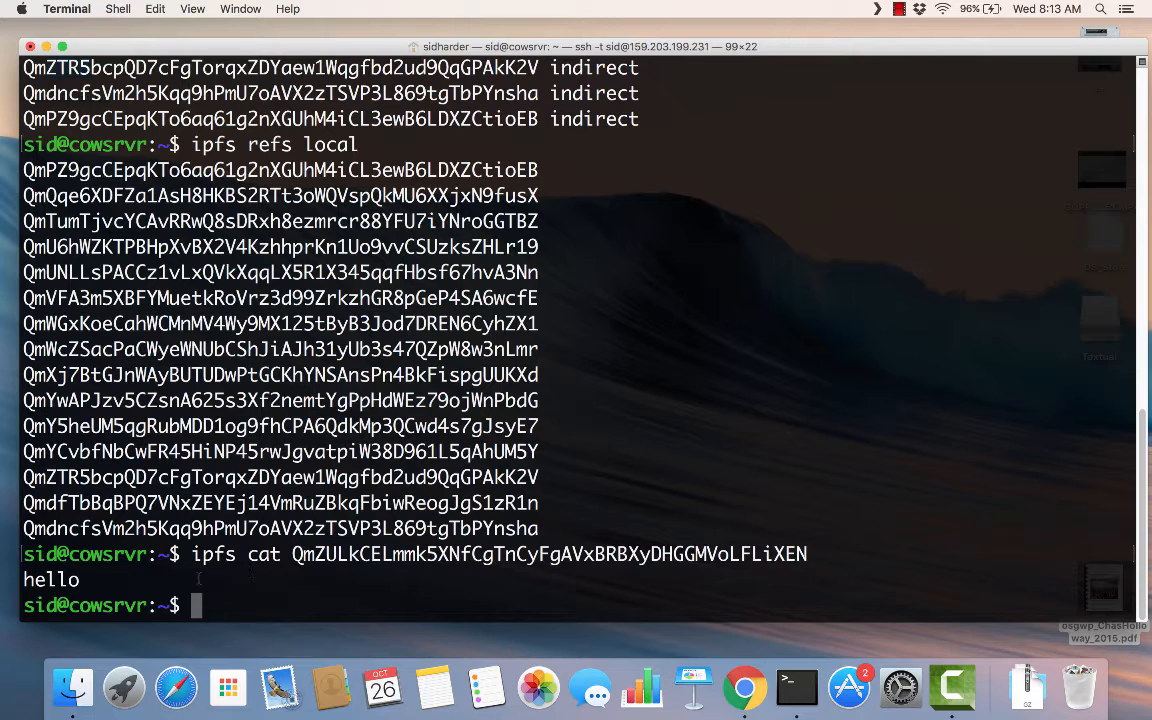
type("ipfs pin ls")
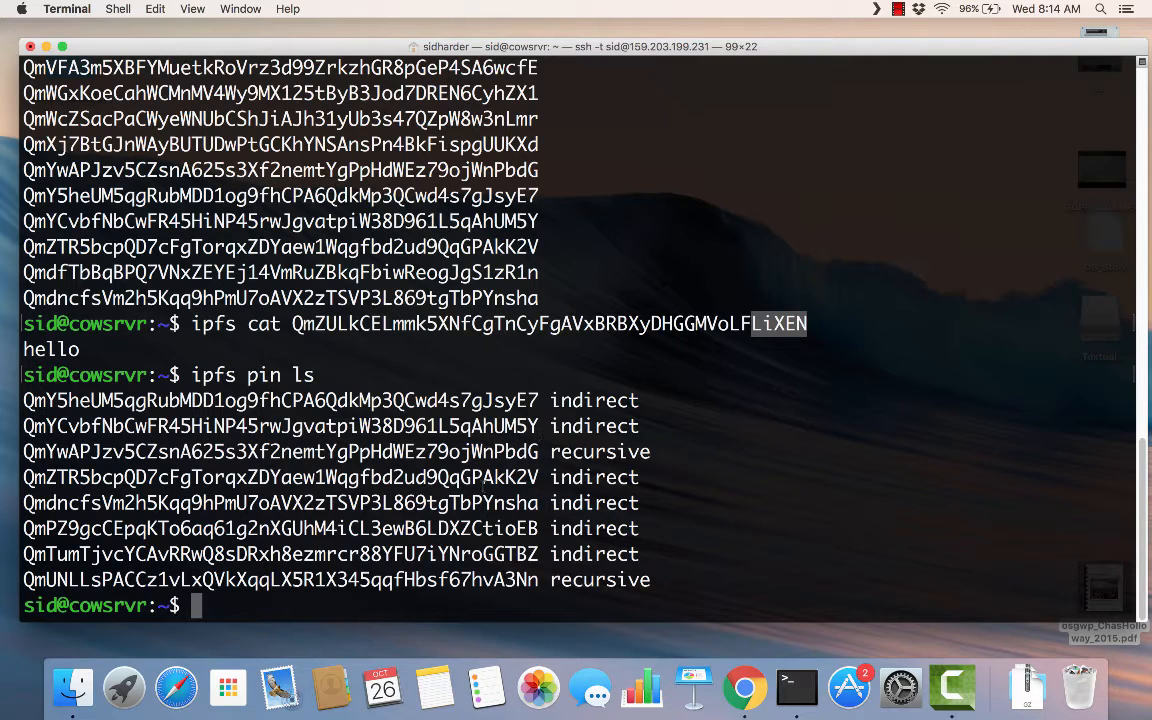
type("ipfs refs")
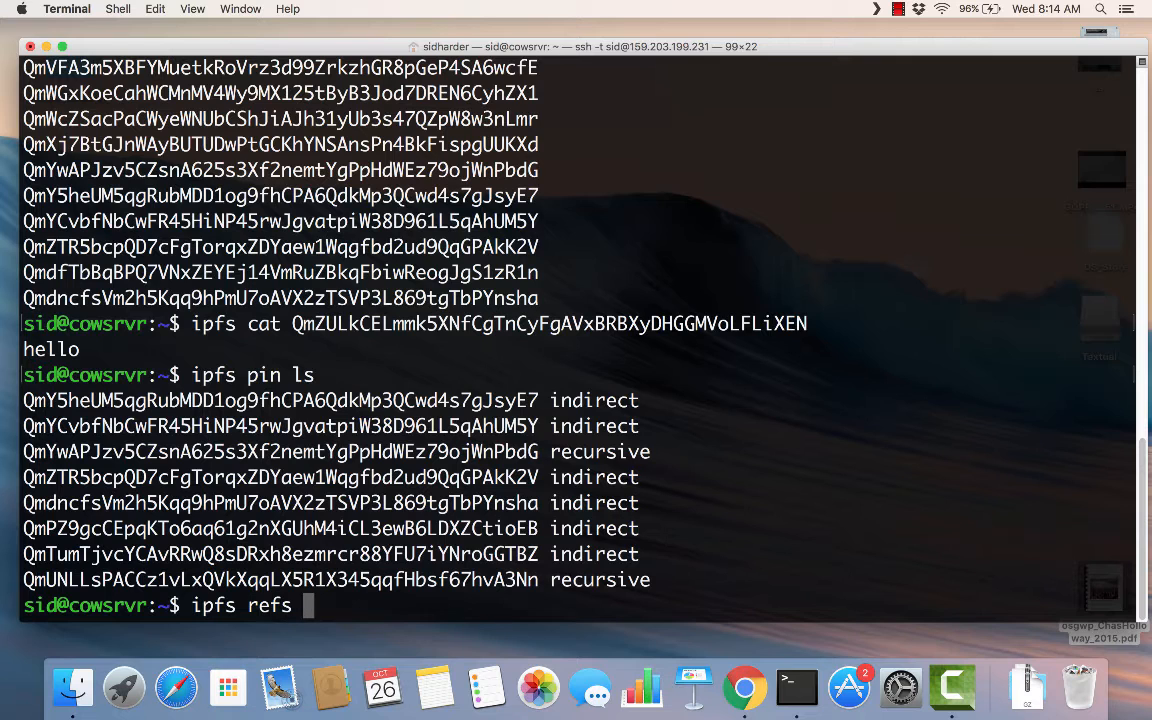
type("local")
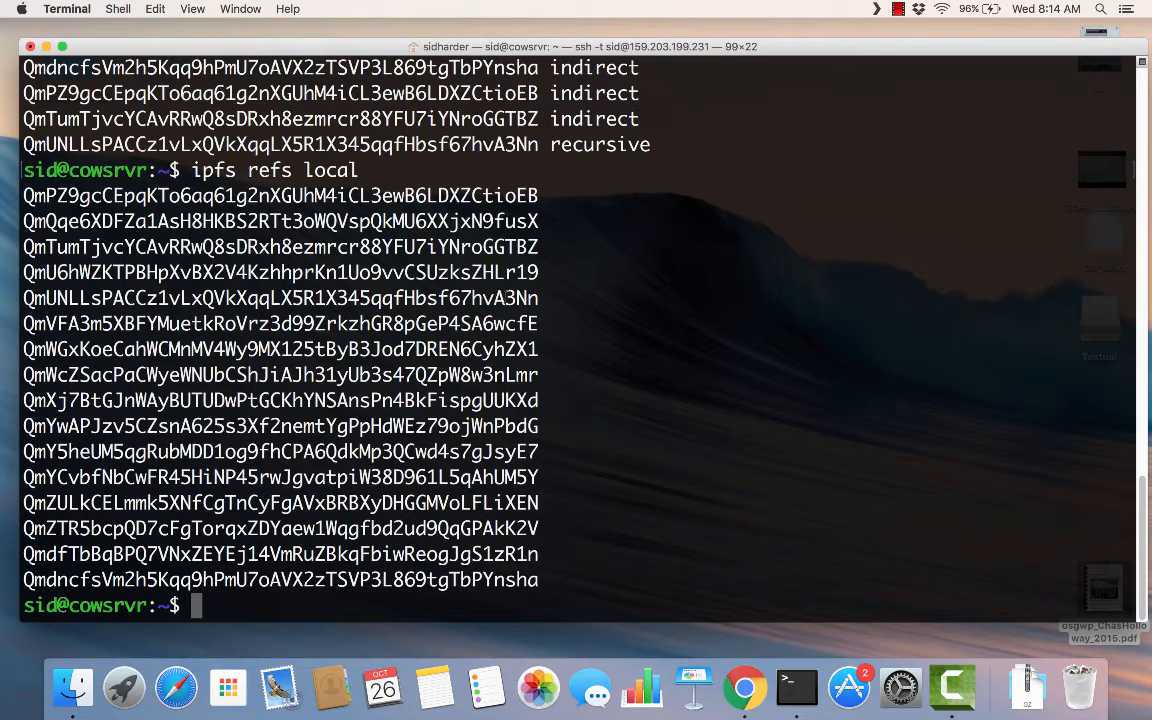
double_click(508, 504)
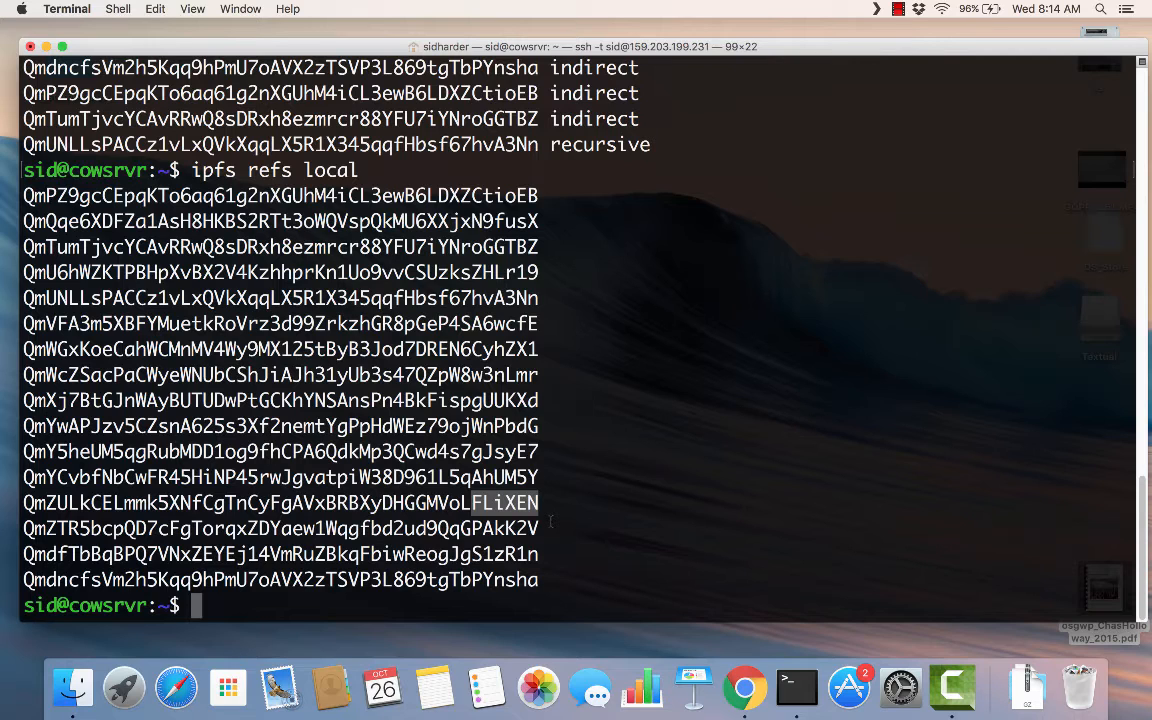
- Run 'ipfs repo gc' on the server and re-list local refs, the hello.txt hash now gone
type("ipfs")
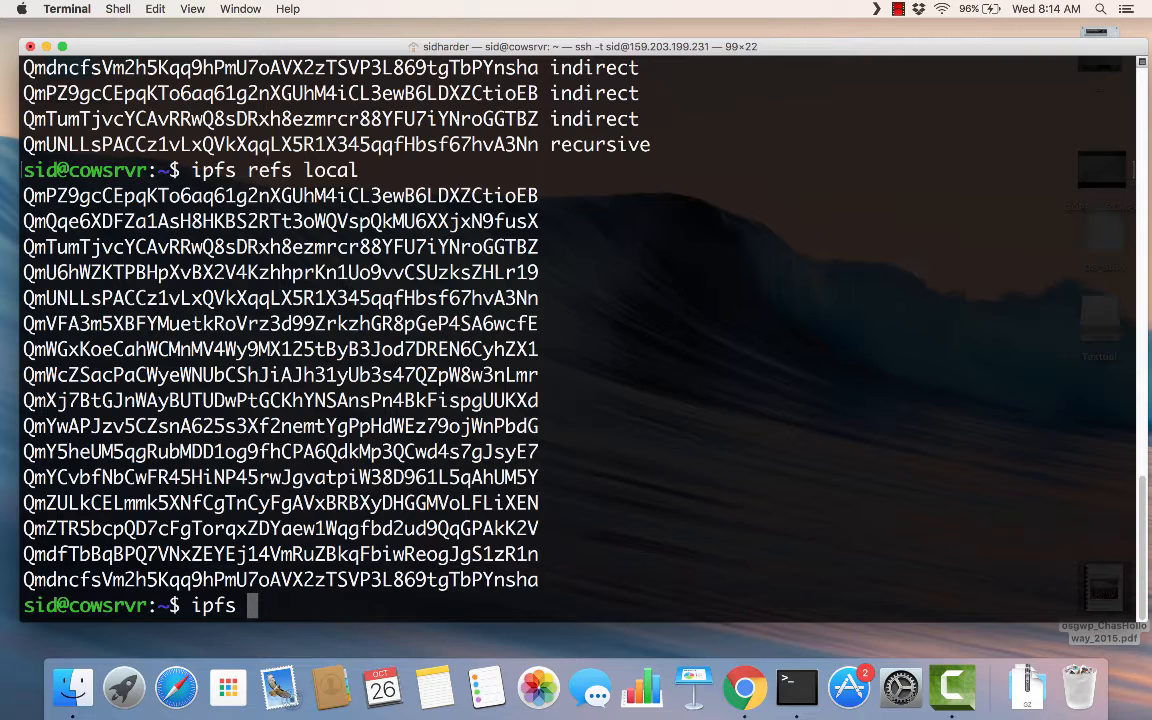
type("repo")
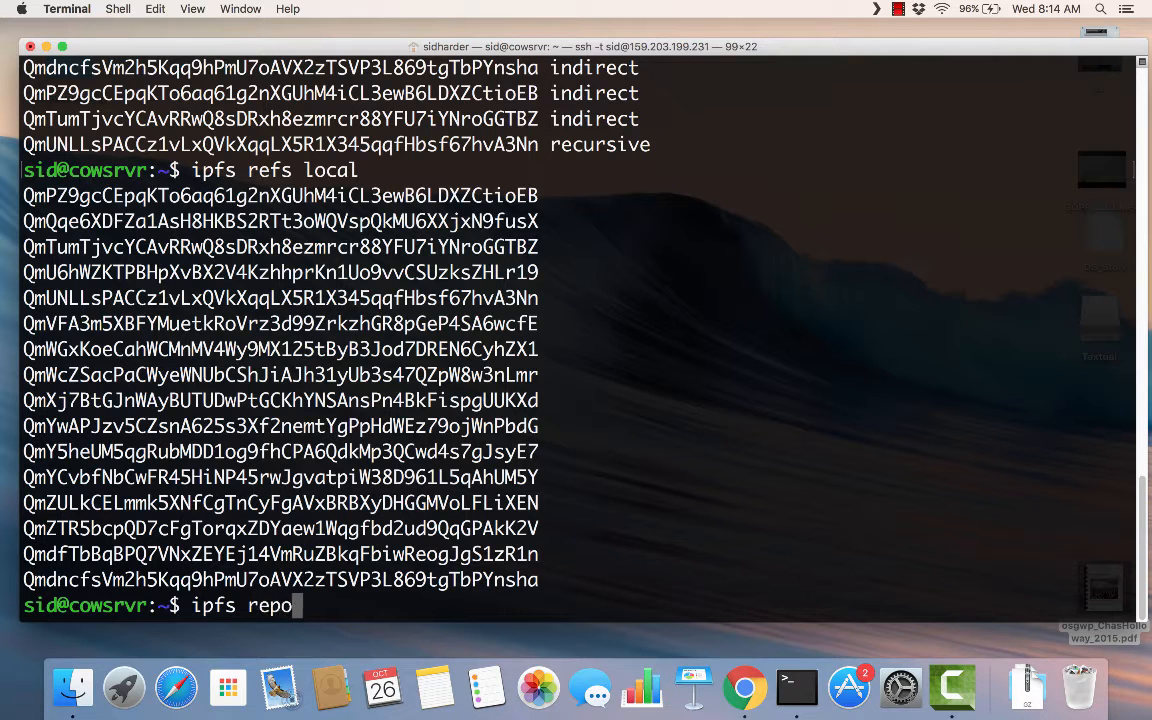
type("gc")
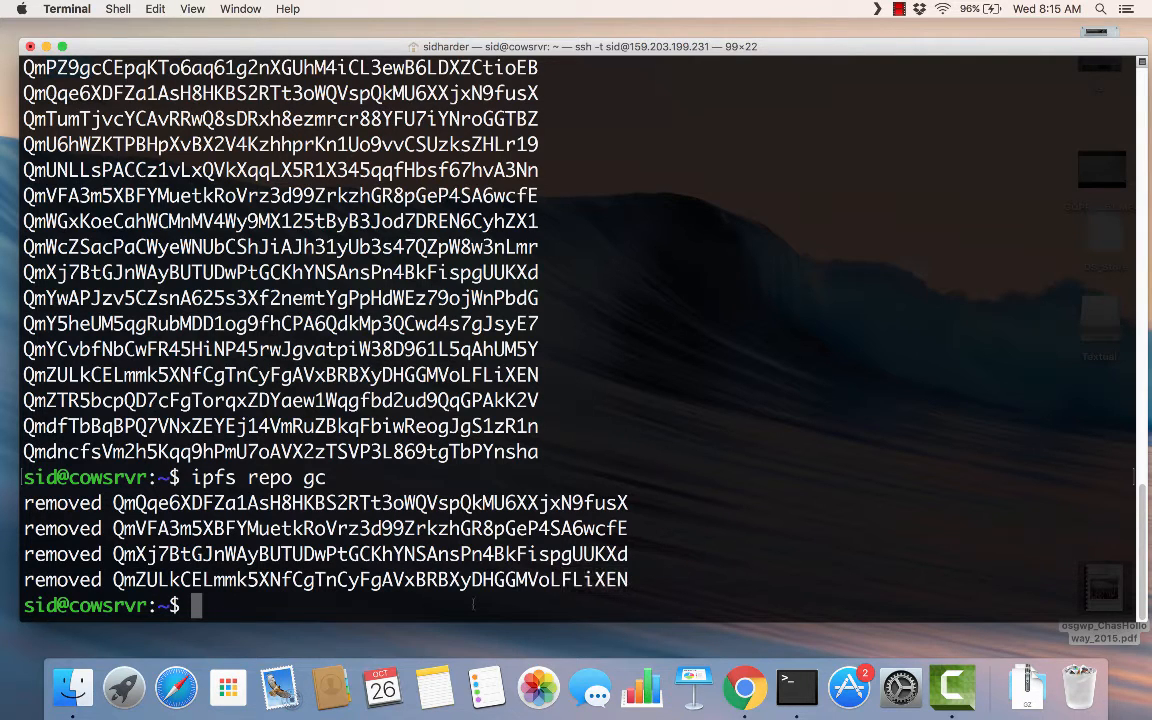
type("ipfs")
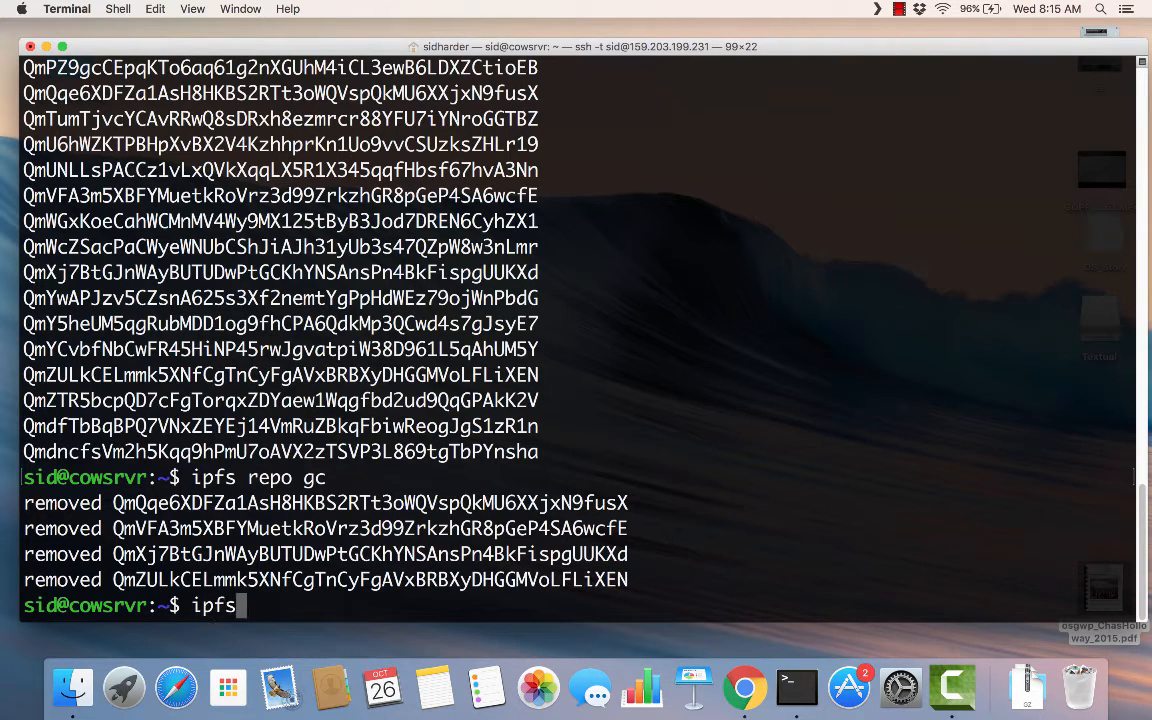
type("refs local")
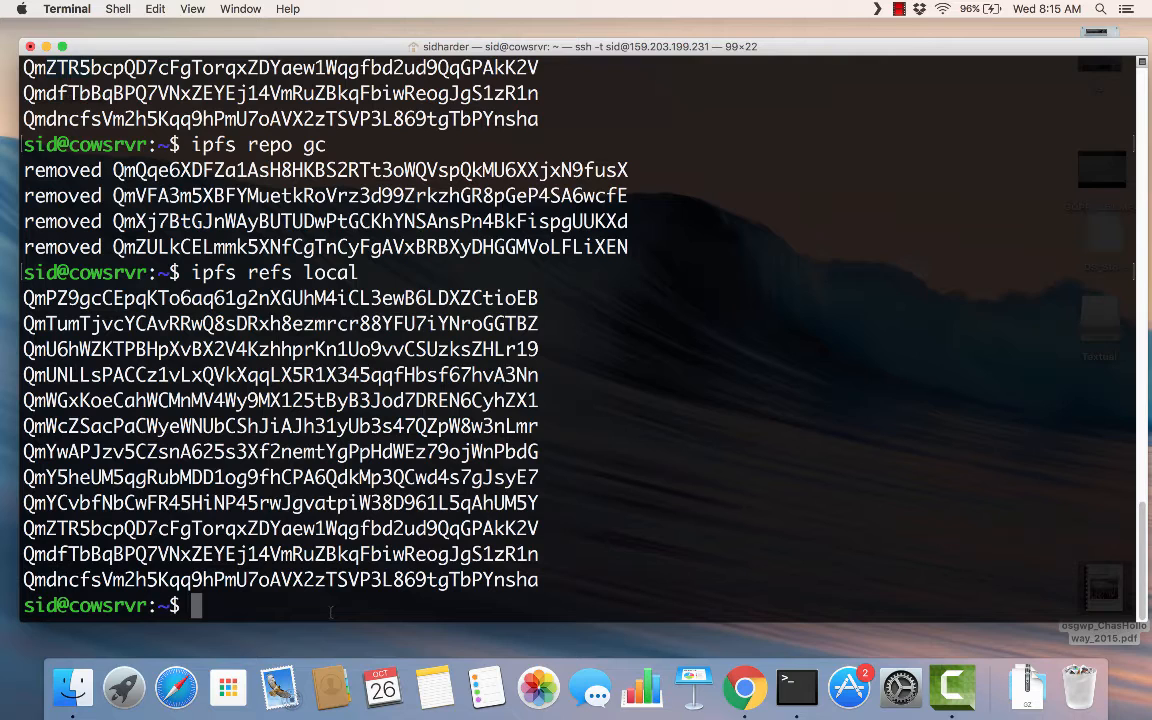
type("ipfc c")
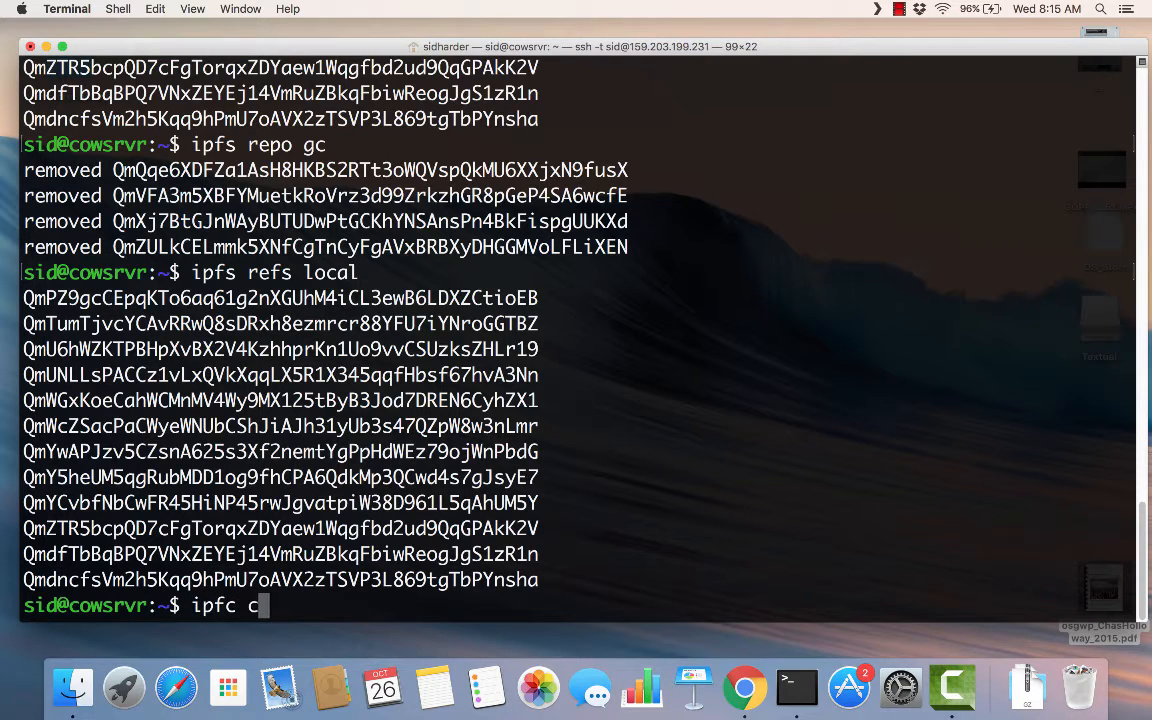
- Cat the hello hash again, pin it with 'ipfs pin add', and confirm it recursive in 'ipfs pin ls'
type("at")
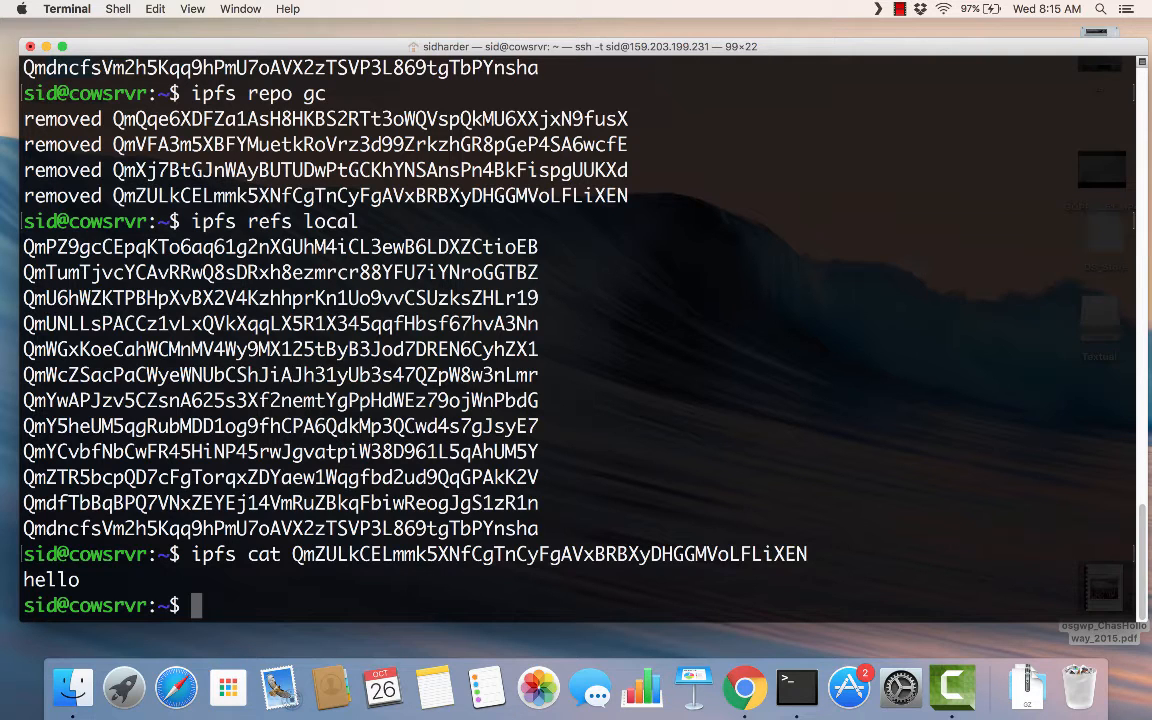
type("ipfs")
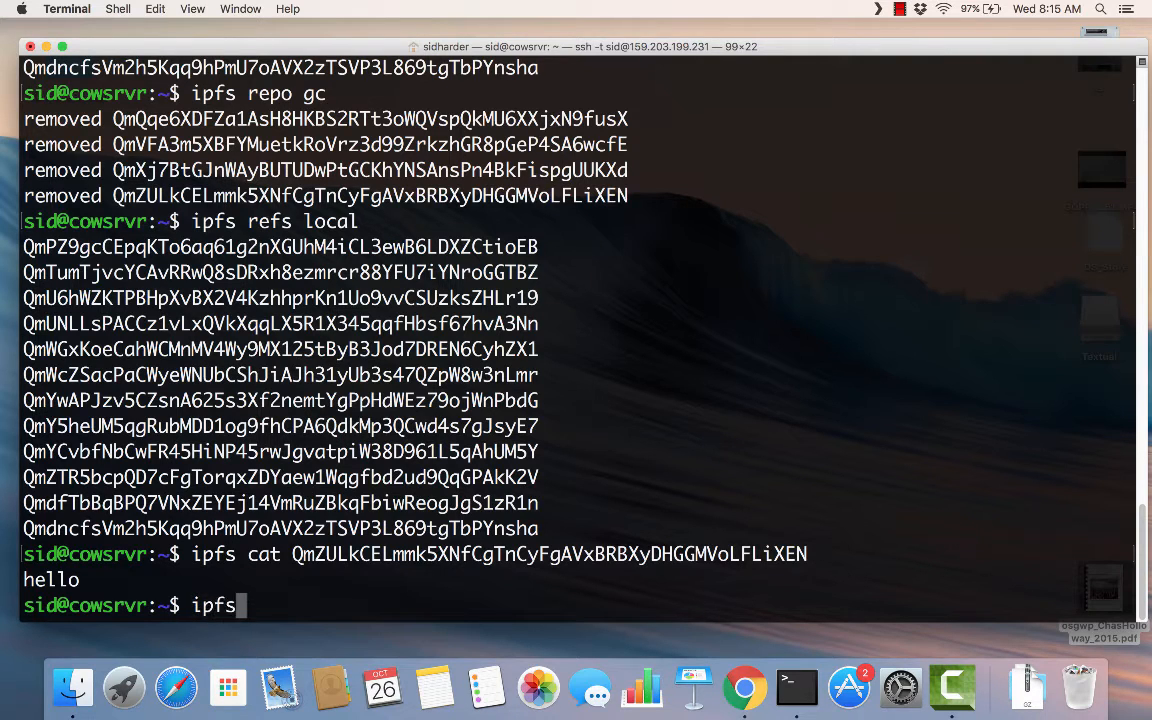
type("p")
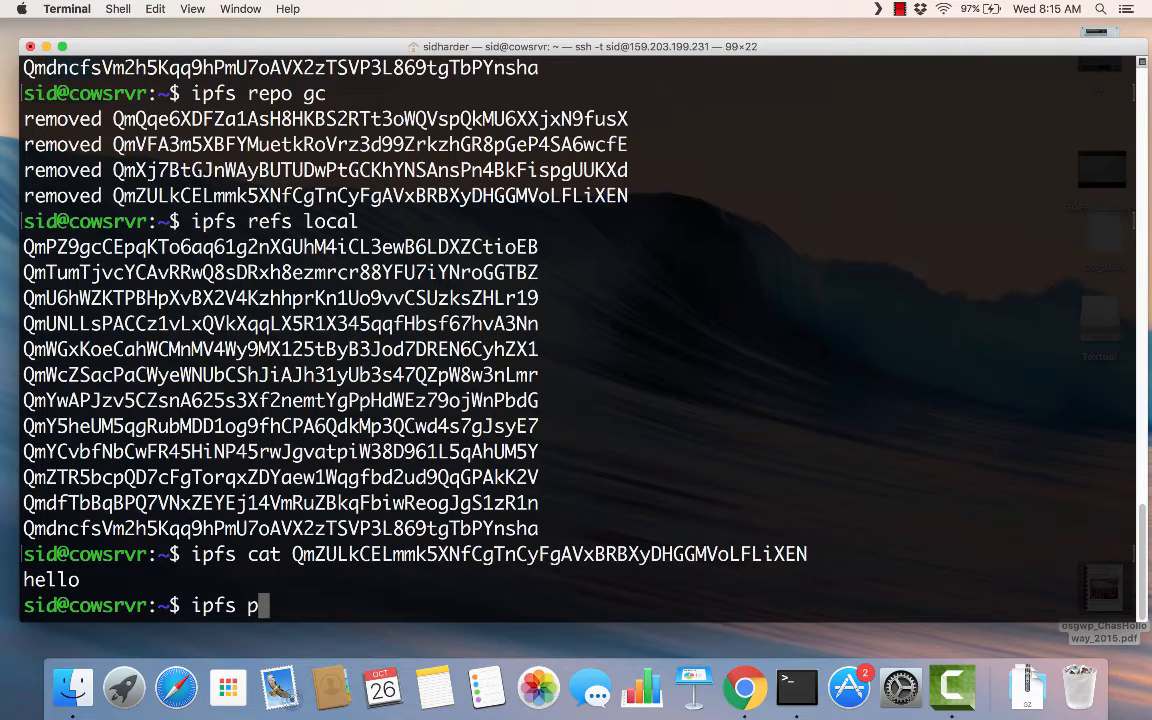
type("in")
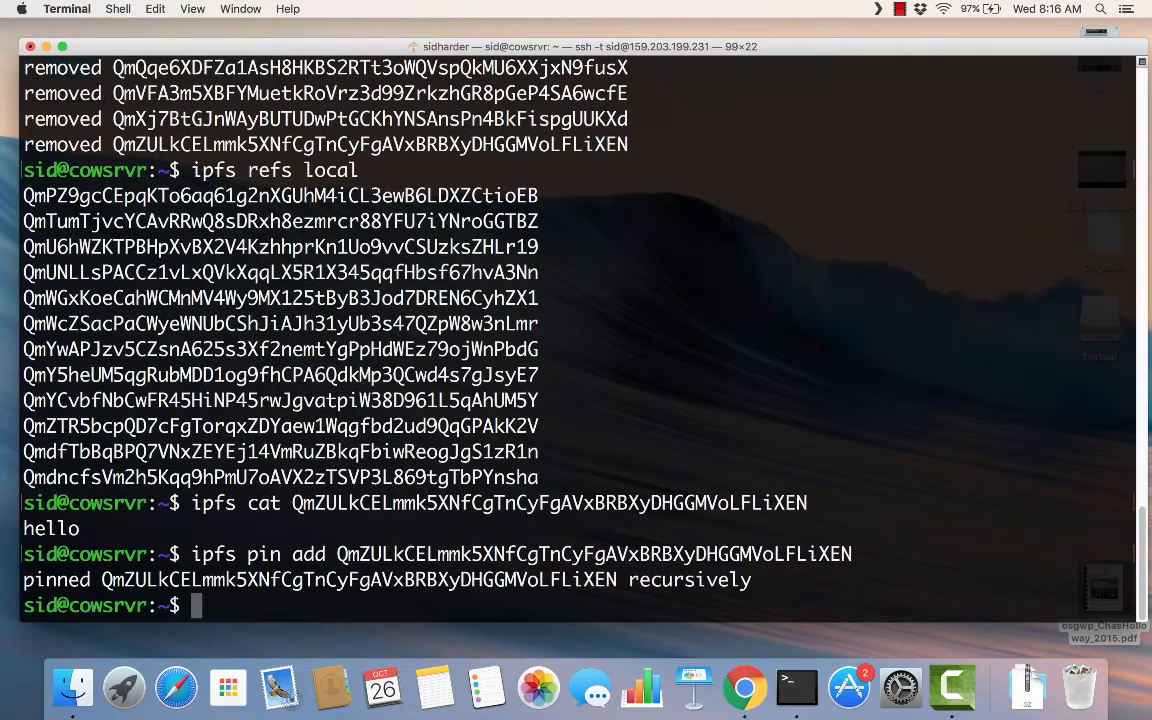
type("ipfs pin ls")
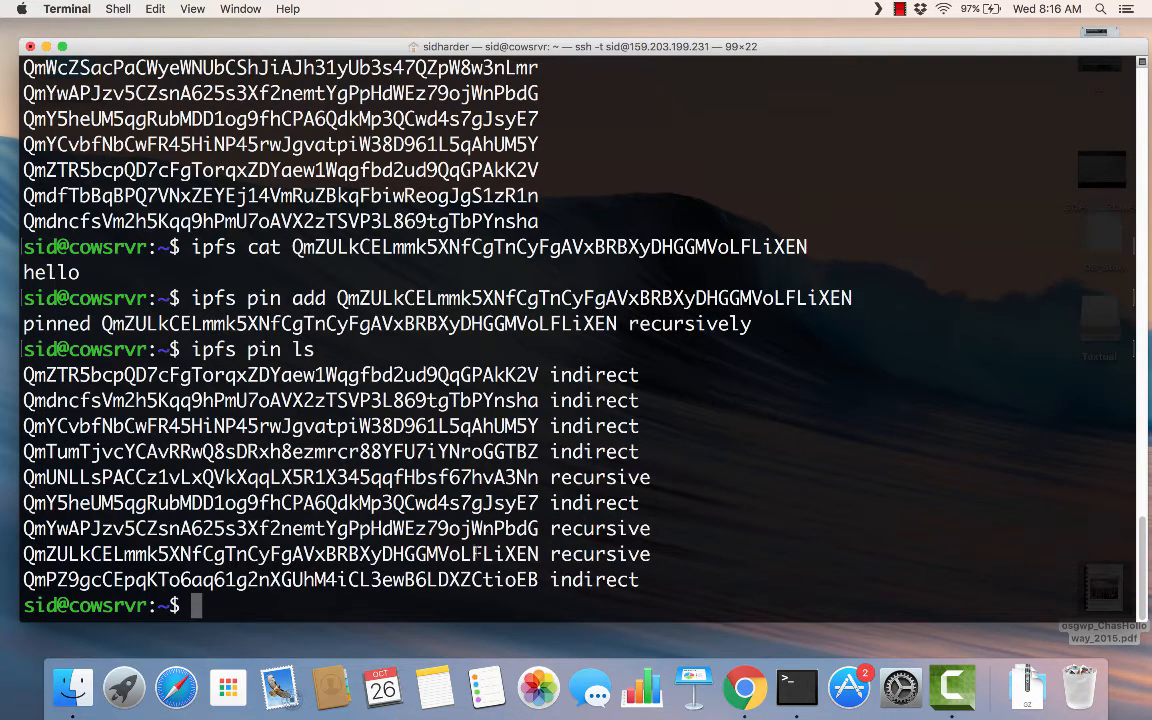
double_click(504, 554)
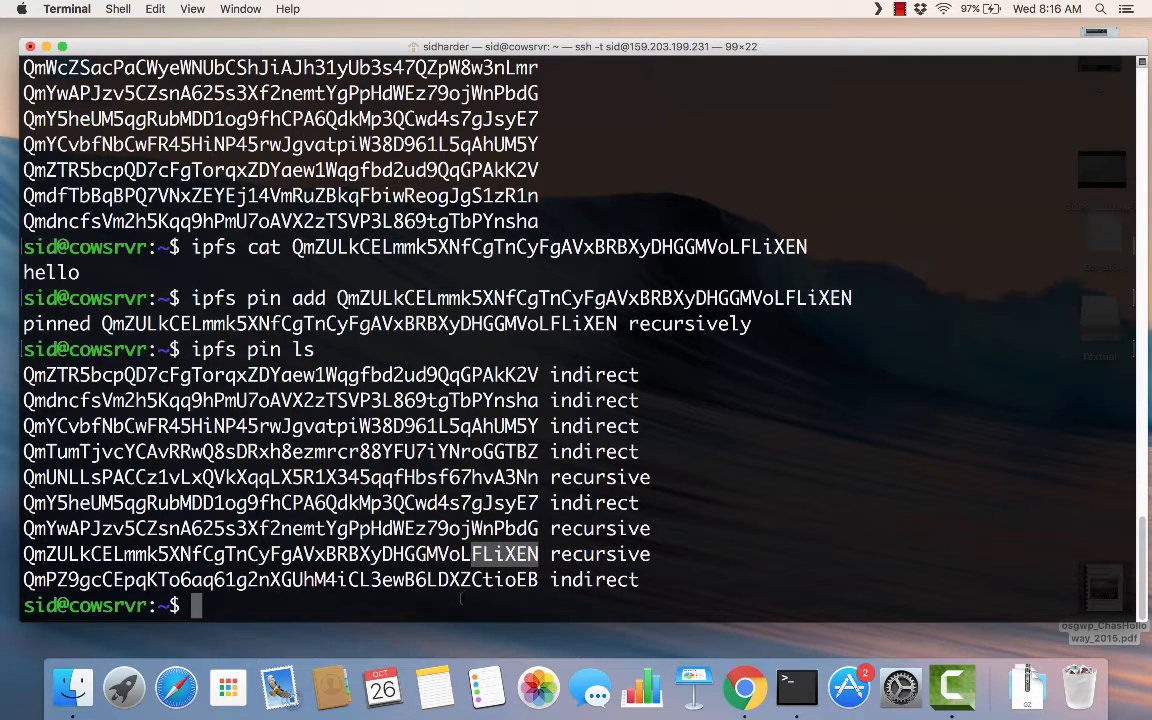
type("ipfs repo gc")
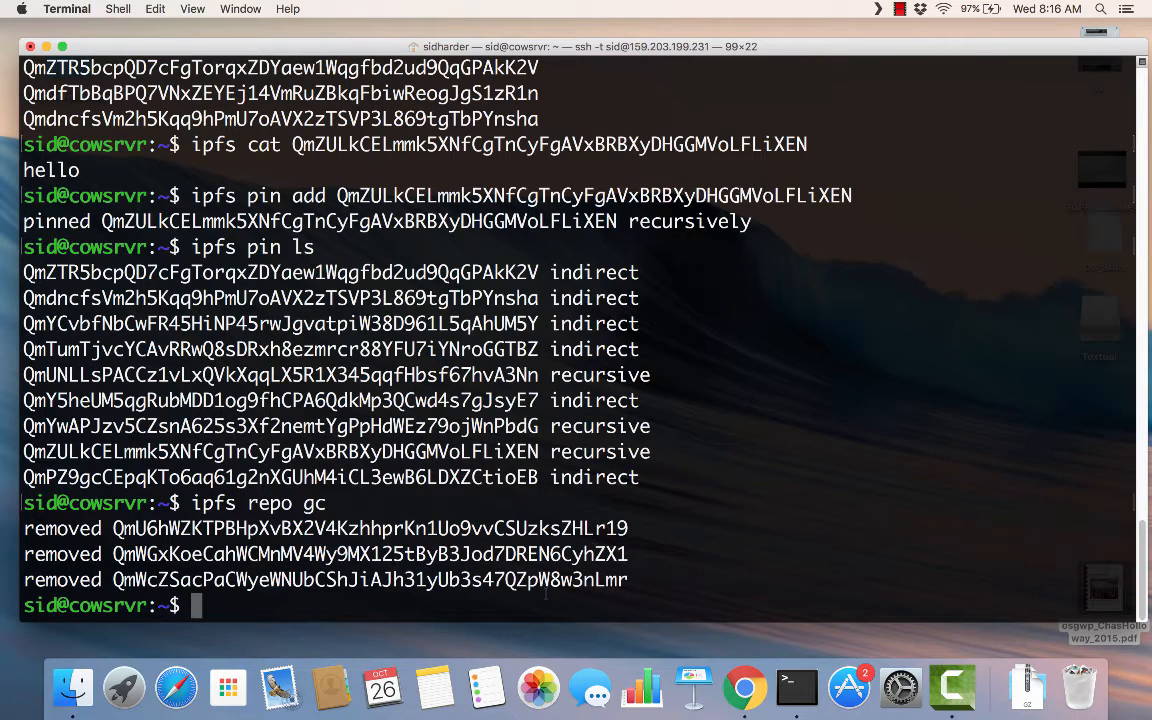
- Run ipfs repo gc and ipfs pin ls on the VPS, selecting the still-pinned hello hash
type("ipfs pin ls")
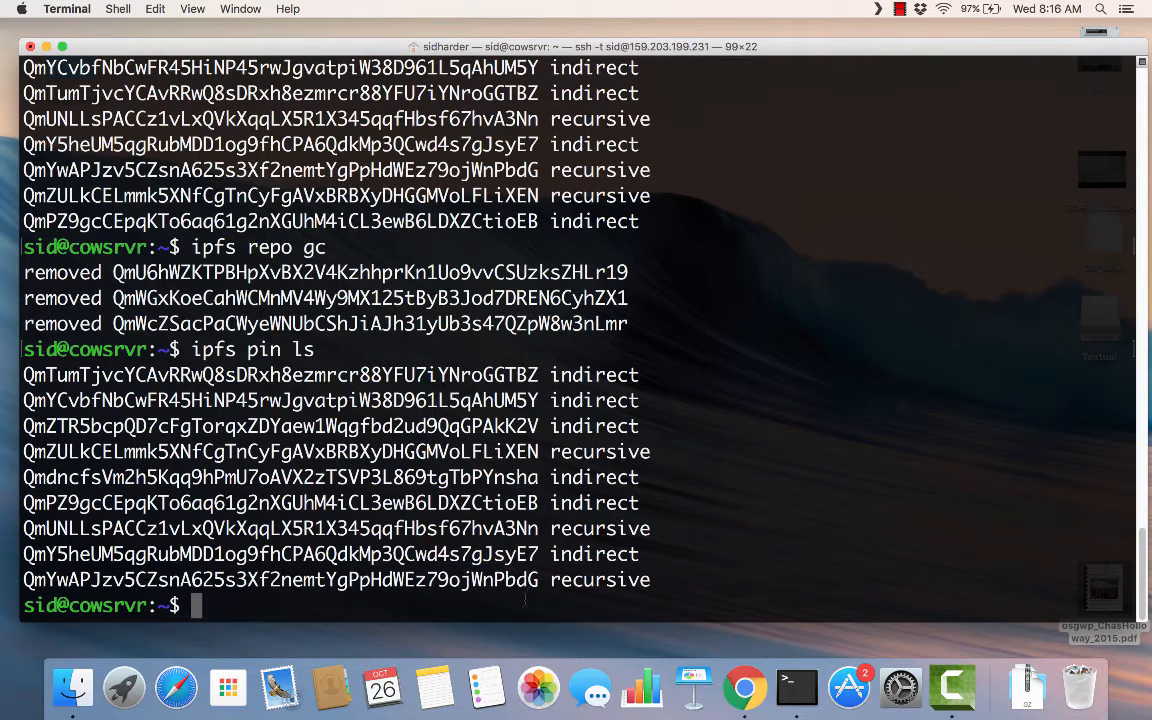
double_click(504, 452)
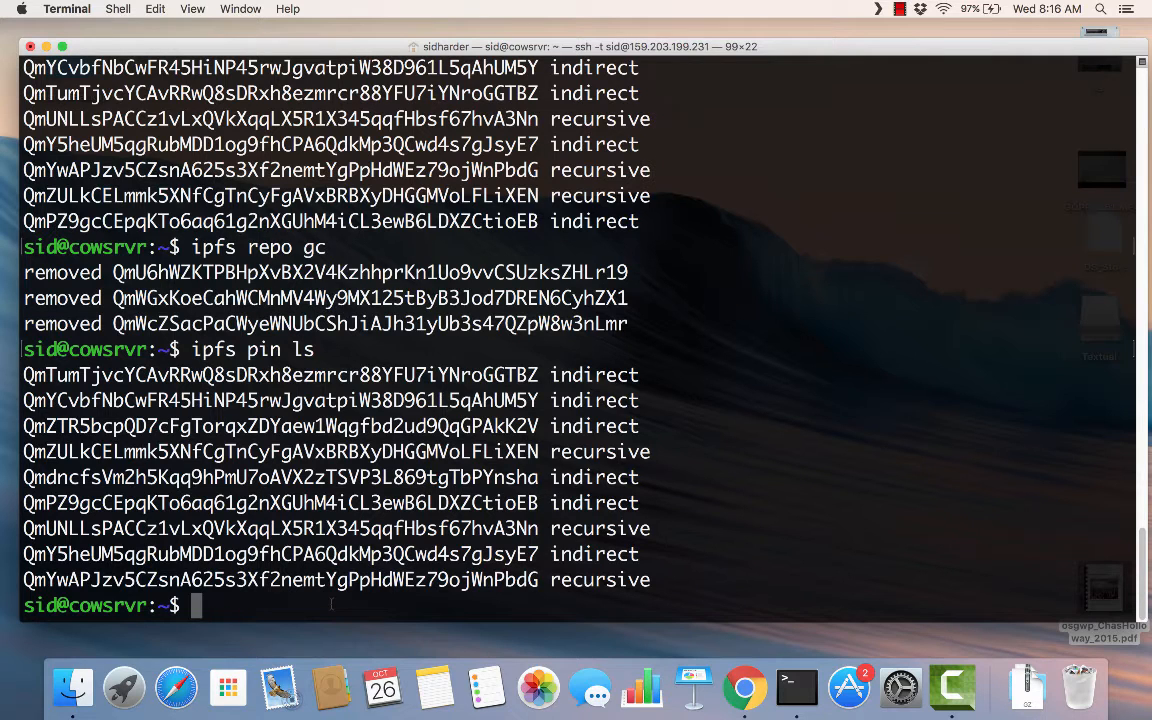
type("ipfs")
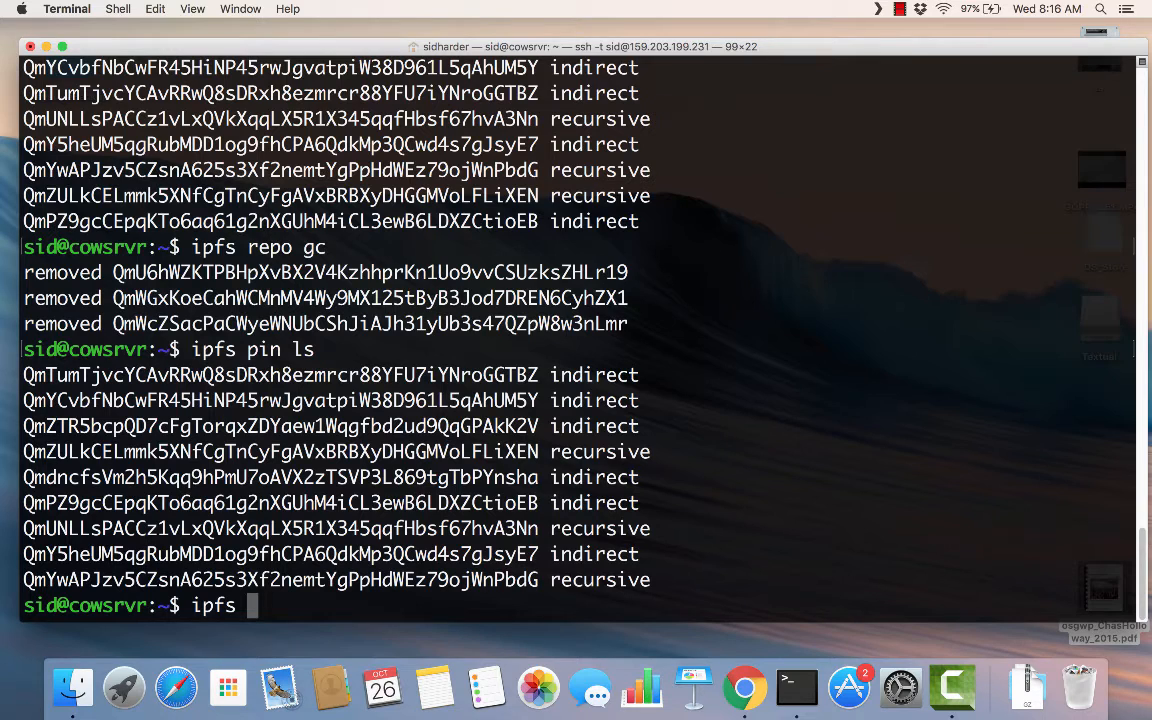
- Unpin the hello hash on the VPS with ipfs pin rm, then list blocks with ipfs refs local
type("pin rm QmZULkCELmmk5XNfCgTnCyFgAVxBRBXyDHGGMVoLFLiXEN")
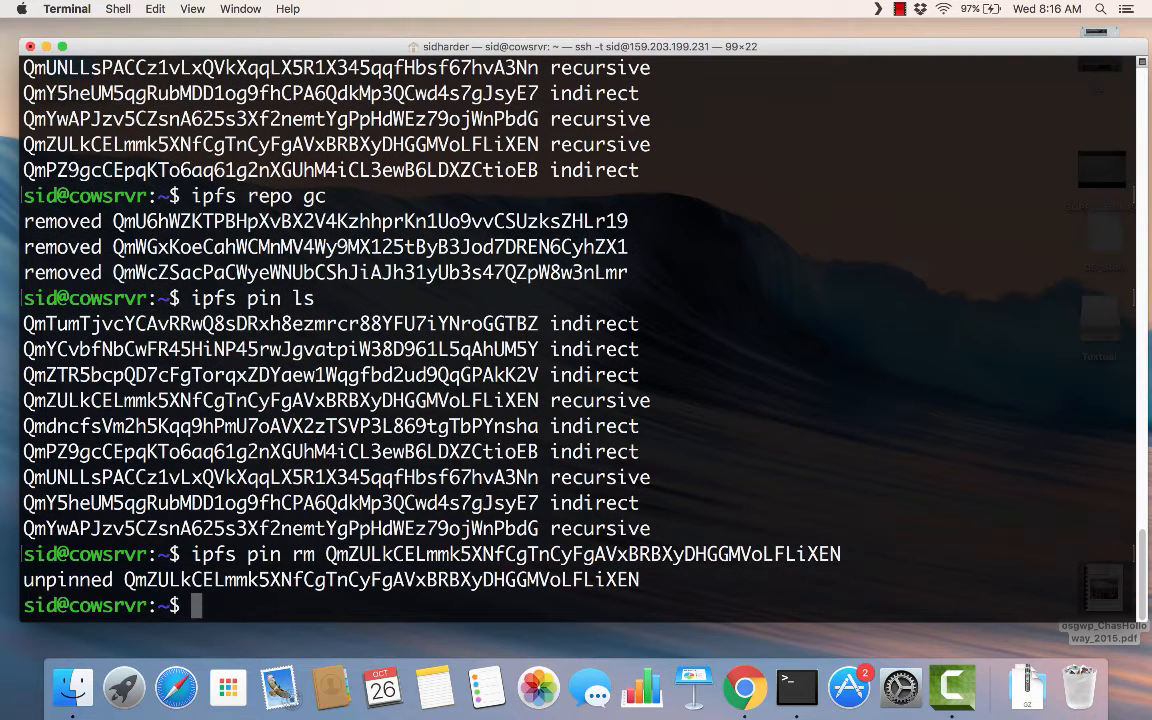
type("ipfs")
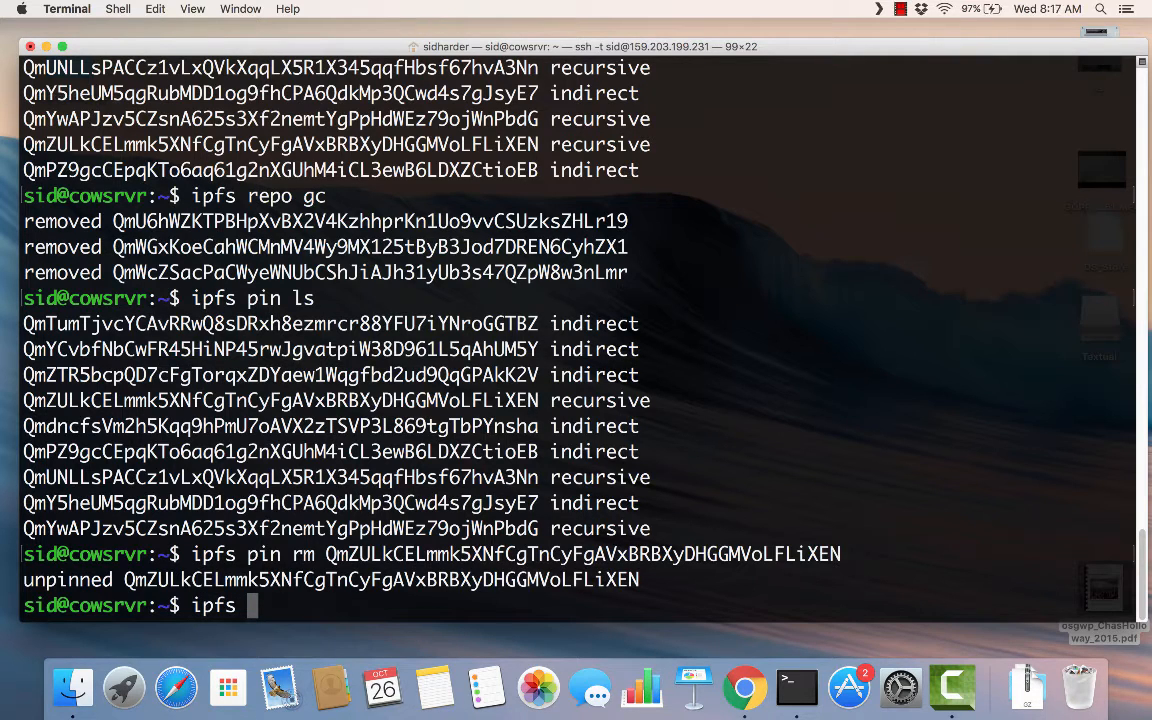
type("ref")
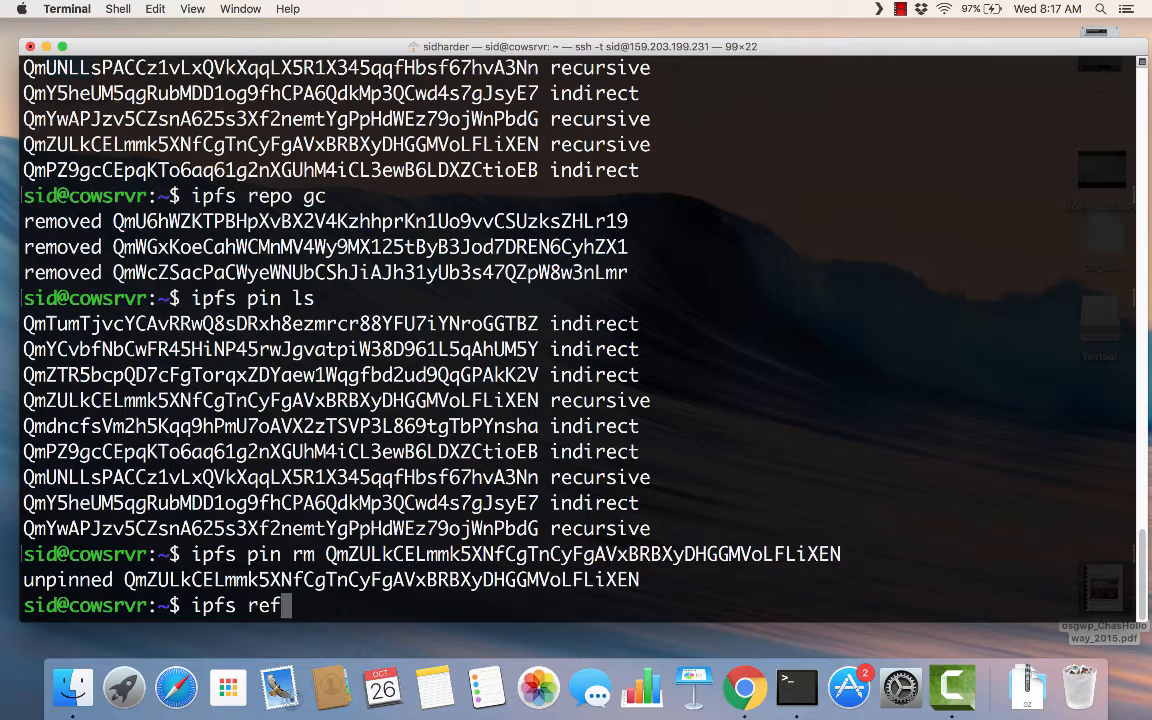
type("s local")
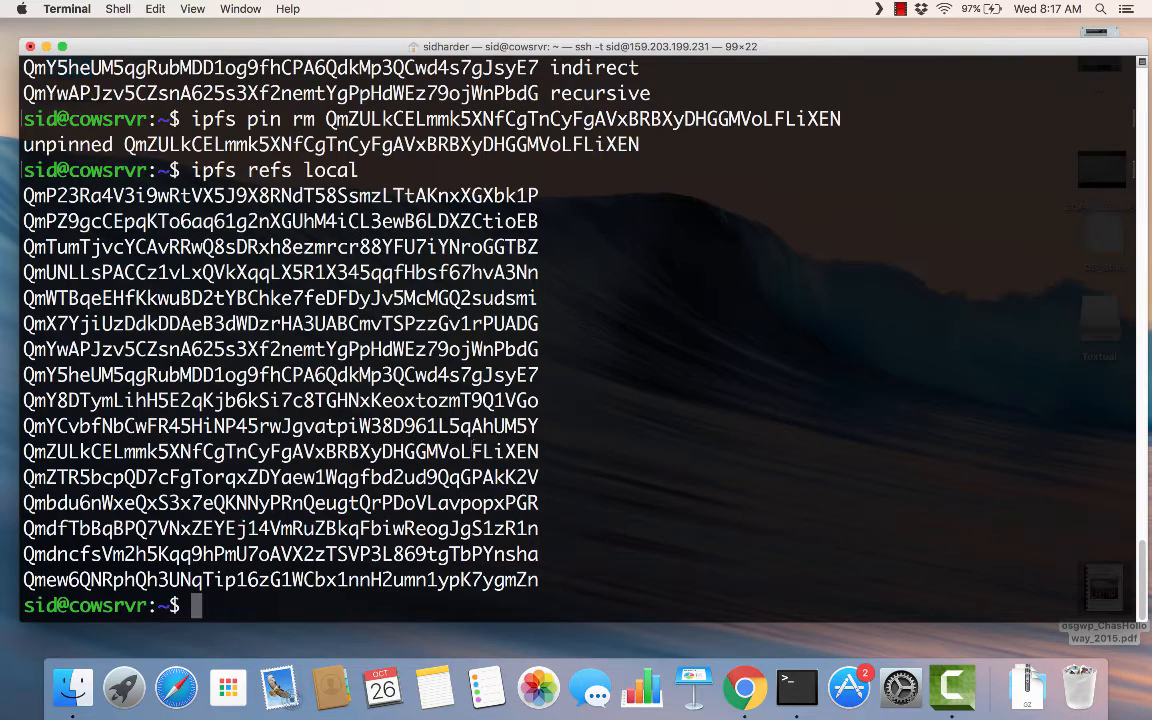
- Select the hello hash from the block list and enter ipfs repo gc
double_click(508, 452)
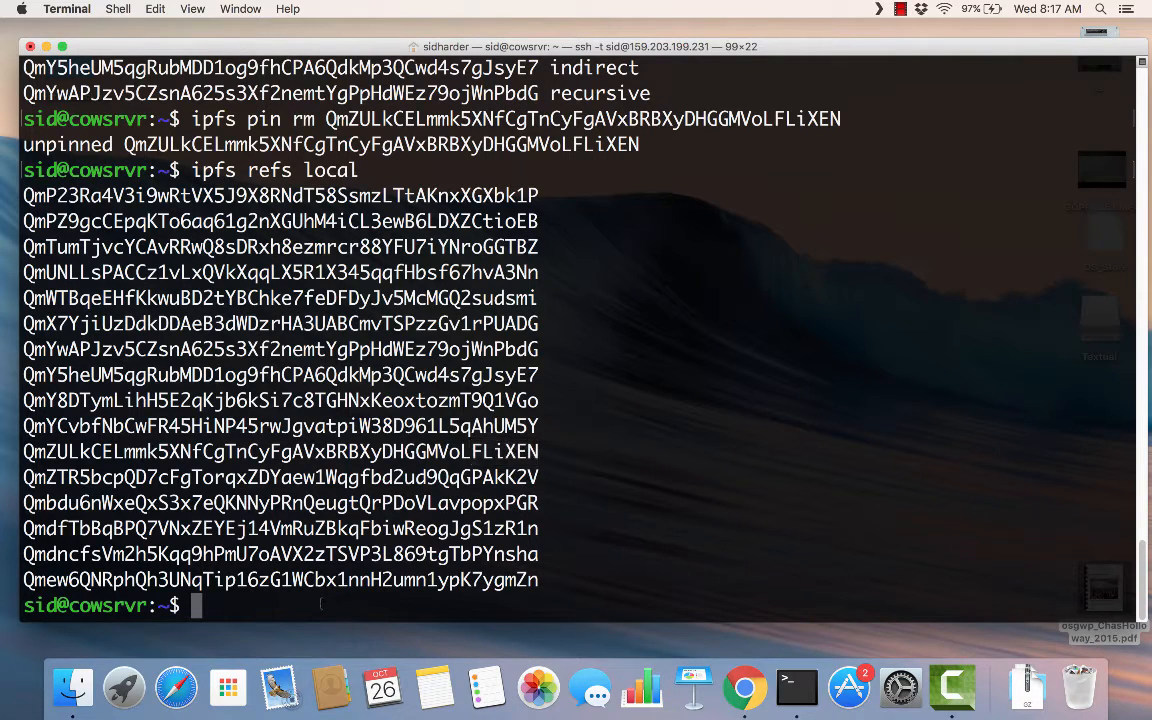
type("ipfs r")
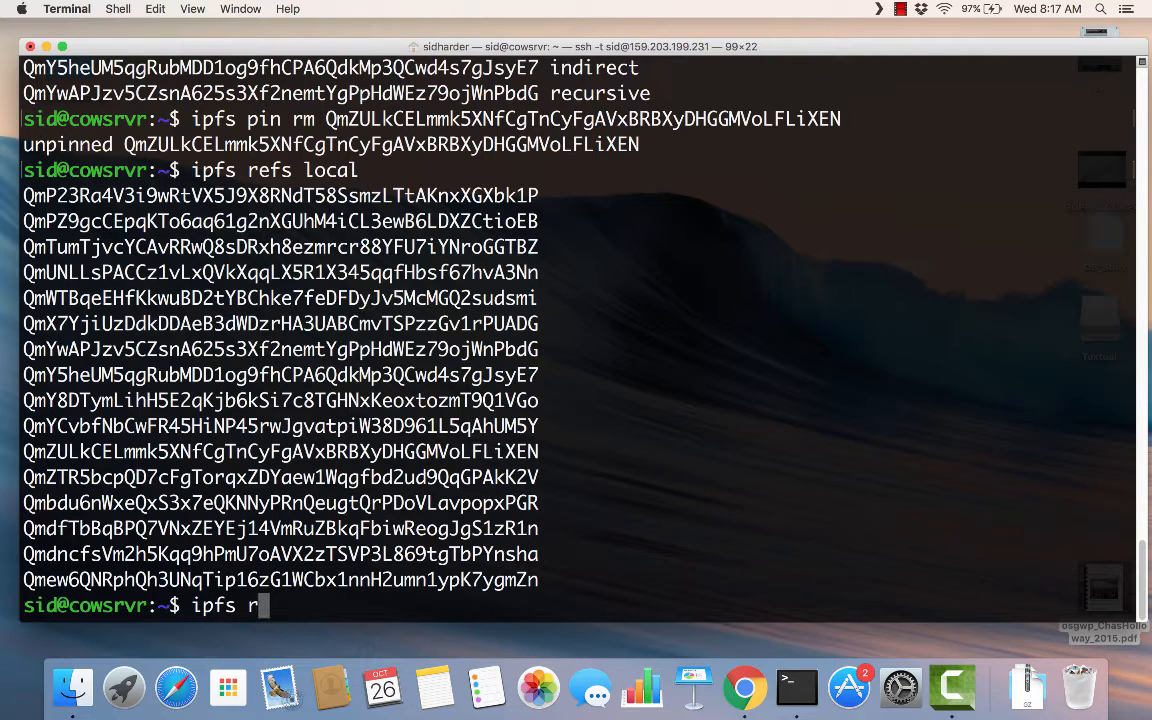
type("epo")
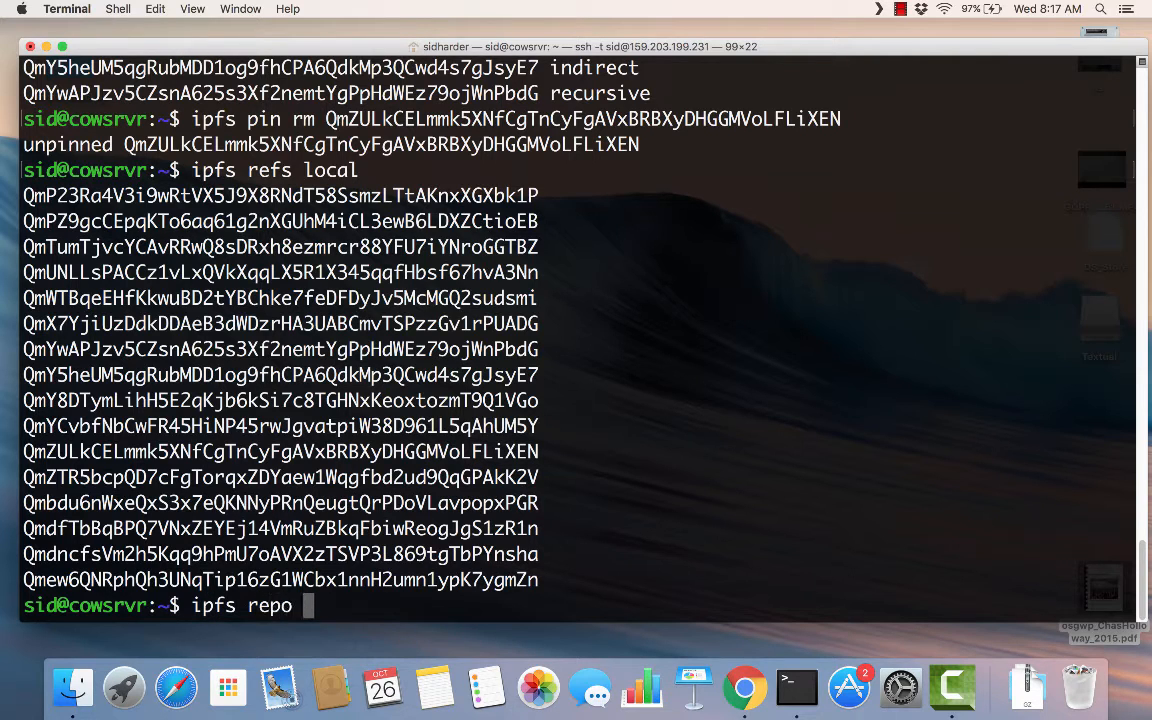
type("gc")
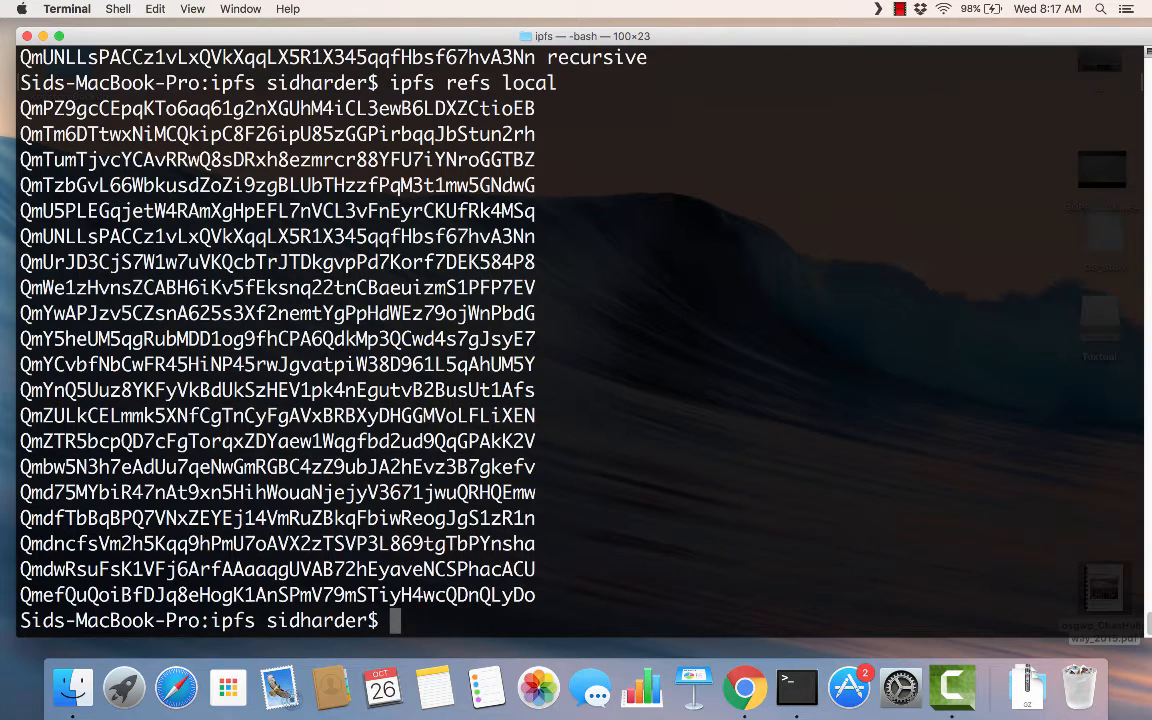
- Unpin the hello hash on the Mac with ipfs pin rm, copying the hash from the list
type("ipfs pin ls")
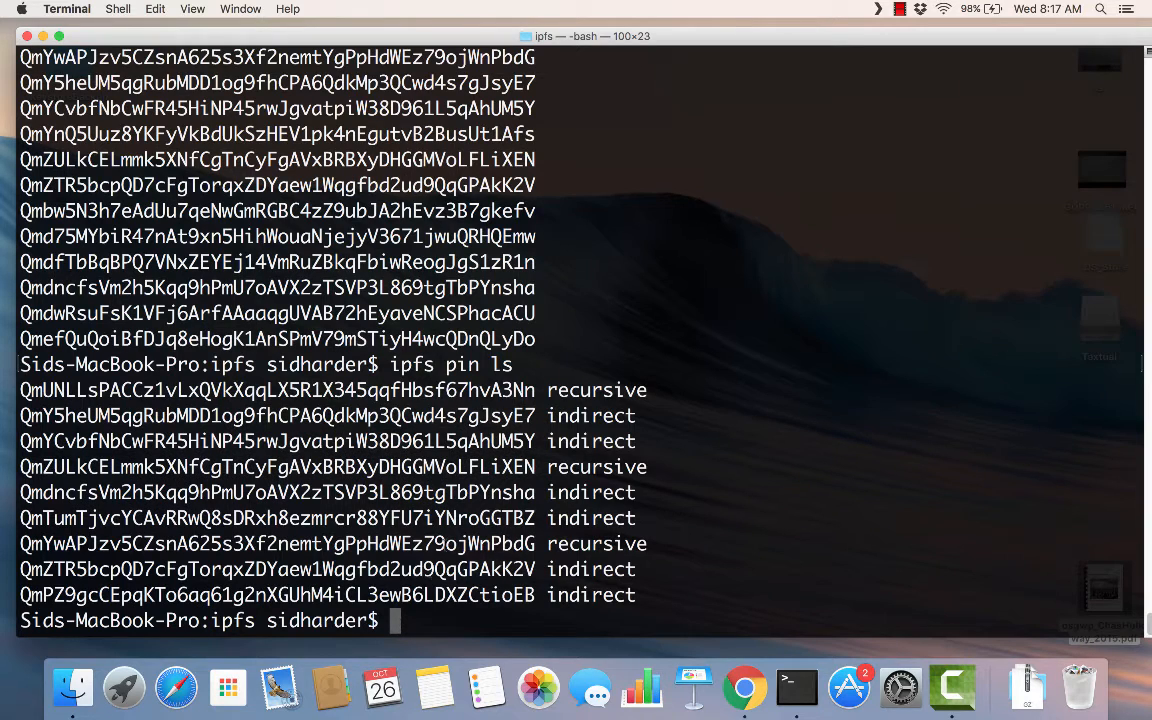
double_click(496, 468)
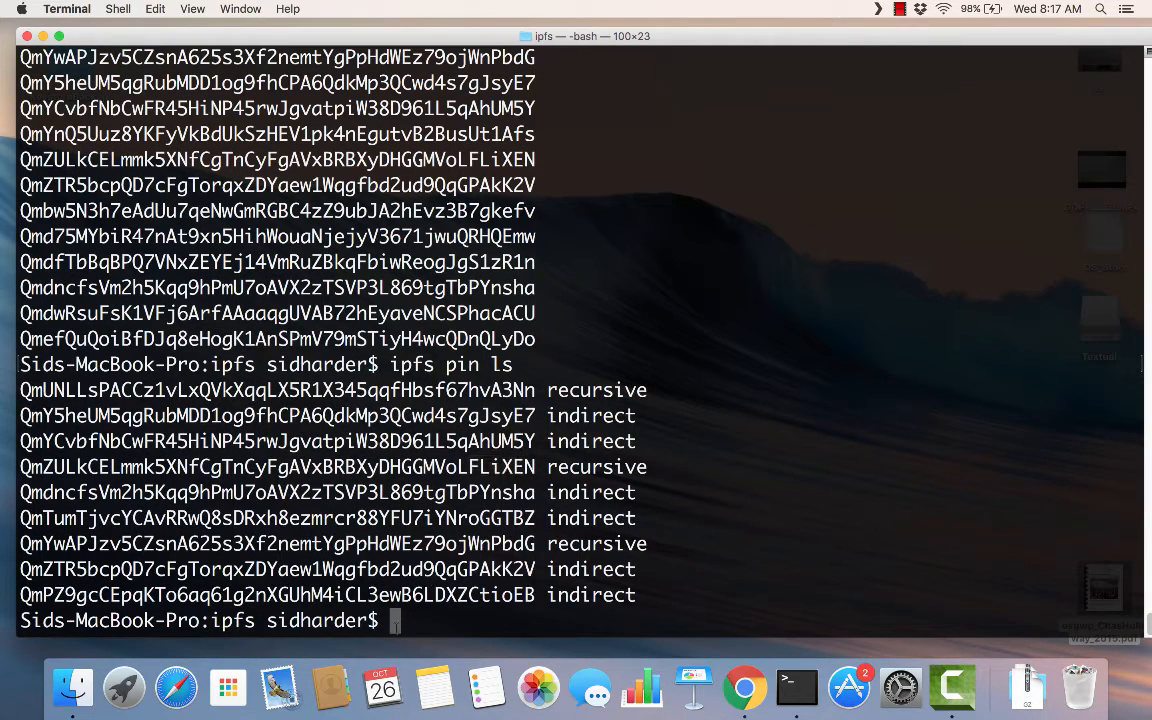
type("ipfs pin rm QmZULkCELmmk5XNfCgTnCyFgAVxBRBXyDHGGMVoLFLiXEN")
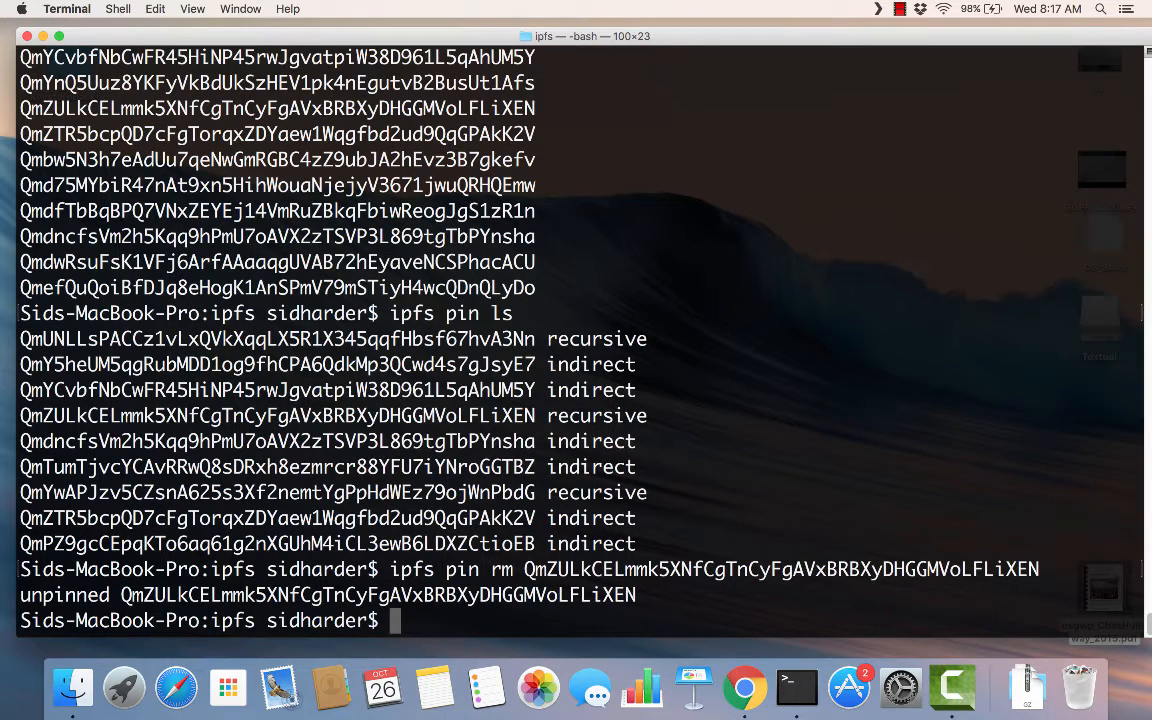
- List the Mac's local block refs with ipfs refs local and start the IPFS daemon
type("ipfs refs")
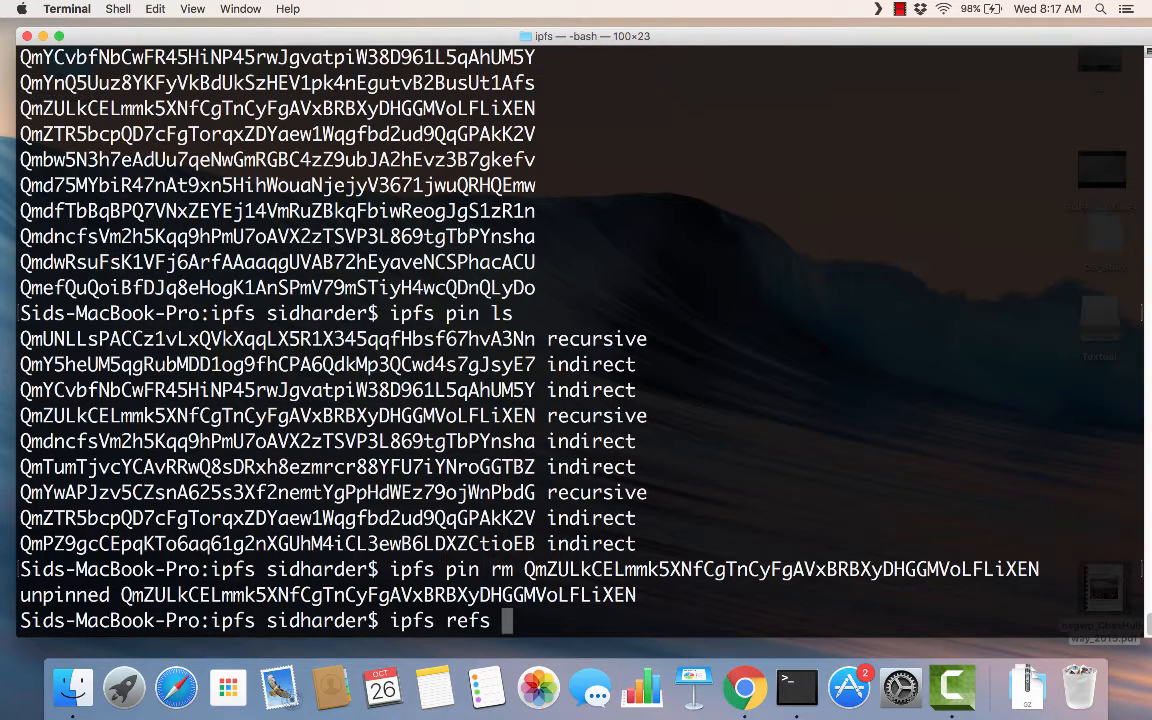
type("locl")
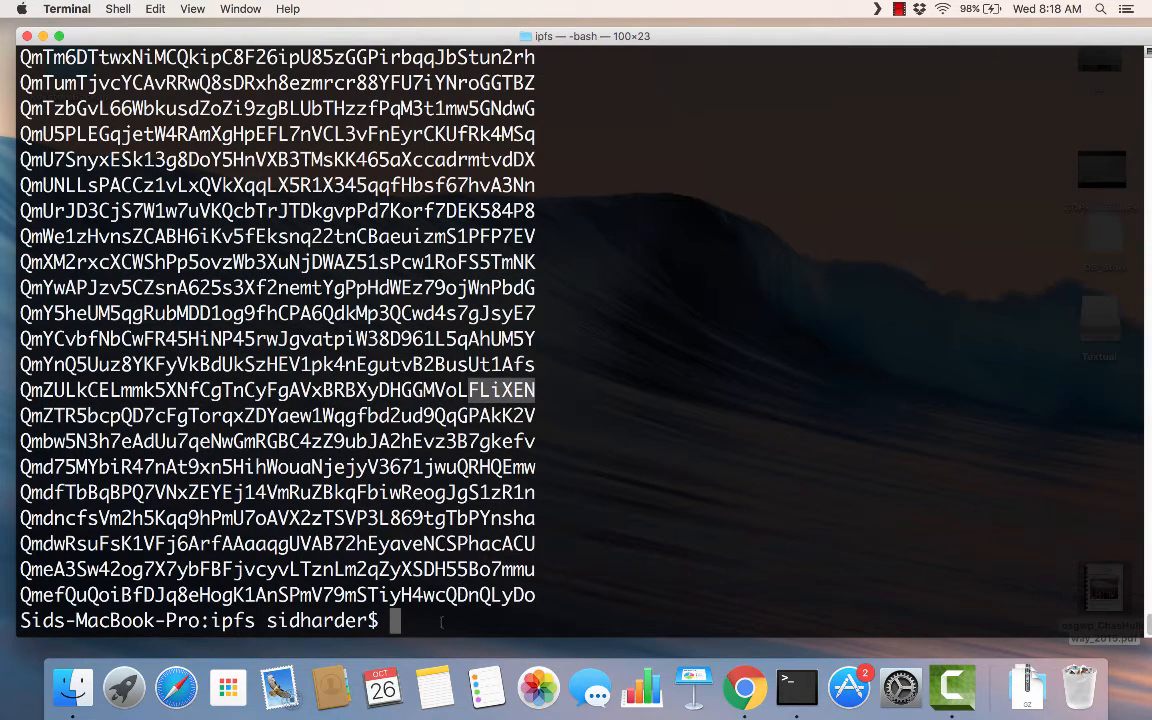
type("ipfs daemon")
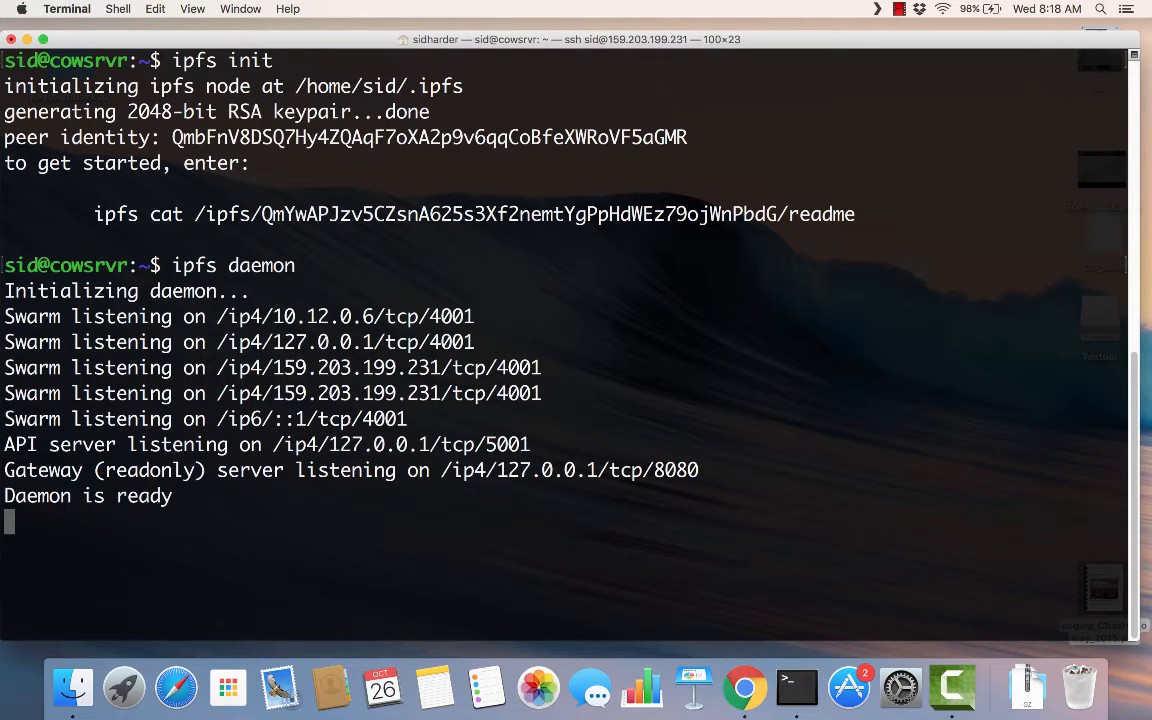
- Stop and re-enter ipfs daemon on both the VPS and the Mac with Ctrl+C
key("ctrl+c")
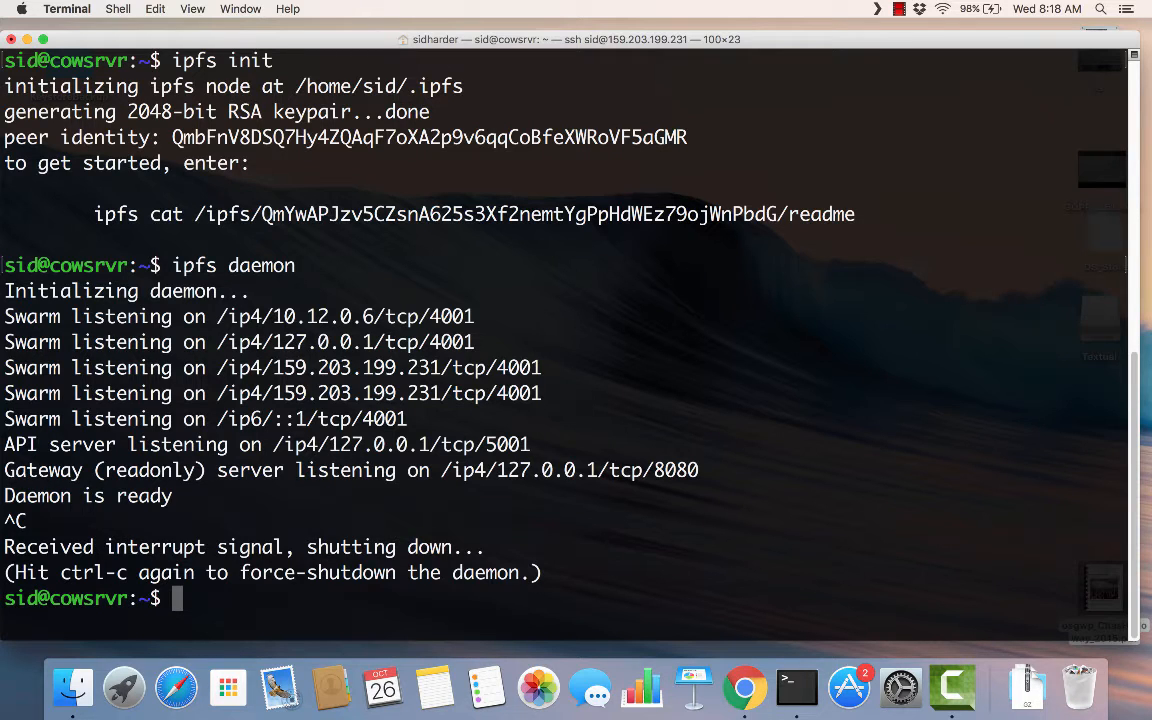
type("ipfs daemon")
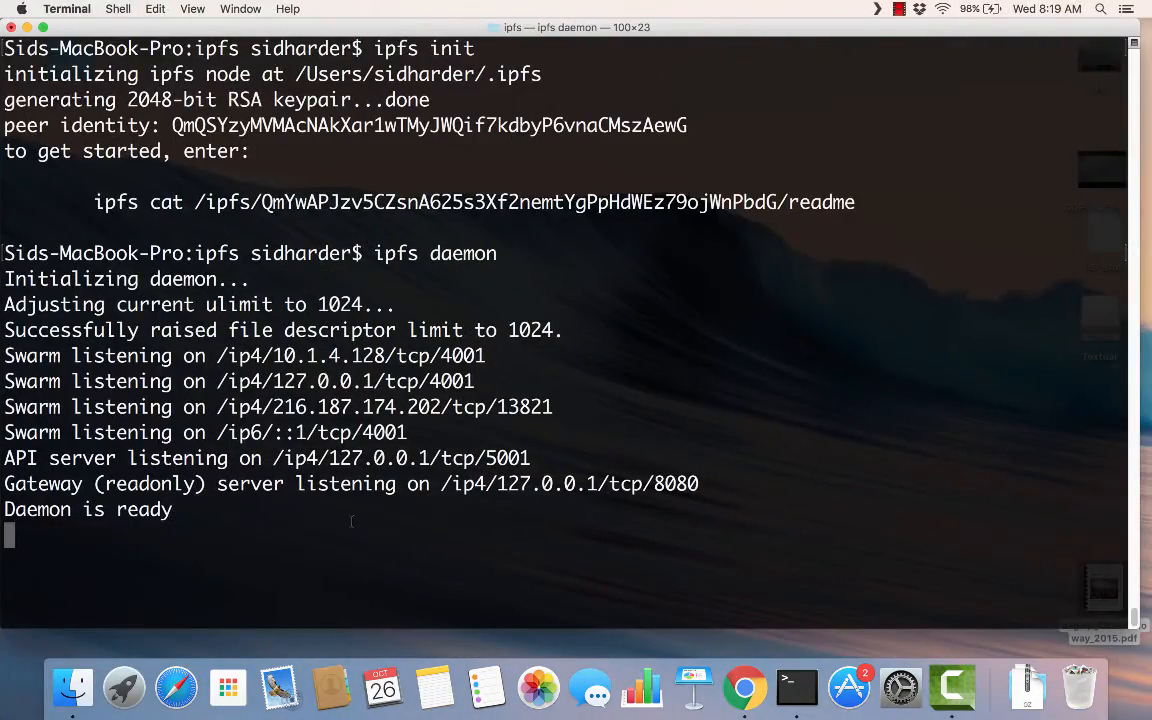
key("ctrl+c")
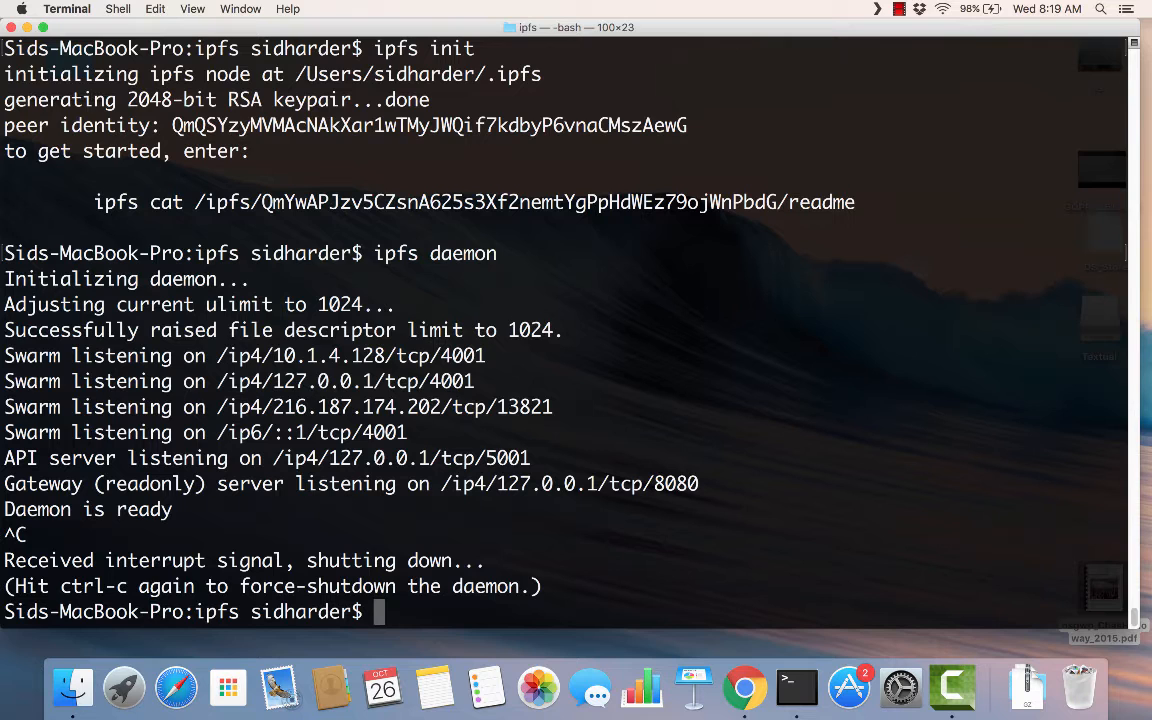
type("ipfs daemon")
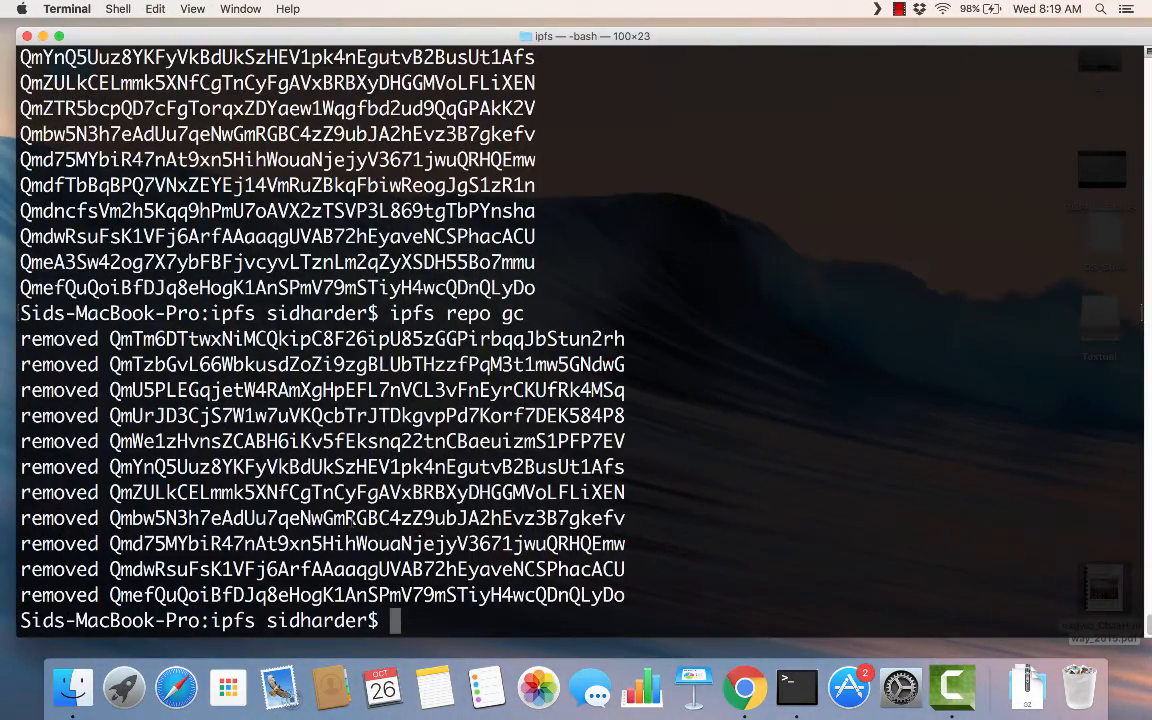
- Fetch the hello hash QmZULk… with ipfs cat on the VPS and on the Mac; both still print hello
type("ipfs cat")
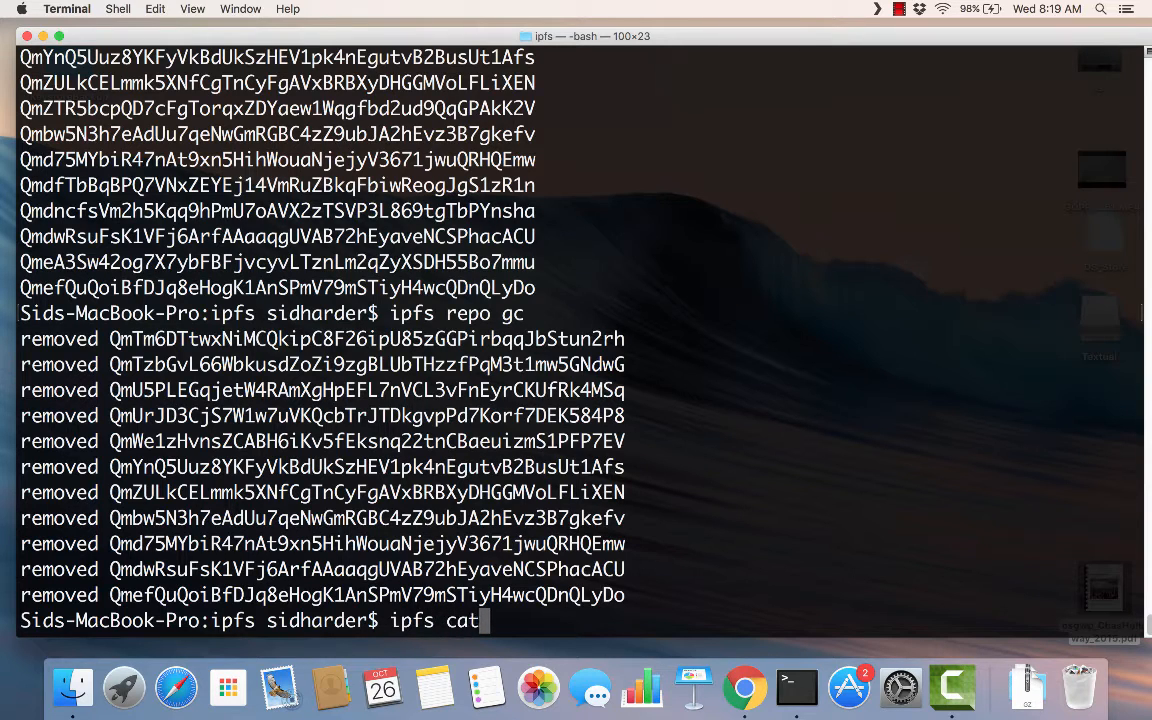
type("QmZULkCELmmk5XNfCgTnCyFgAVxBRBXyDHGGMVoLFLiXEN")
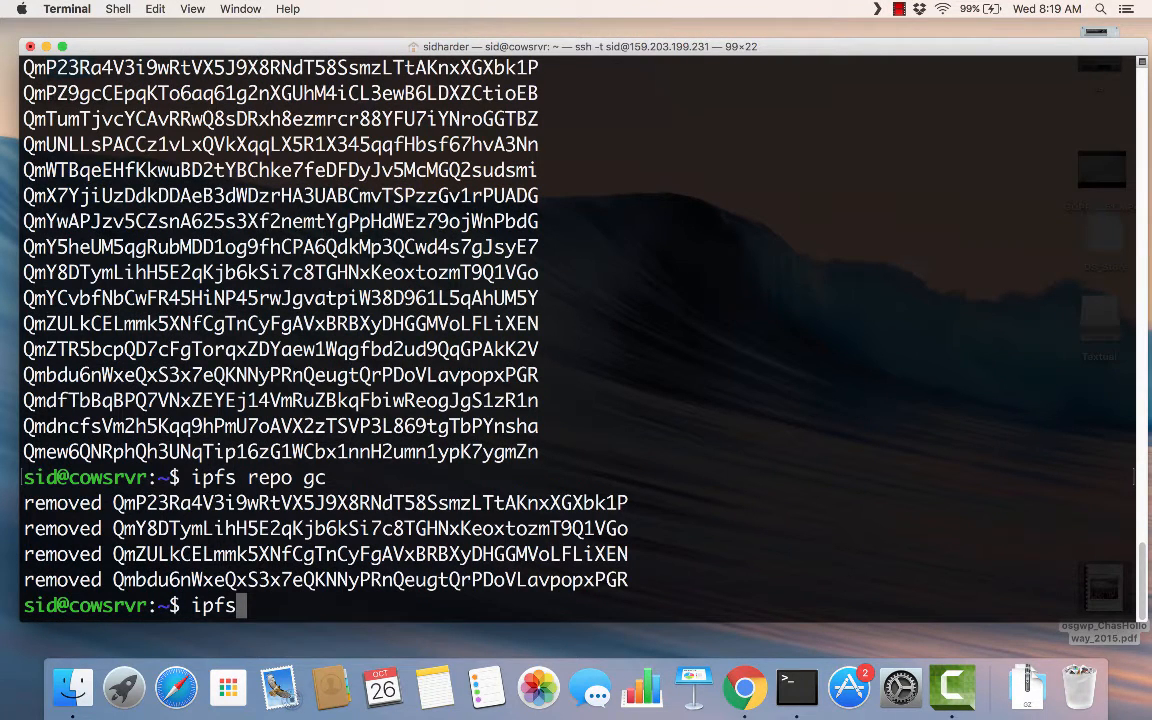
type("cat QmZULkCELmmk5XNfCgTnCyFgAVxBRBXyDHGGMVoLFLiXEN")
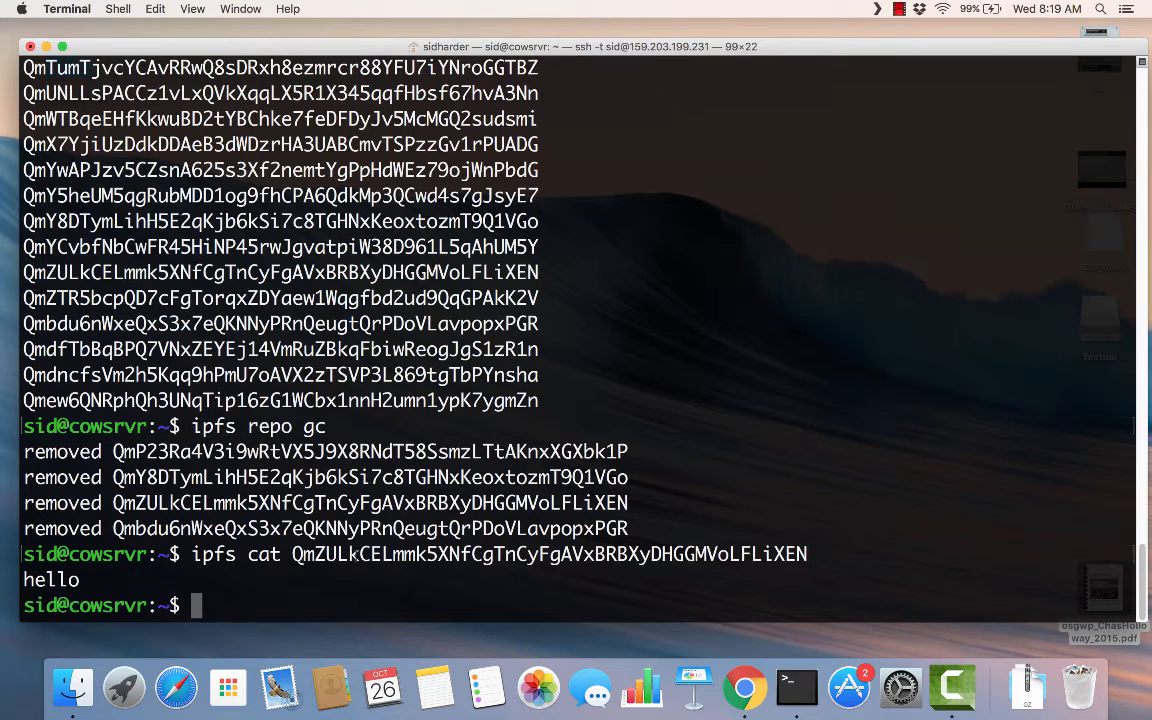
- Correct a mistyped ipfs config into ipfs repo gc and run garbage collection again
type("ipc")
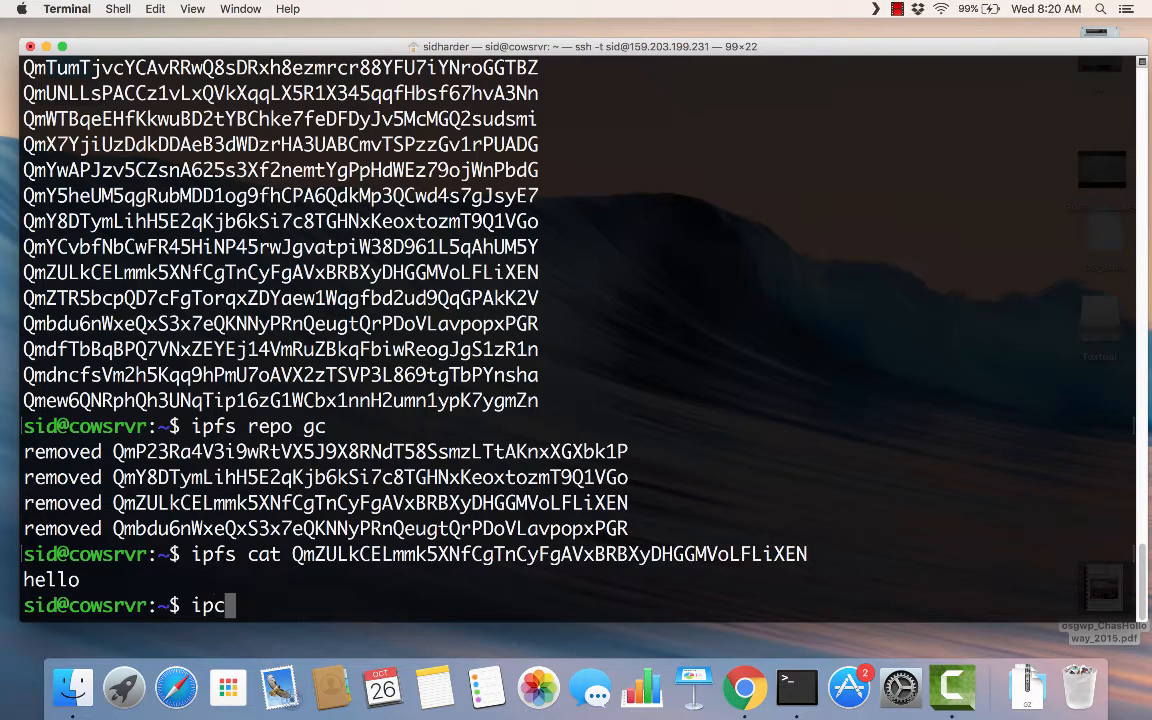
type("onfig")
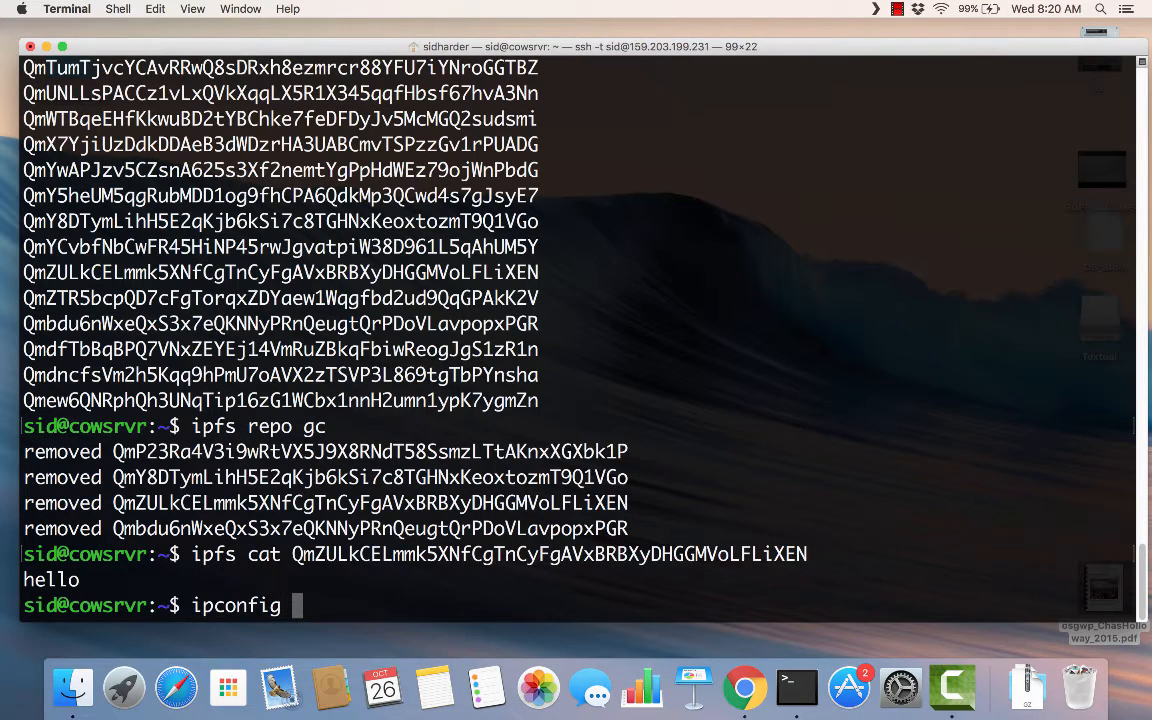
key("Backspace")
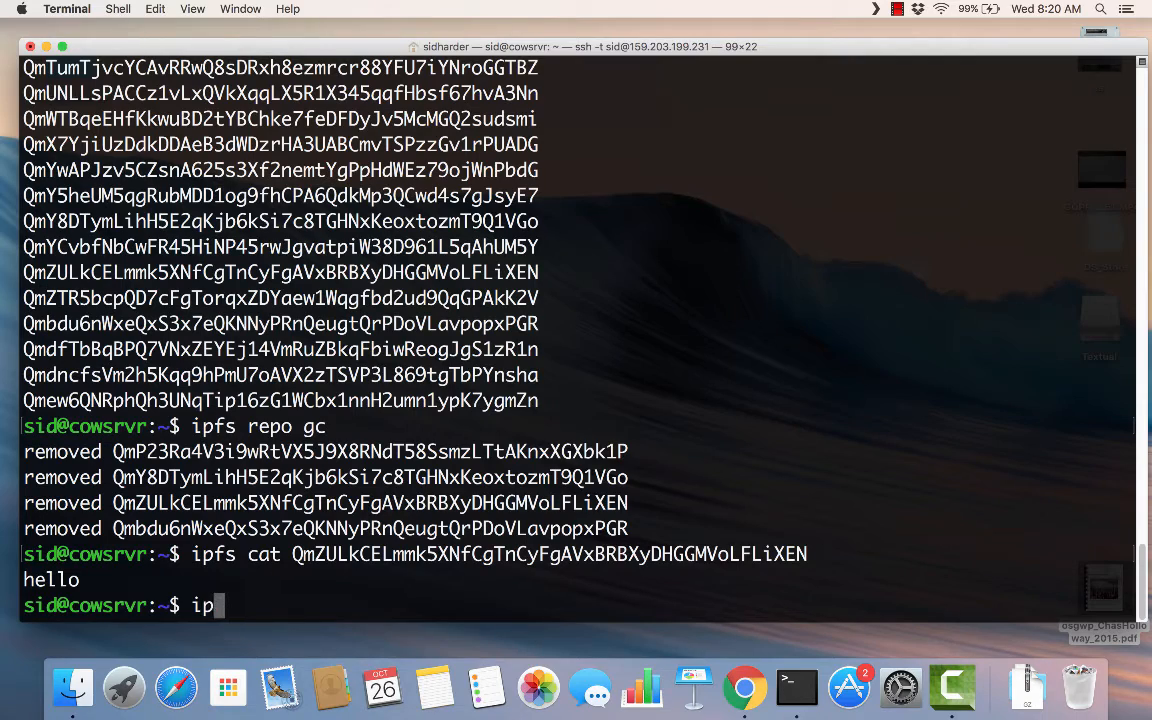
type("fs")
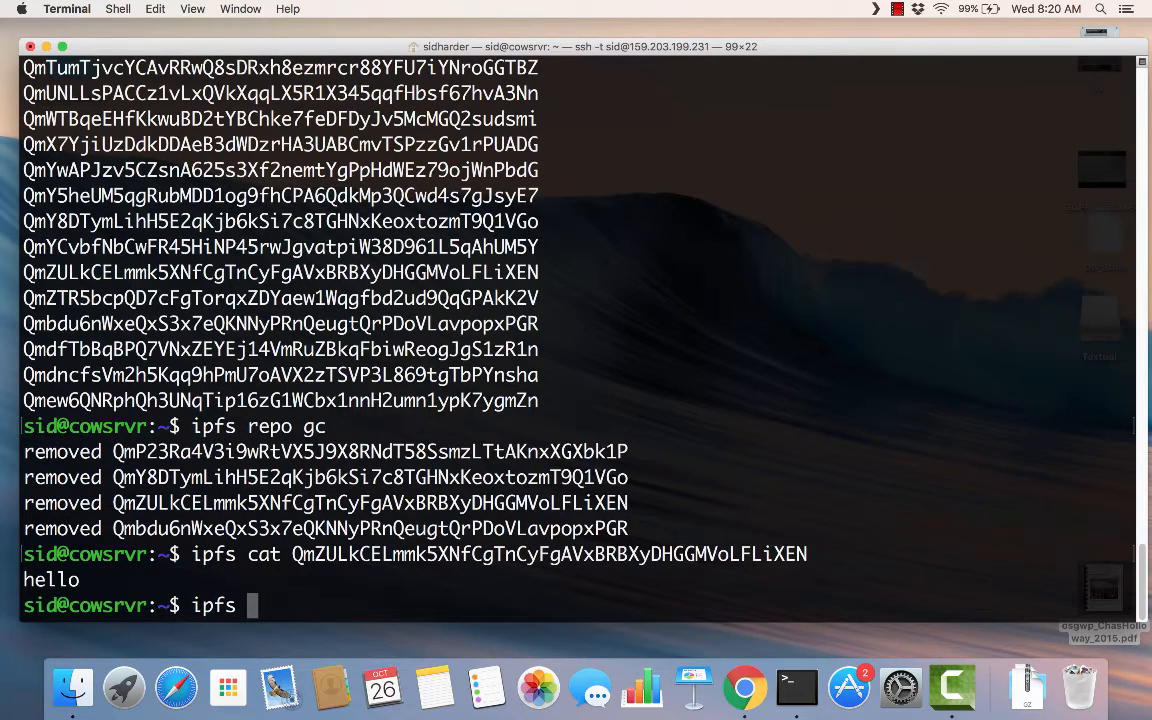
type("repo gc")
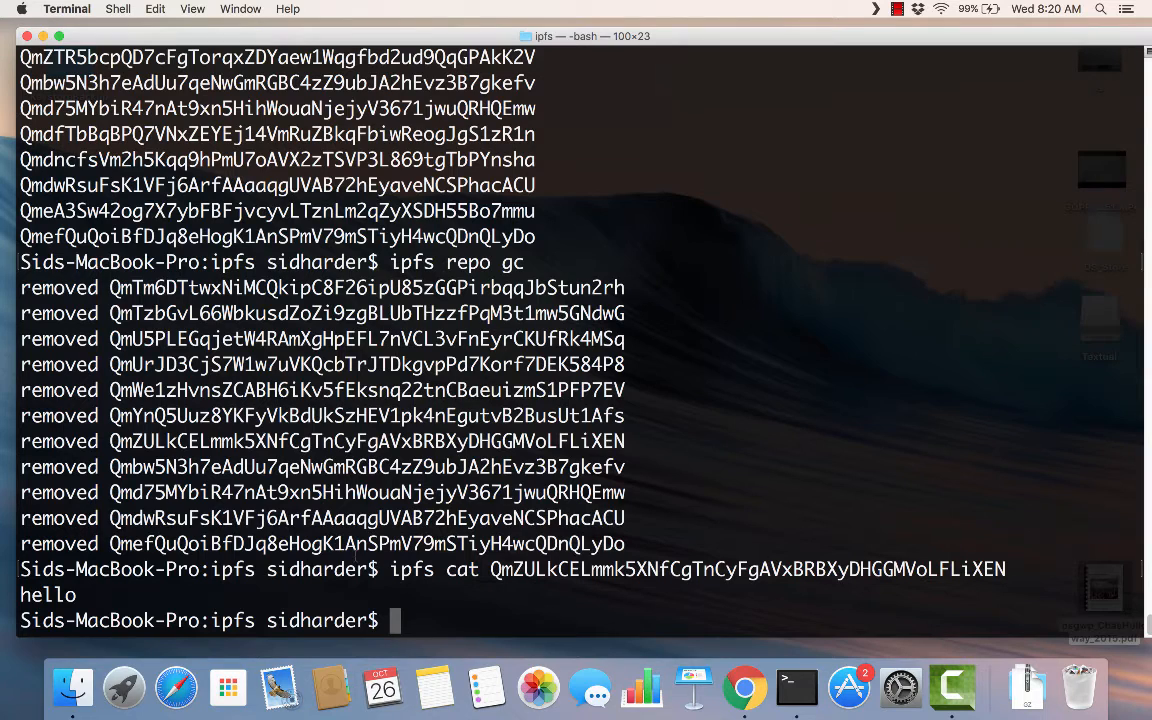
type("ipfs")
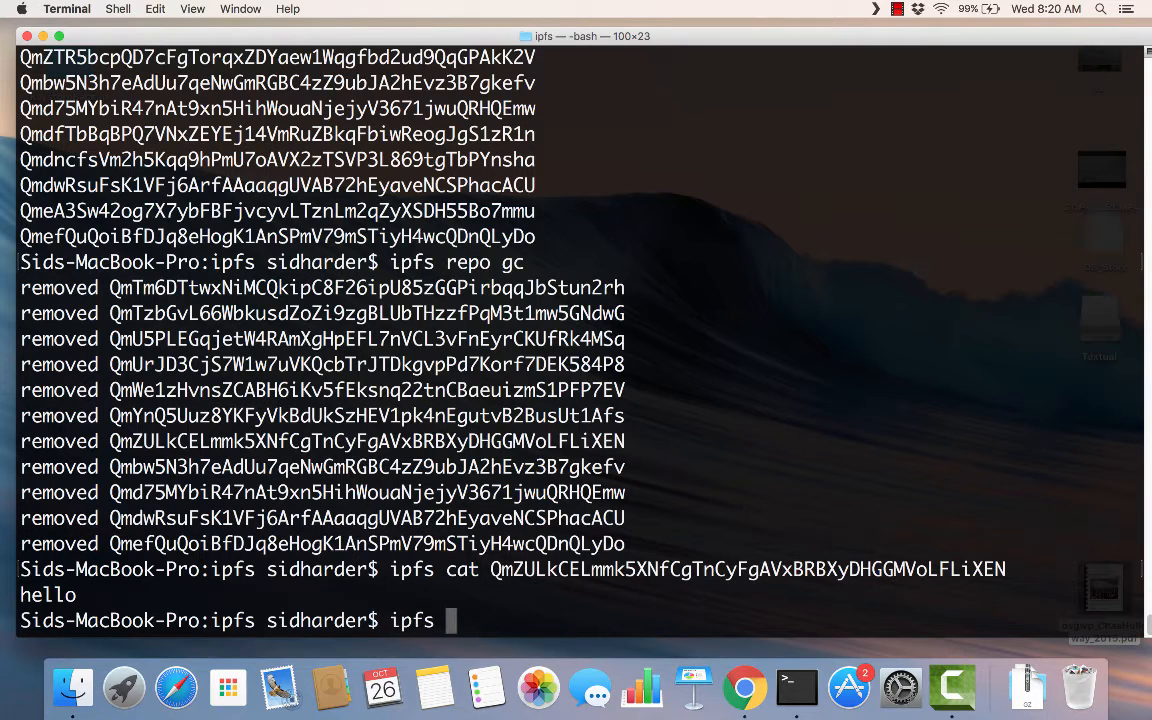
type("repo")
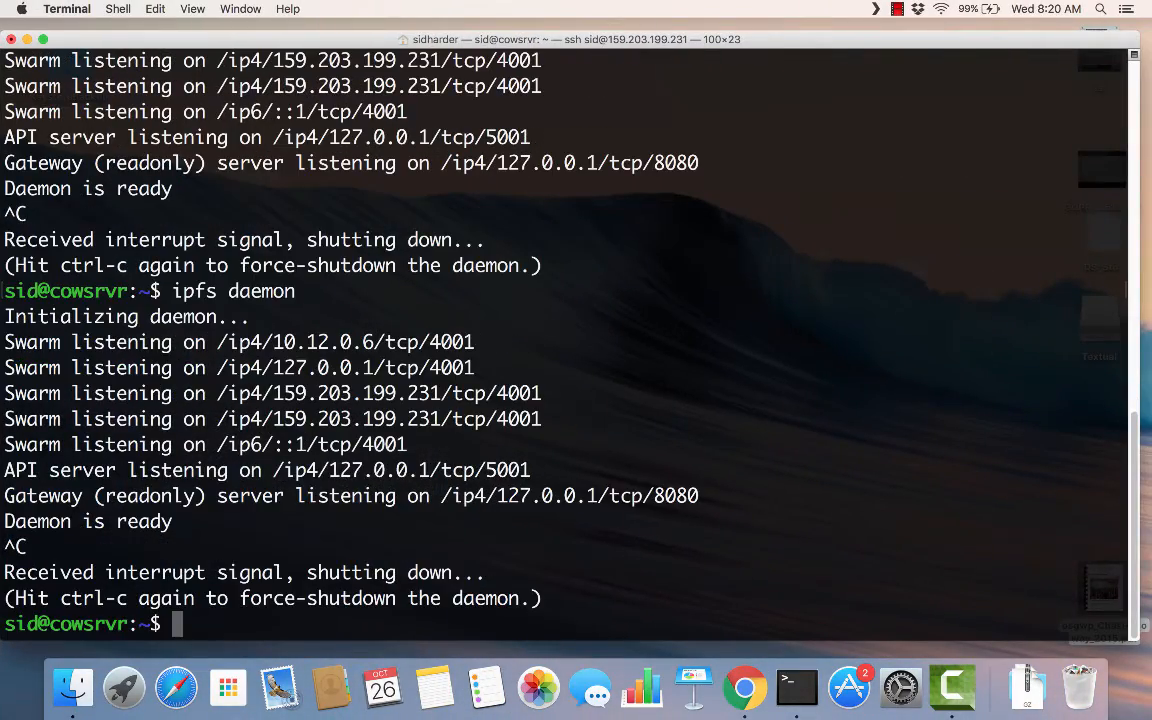
- Restart ipfs daemon and stop it again with Ctrl+C, scrolling to the latest output
type("ipfs daemon")
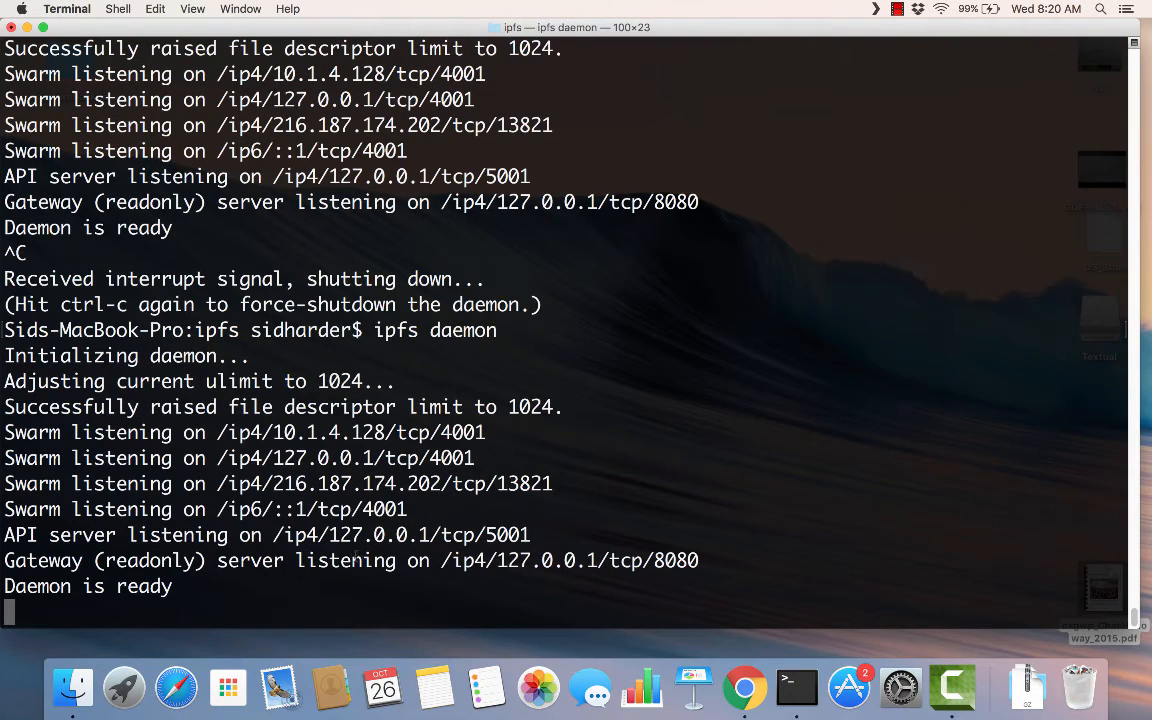
key("ctrl+c")
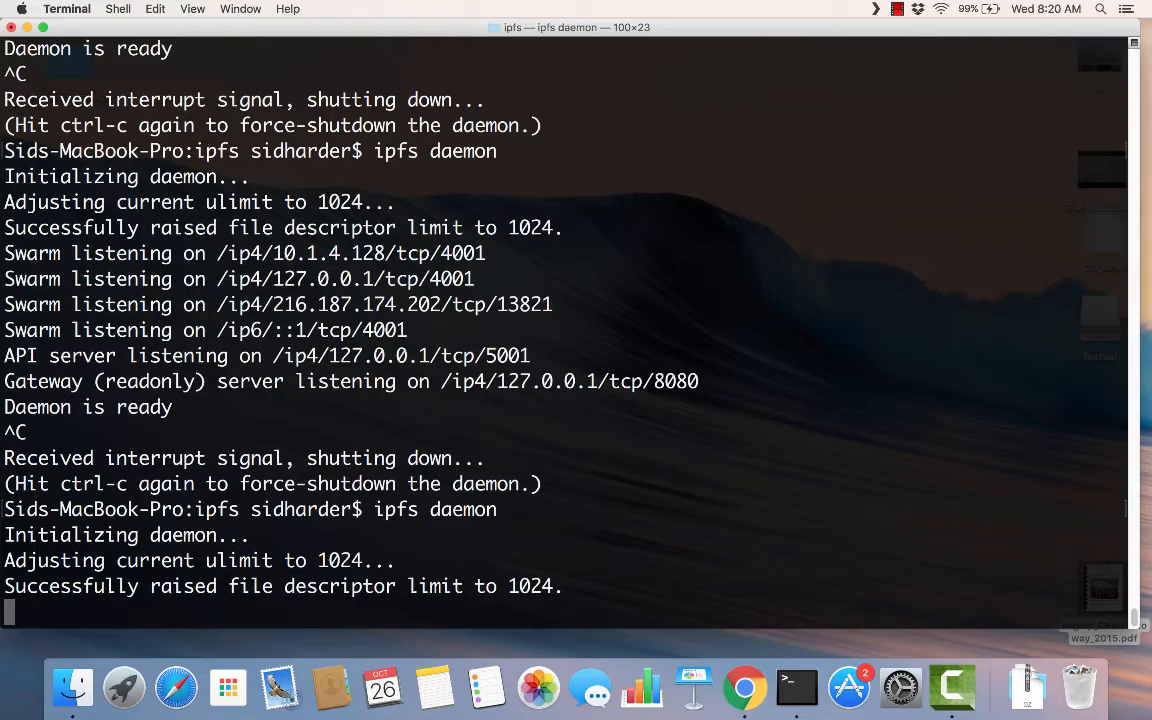
scroll("down", 3)
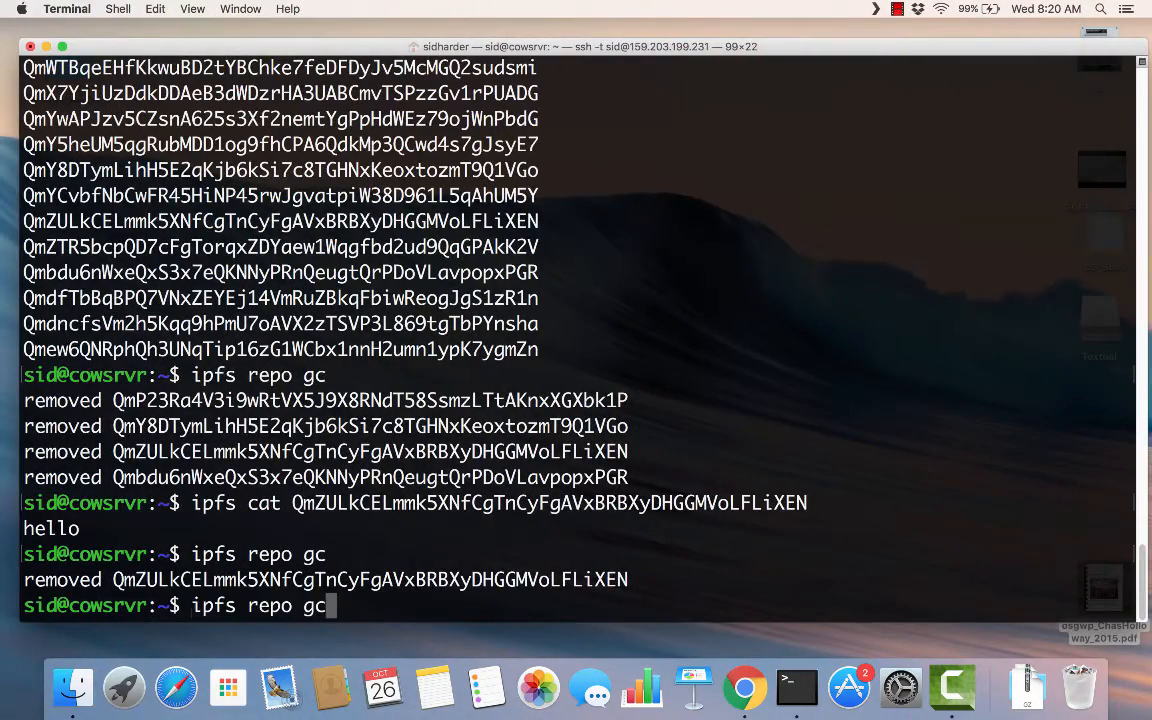
- Rerun ipfs repo gc on the VPS, then ipfs cat the hello hash, which still prints hello
key("Return")
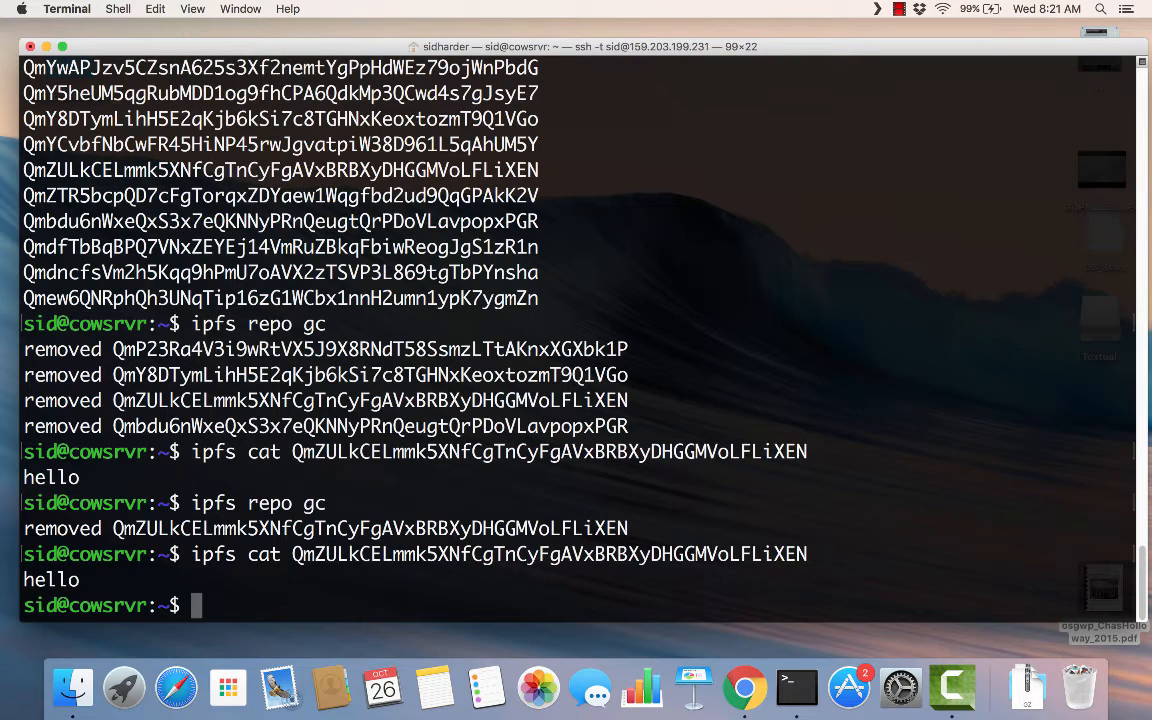
type("i")
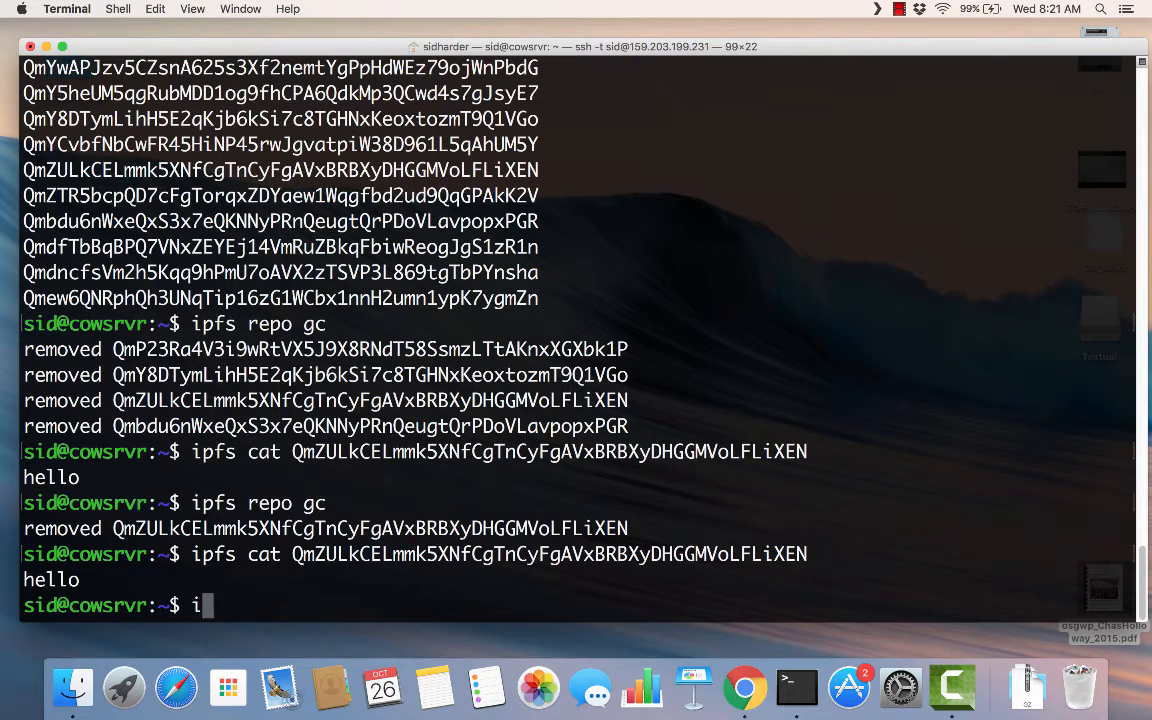
type("pfs cat")
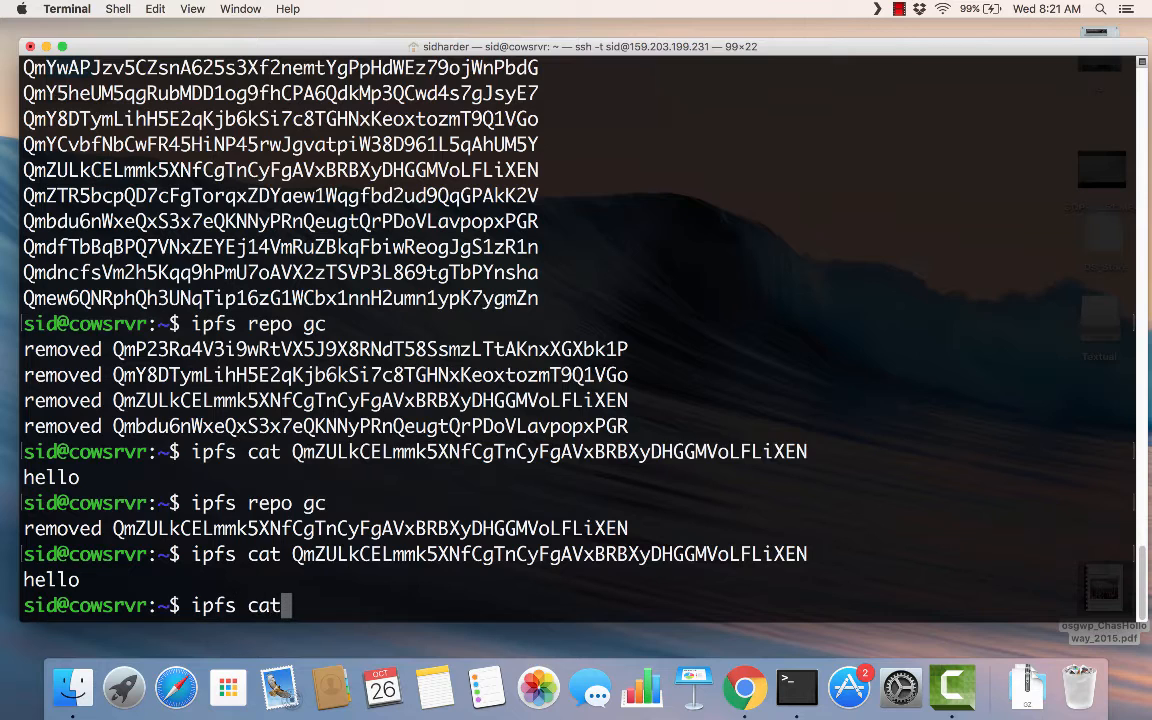
type("r")
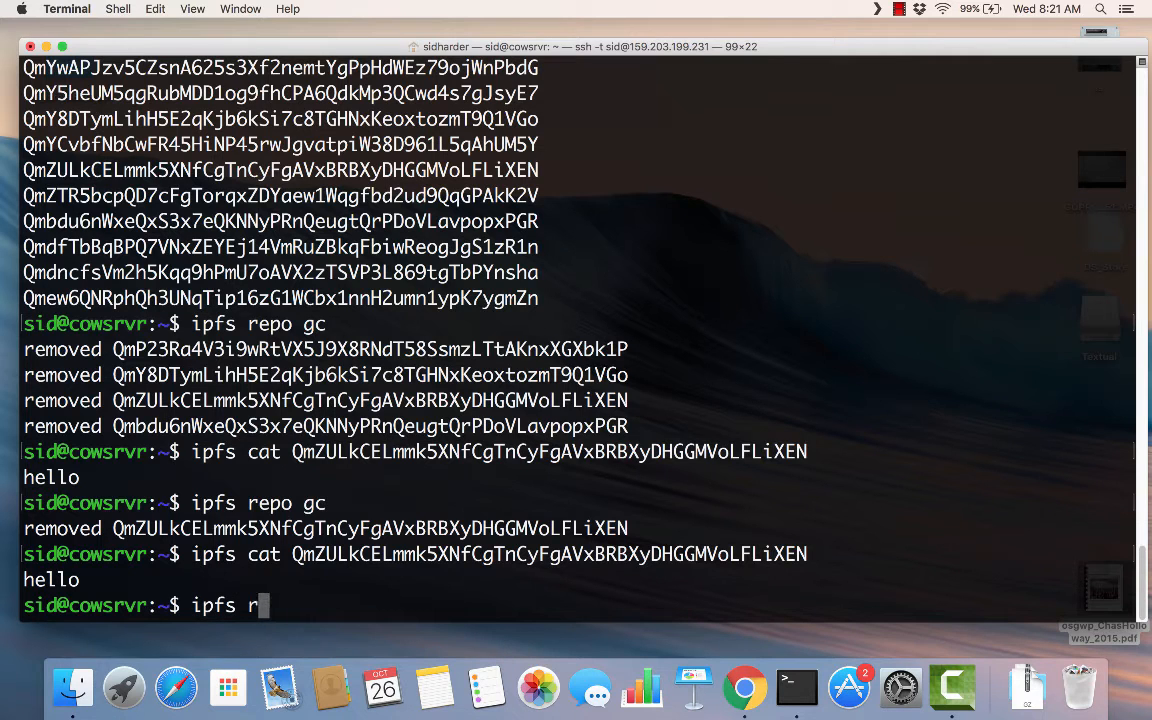